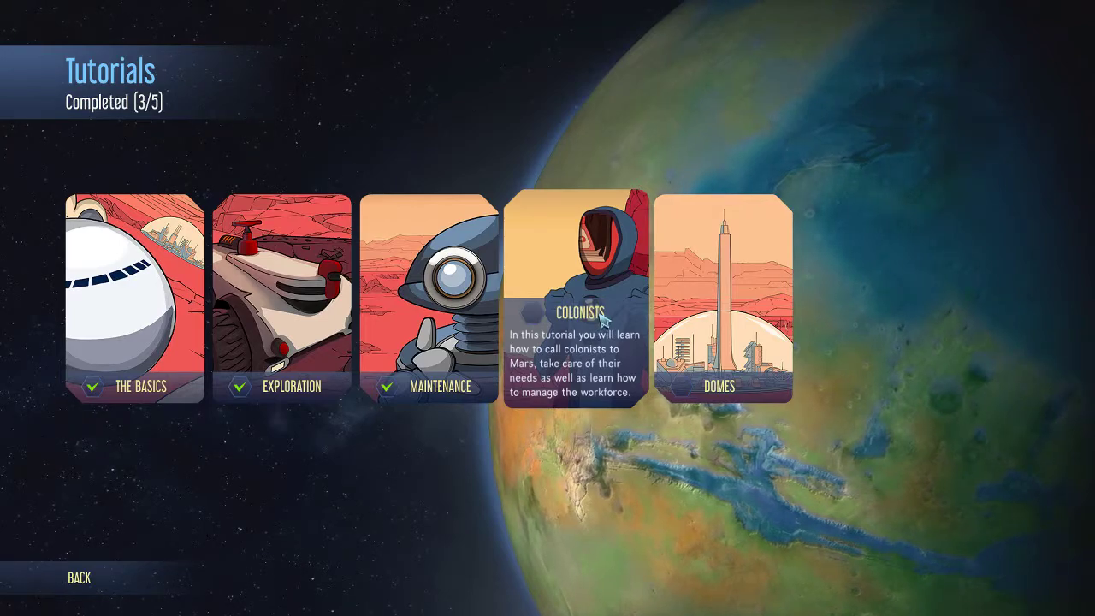
- Launch the Colonists tutorial from the Tutorials menu
{"action": "left_click", "coordinate": [580, 299]}
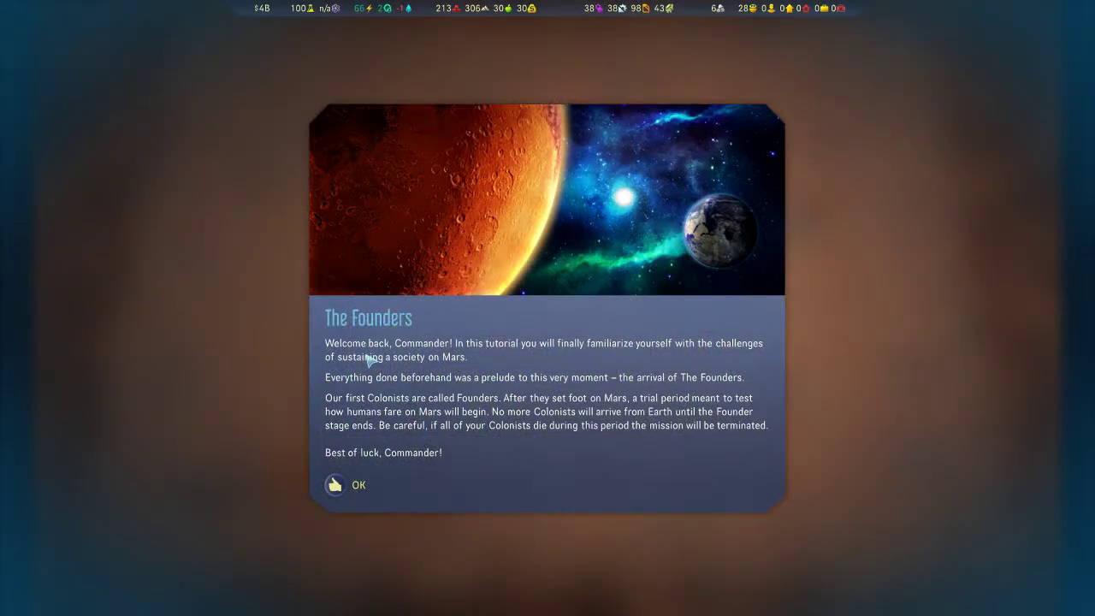
{"action": "mouse_move", "coordinate": [737, 359]}
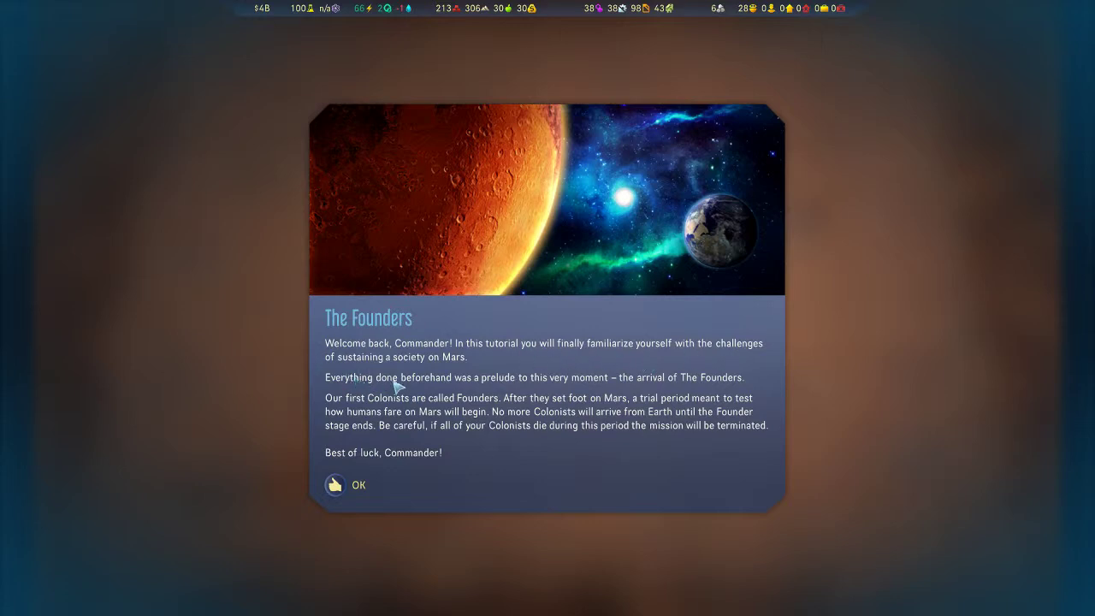
{"action": "mouse_move", "coordinate": [368, 393]}
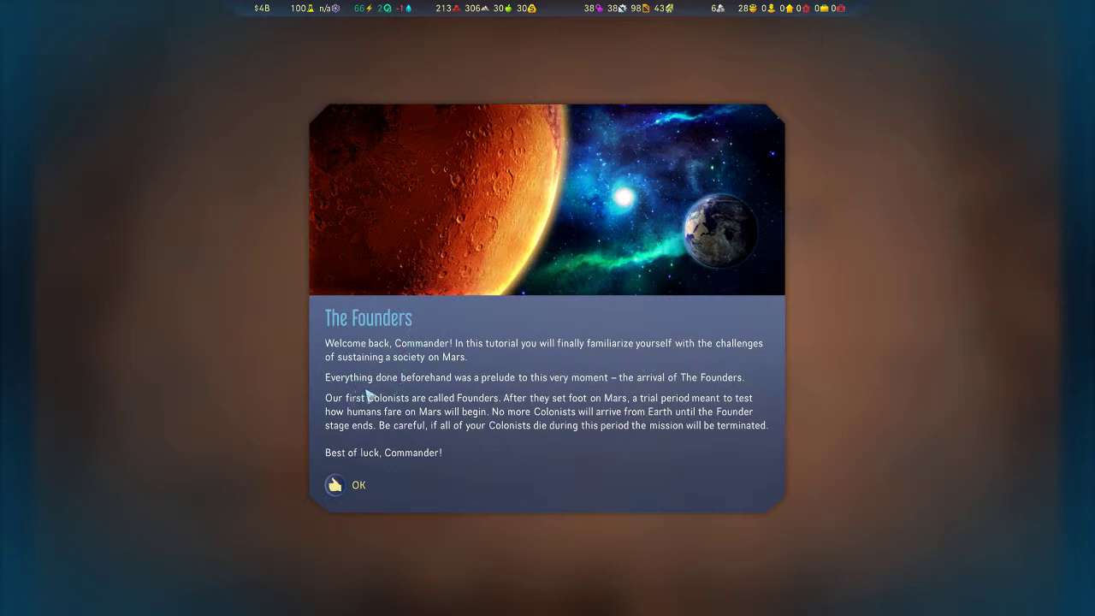
{"action": "mouse_move", "coordinate": [567, 387]}
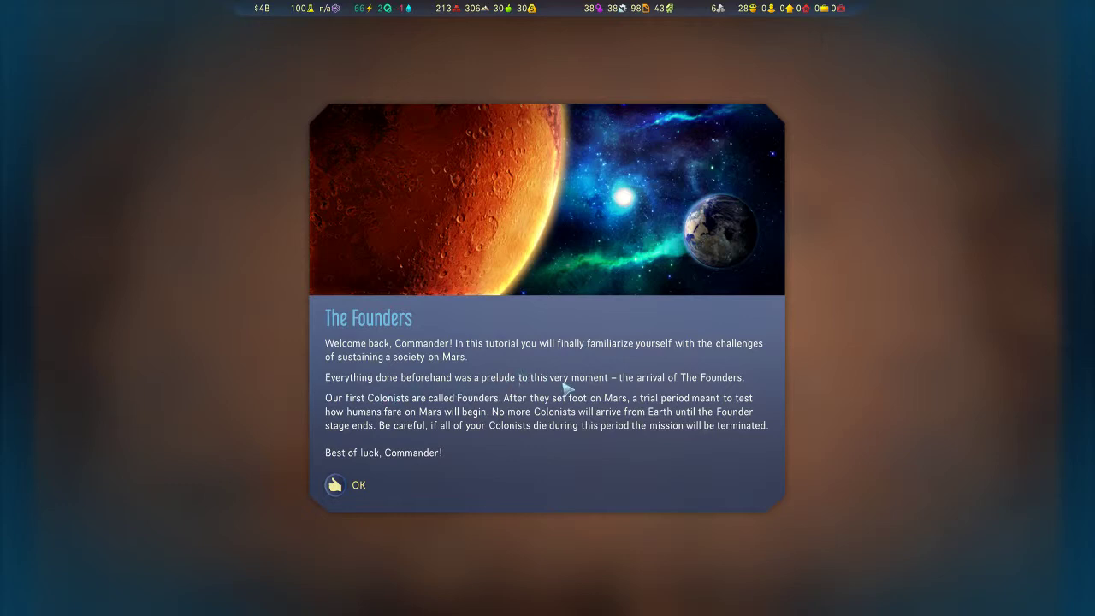
{"action": "mouse_move", "coordinate": [592, 377]}
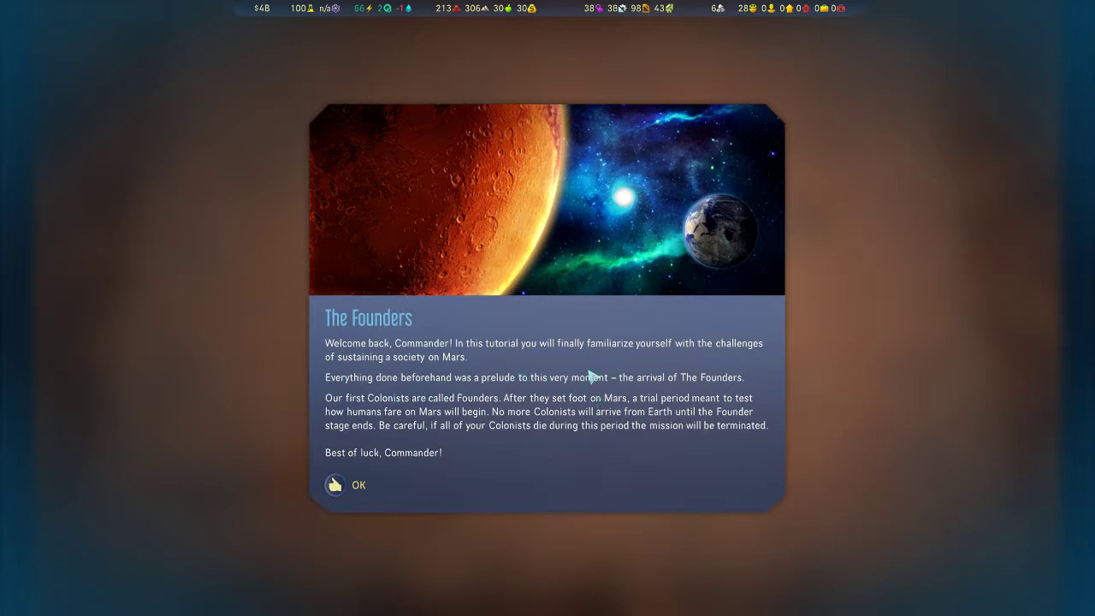
{"action": "mouse_move", "coordinate": [390, 411]}
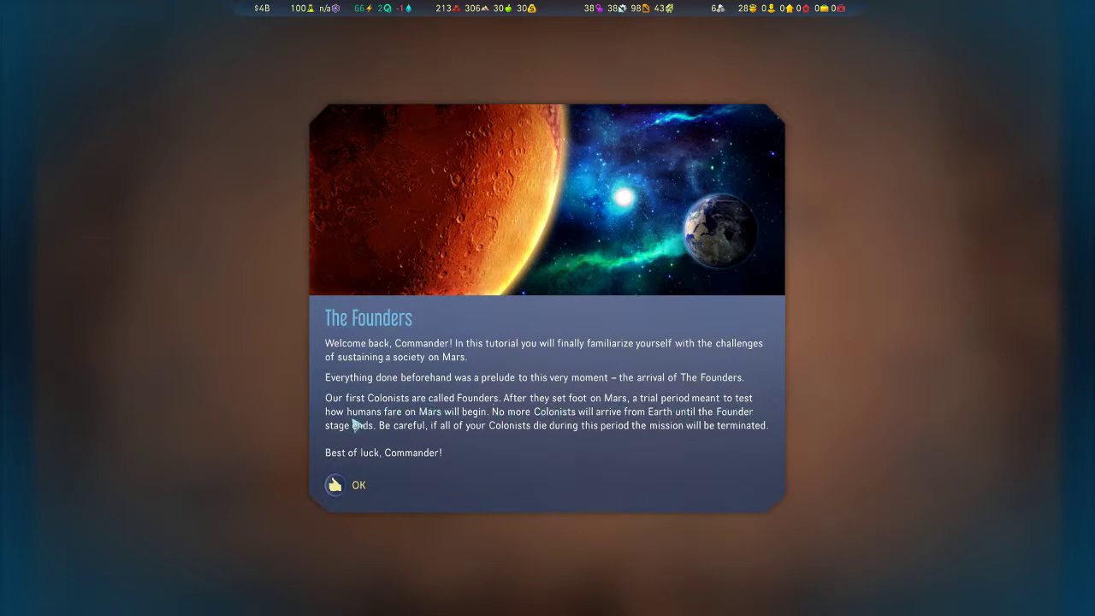
{"action": "mouse_move", "coordinate": [527, 425]}
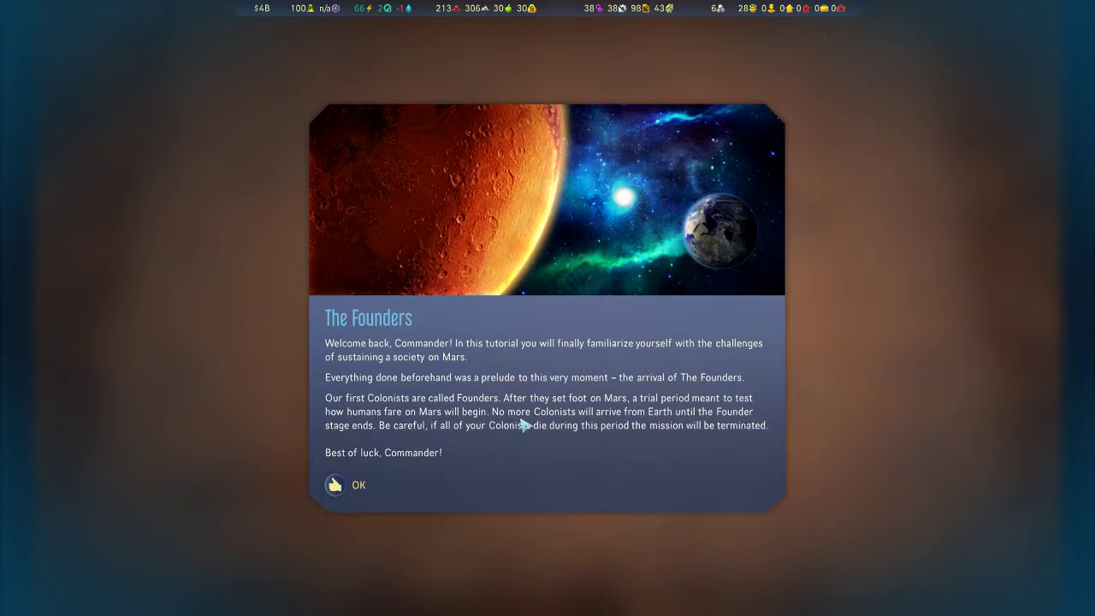
{"action": "mouse_move", "coordinate": [658, 428]}
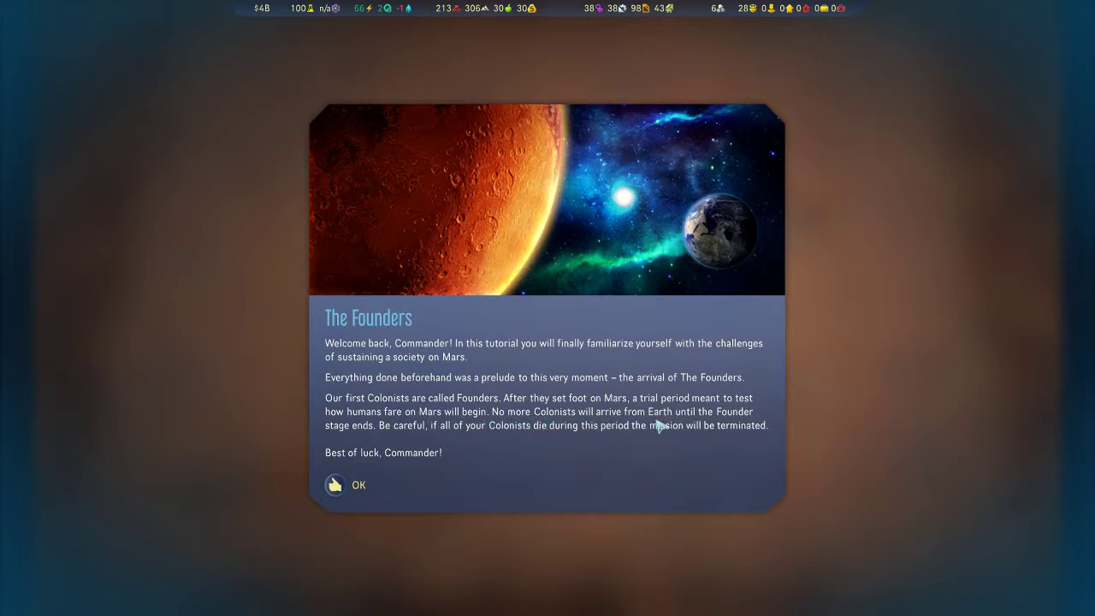
{"action": "mouse_move", "coordinate": [437, 447]}
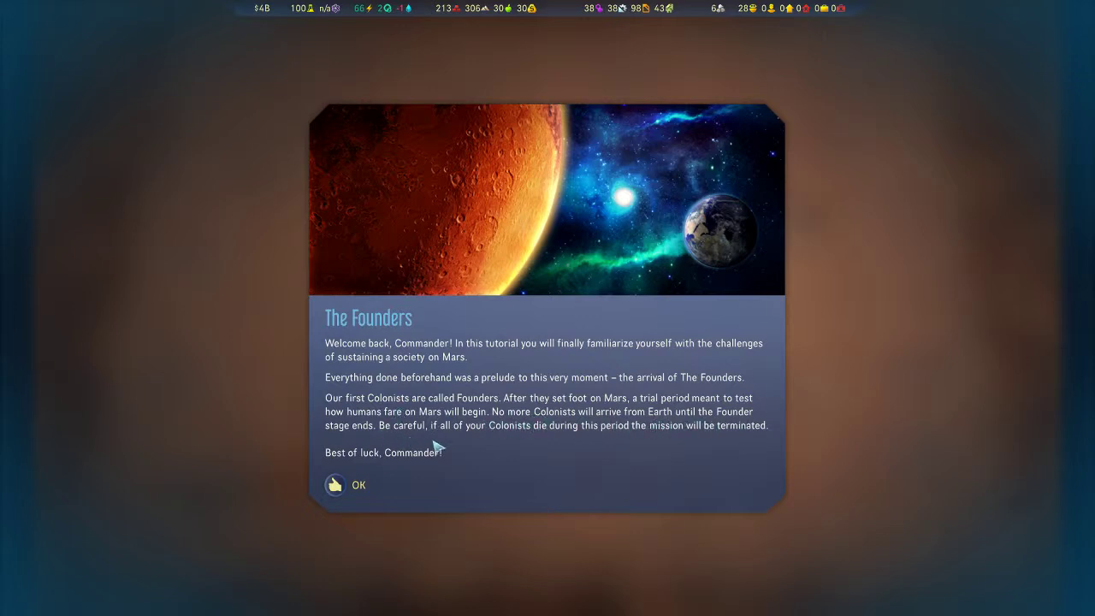
{"action": "mouse_move", "coordinate": [586, 448]}
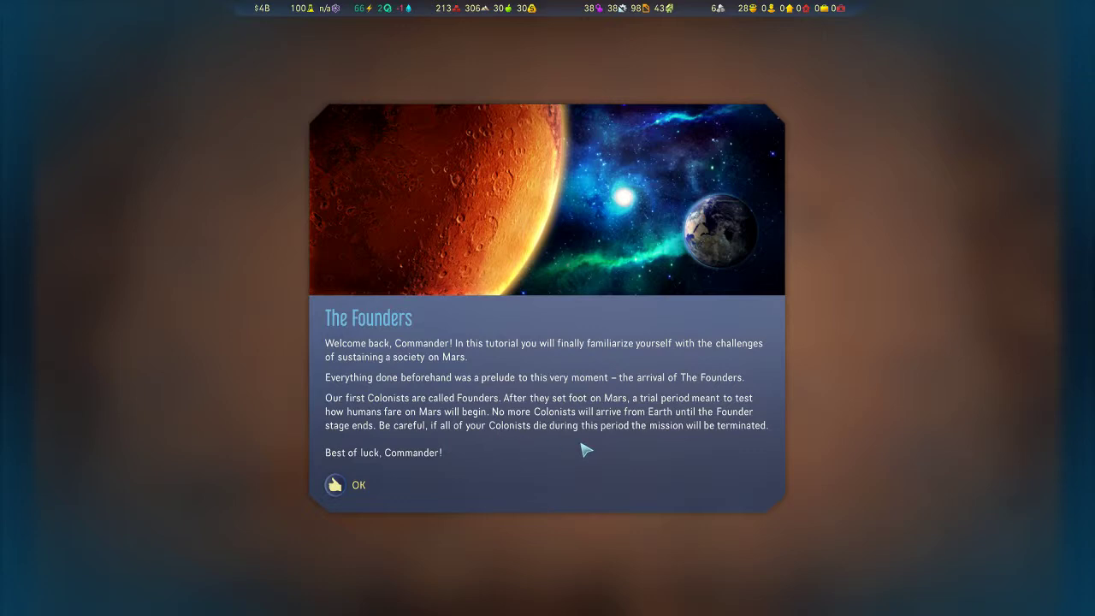
{"action": "mouse_move", "coordinate": [616, 443]}
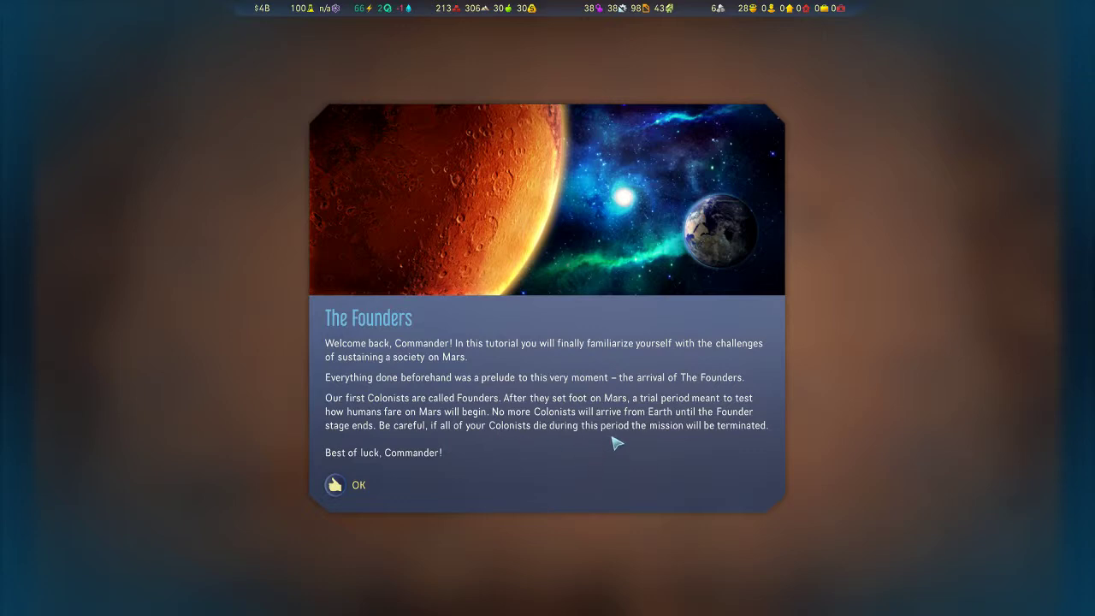
{"action": "mouse_move", "coordinate": [807, 123]}
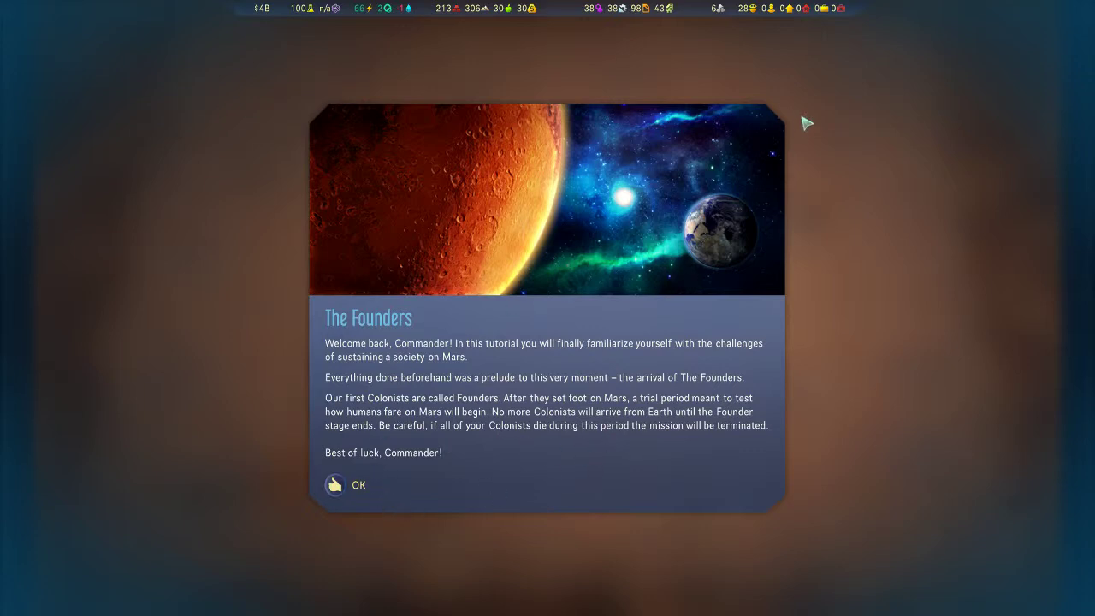
{"action": "mouse_move", "coordinate": [469, 130]}
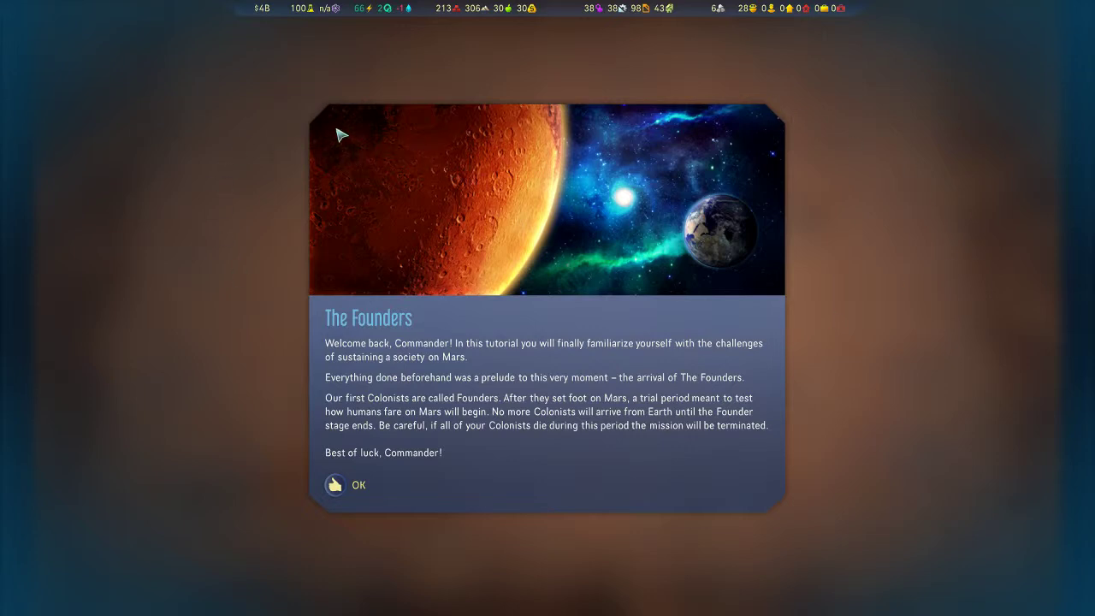
{"action": "mouse_move", "coordinate": [471, 230]}
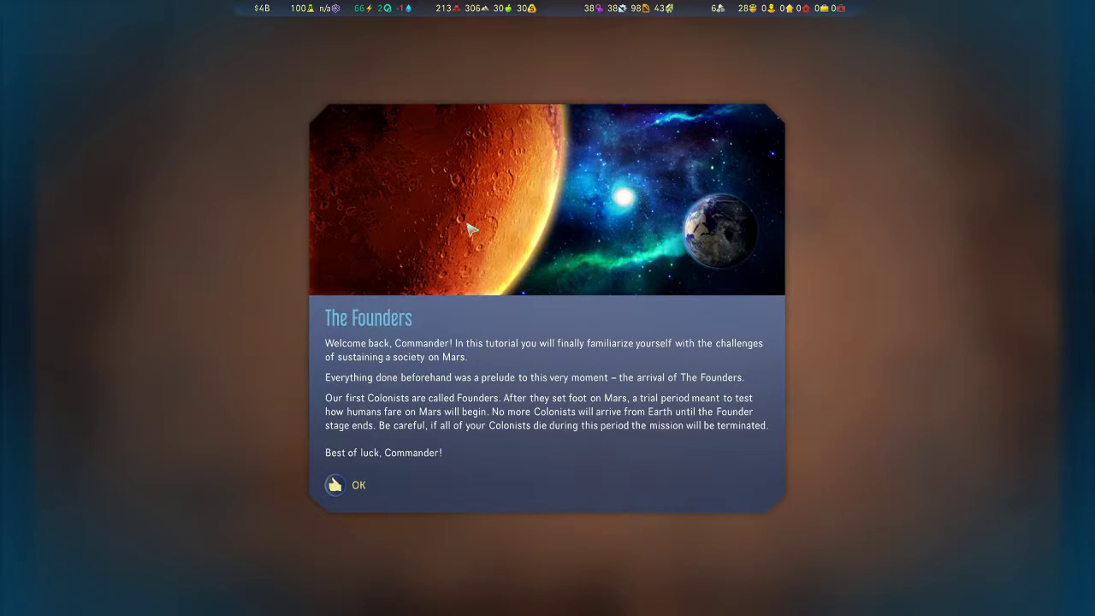
{"action": "mouse_move", "coordinate": [531, 344]}
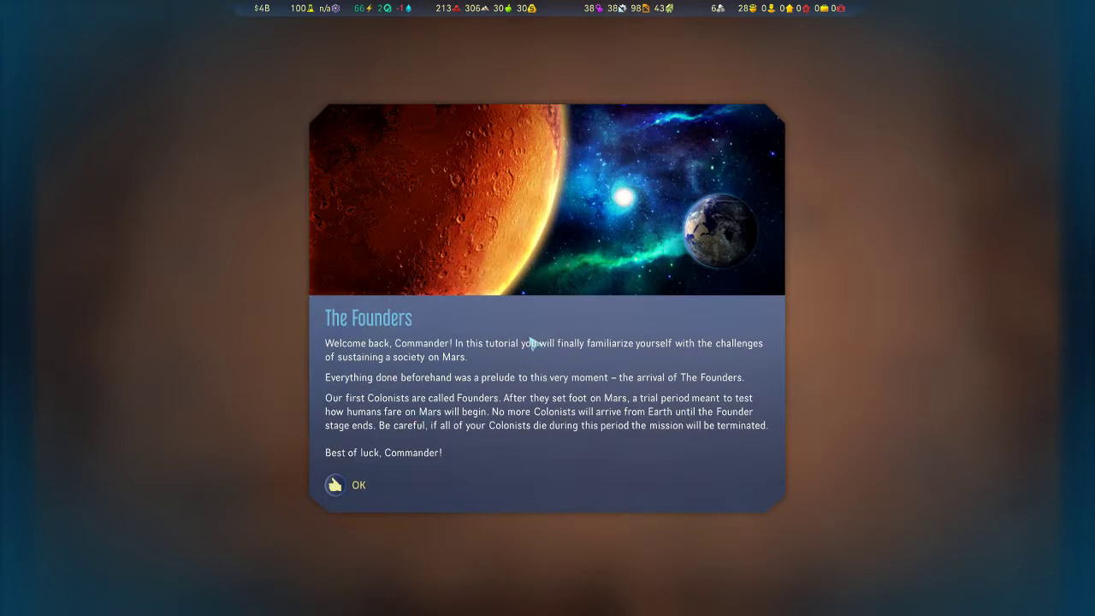
{"action": "mouse_move", "coordinate": [592, 312]}
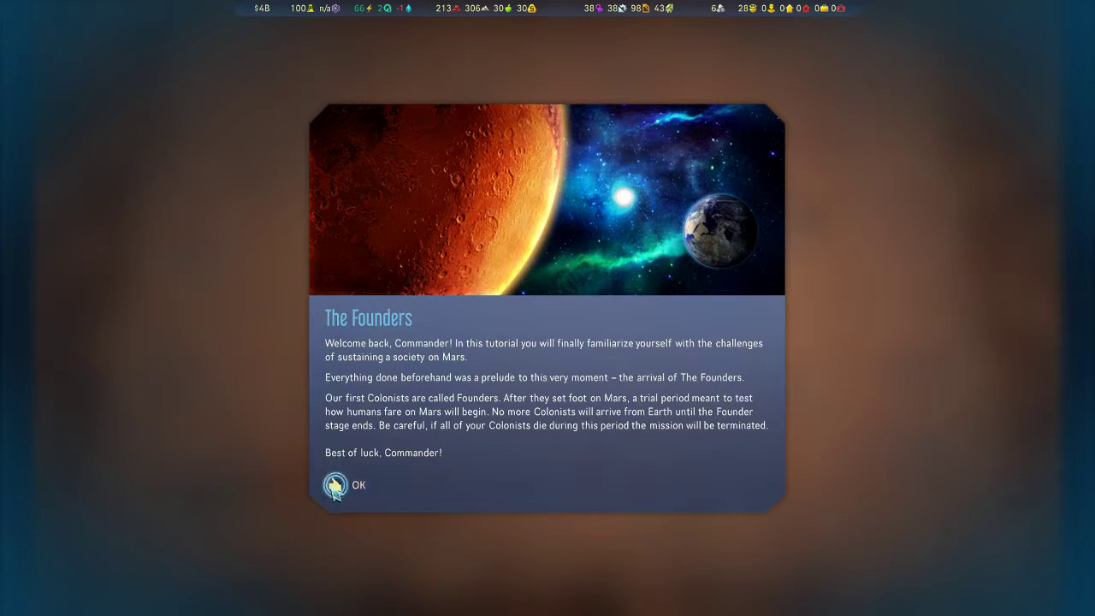
- Acknowledge the Founders and Housing briefings to reach the dome view
{"action": "left_click", "coordinate": [336, 486]}
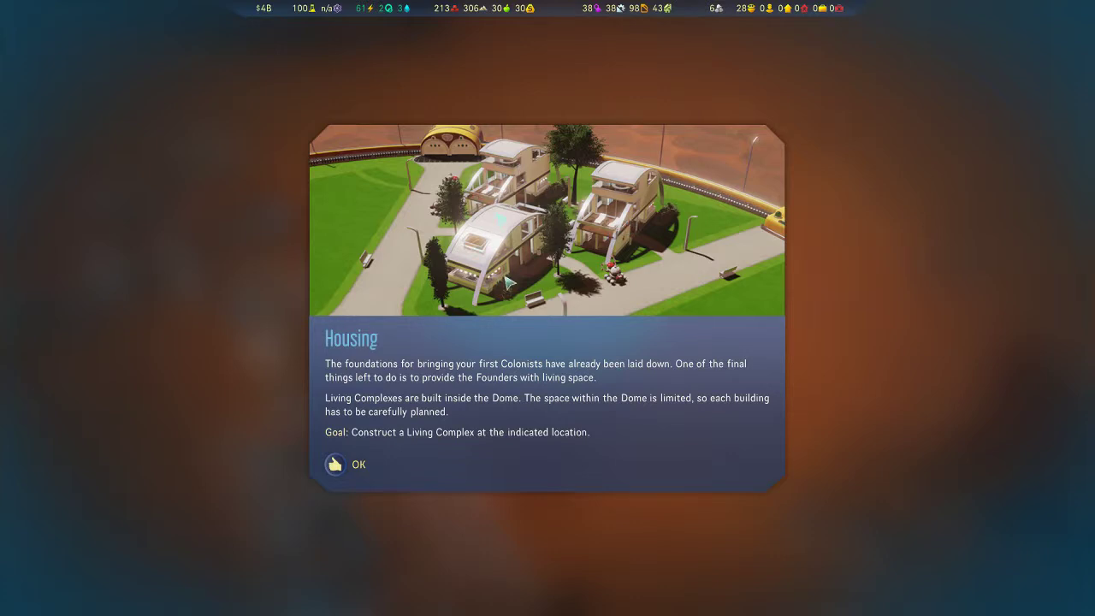
{"action": "mouse_move", "coordinate": [368, 421]}
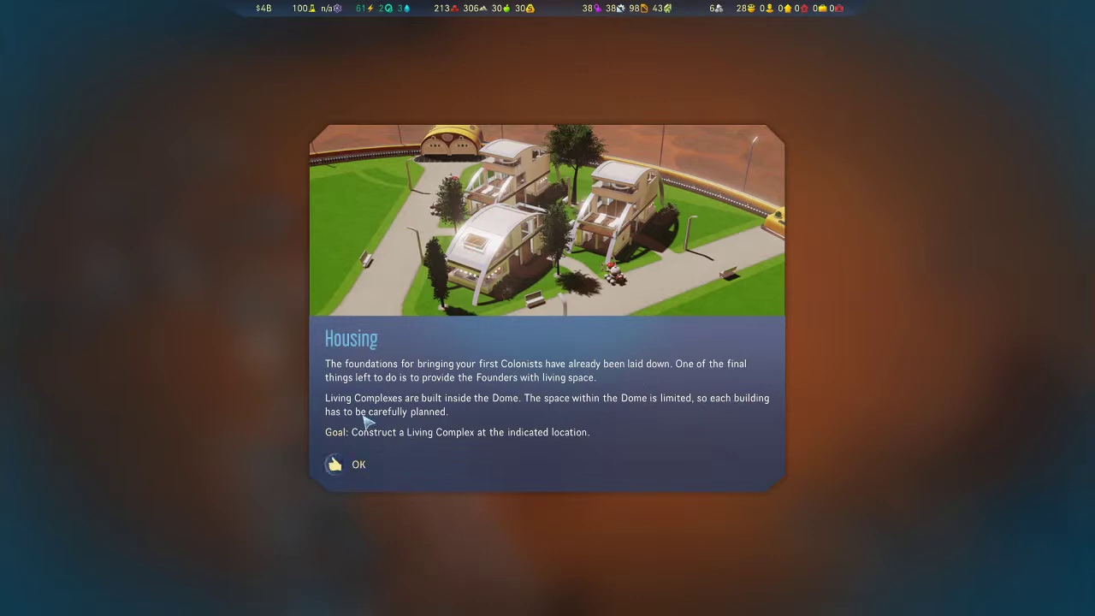
{"action": "mouse_move", "coordinate": [589, 410]}
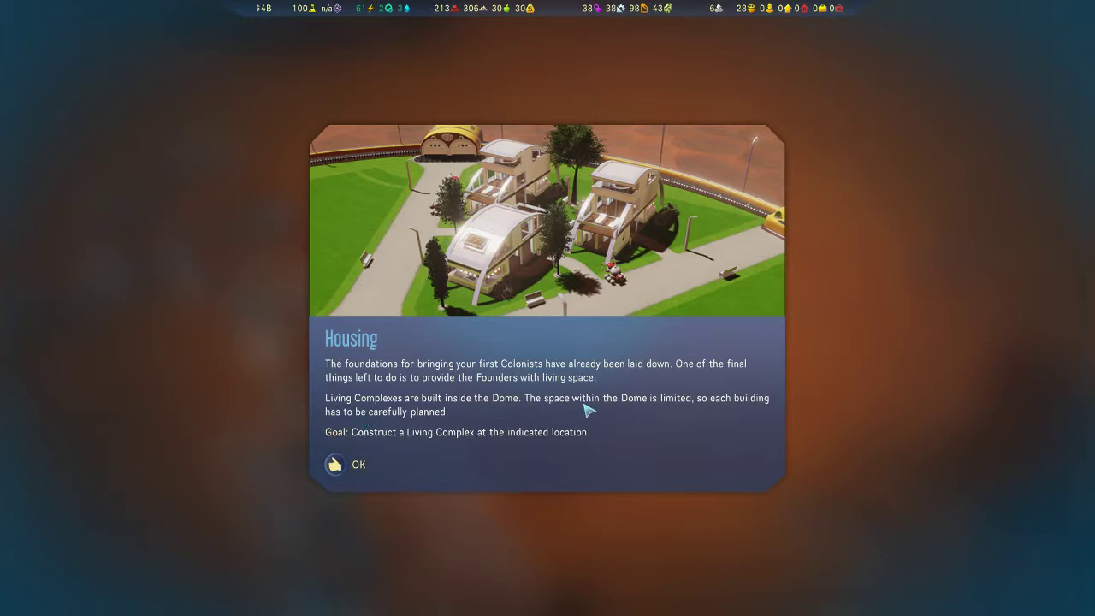
{"action": "mouse_move", "coordinate": [400, 451]}
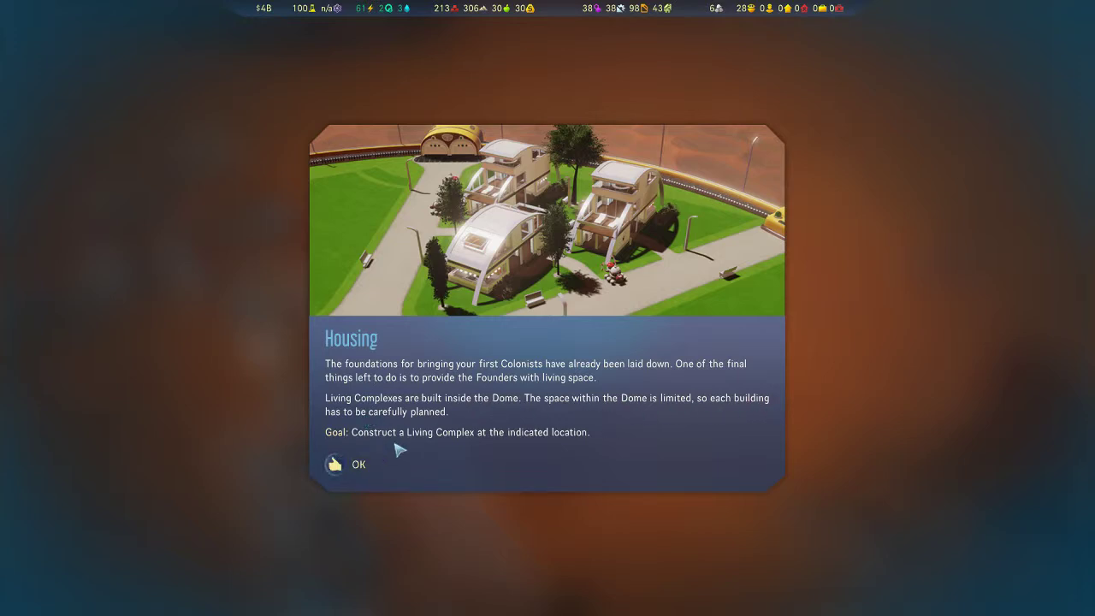
{"action": "mouse_move", "coordinate": [585, 246]}
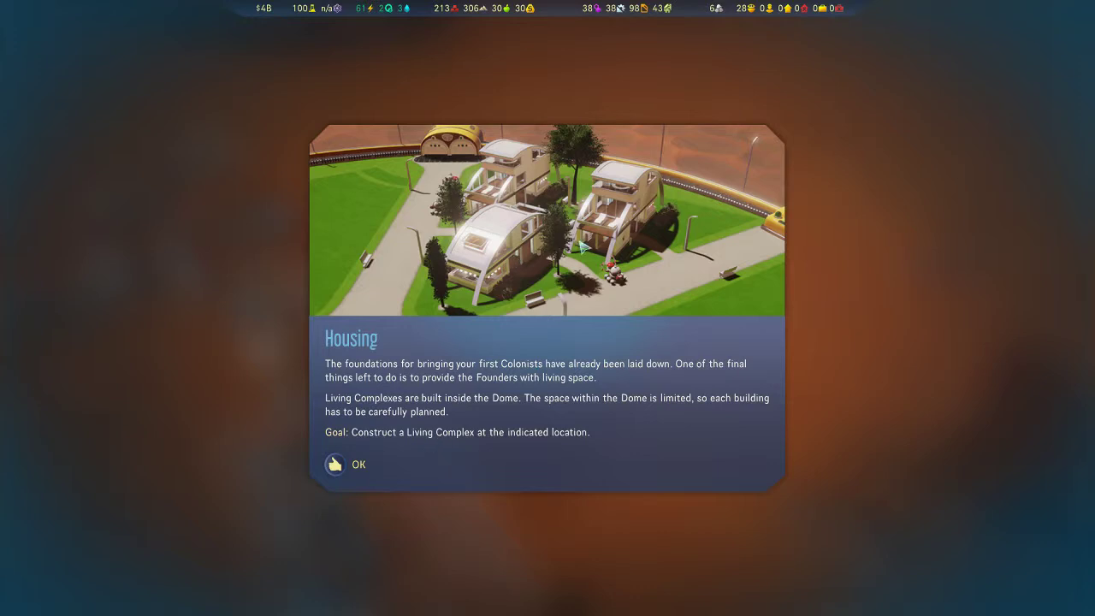
{"action": "mouse_move", "coordinate": [582, 248]}
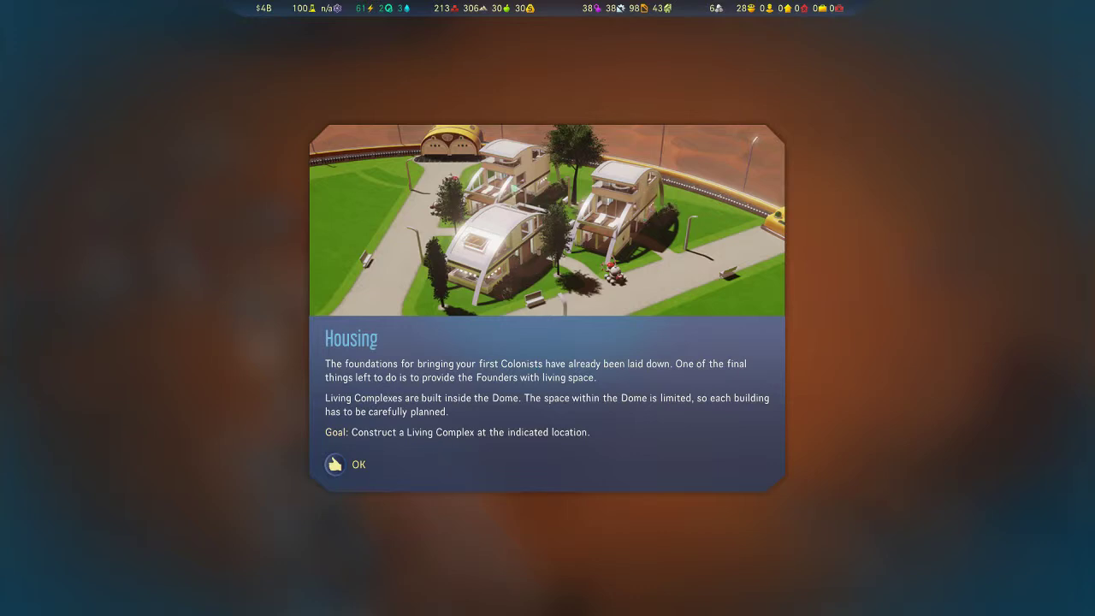
{"action": "mouse_move", "coordinate": [400, 455]}
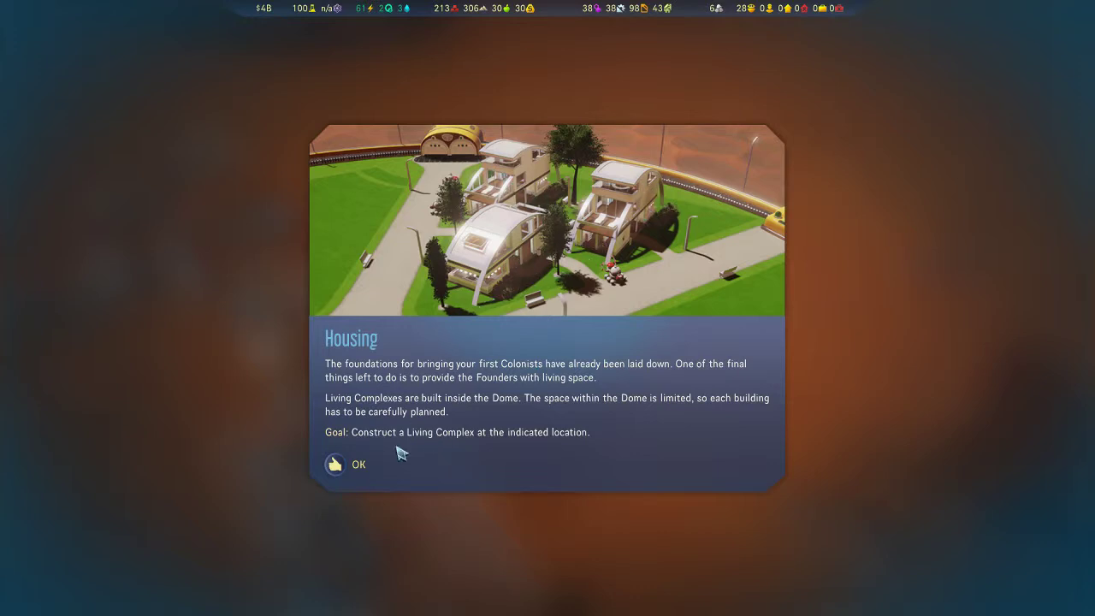
{"action": "left_click", "coordinate": [346, 464]}
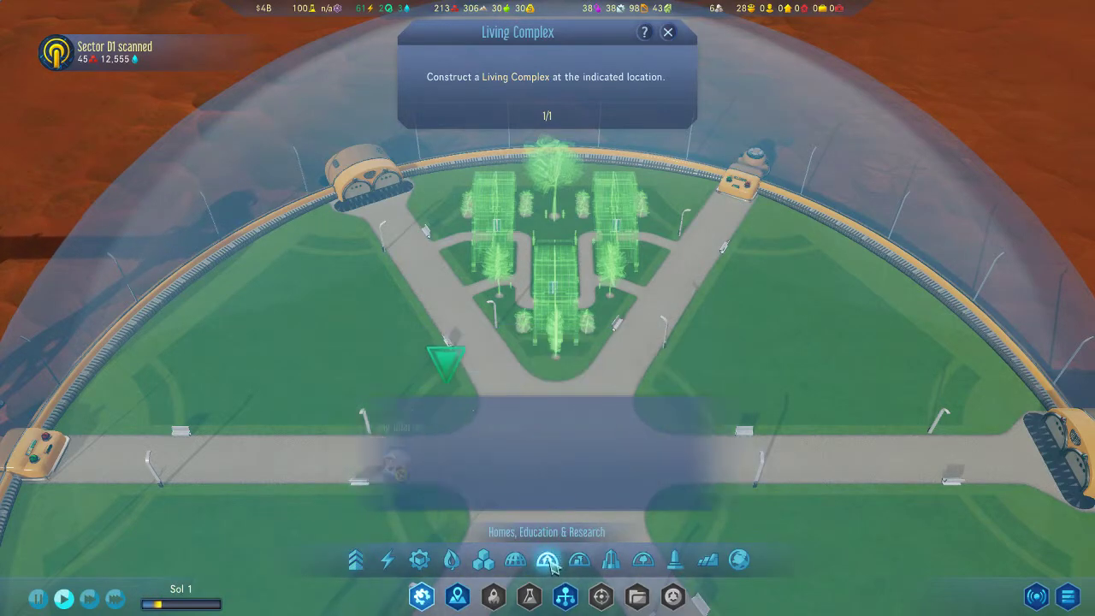
- Place the Living Complex on the marked dome spot and inspect a Water Extractor
{"action": "left_click", "coordinate": [547, 559]}
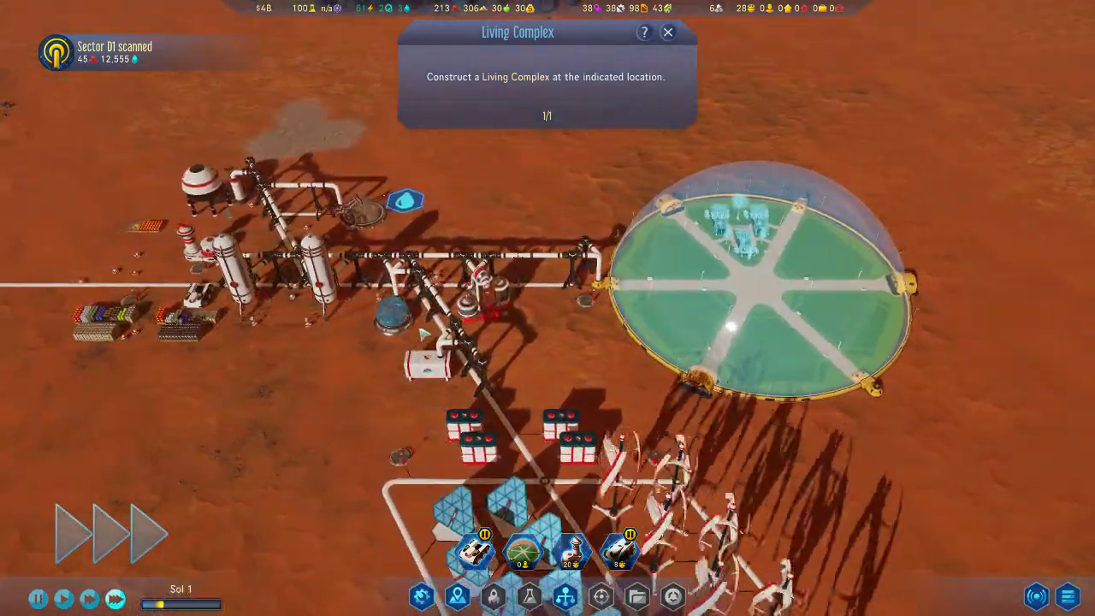
{"action": "left_click", "coordinate": [359, 222]}
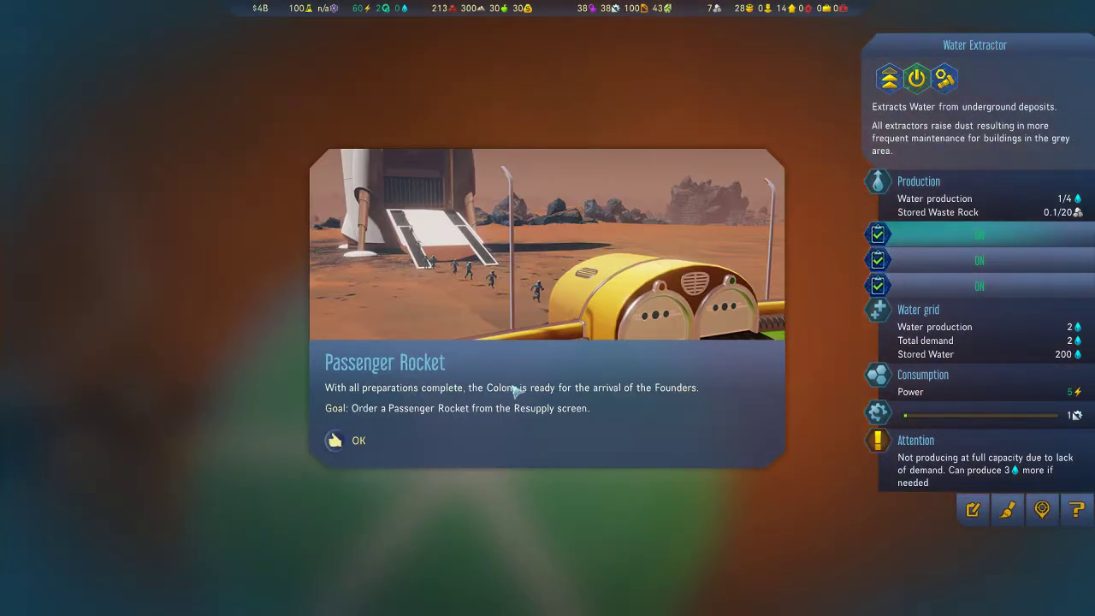
- Acknowledge the Passenger Rocket briefing to reach the Select Colonists screen for Rocket #1
{"action": "left_click", "coordinate": [334, 440]}
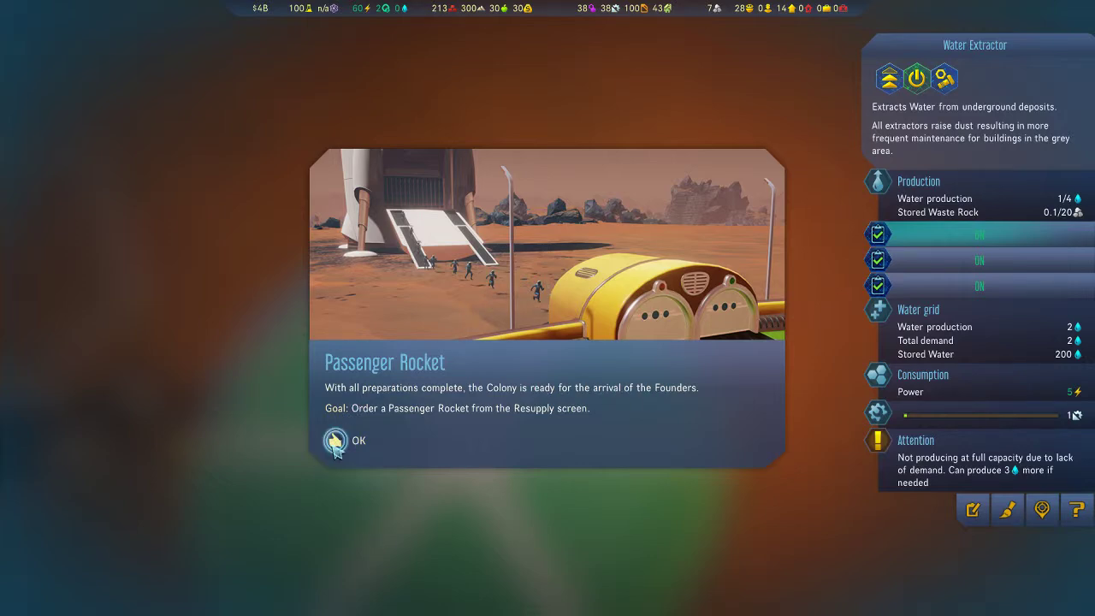
{"action": "left_click", "coordinate": [336, 440]}
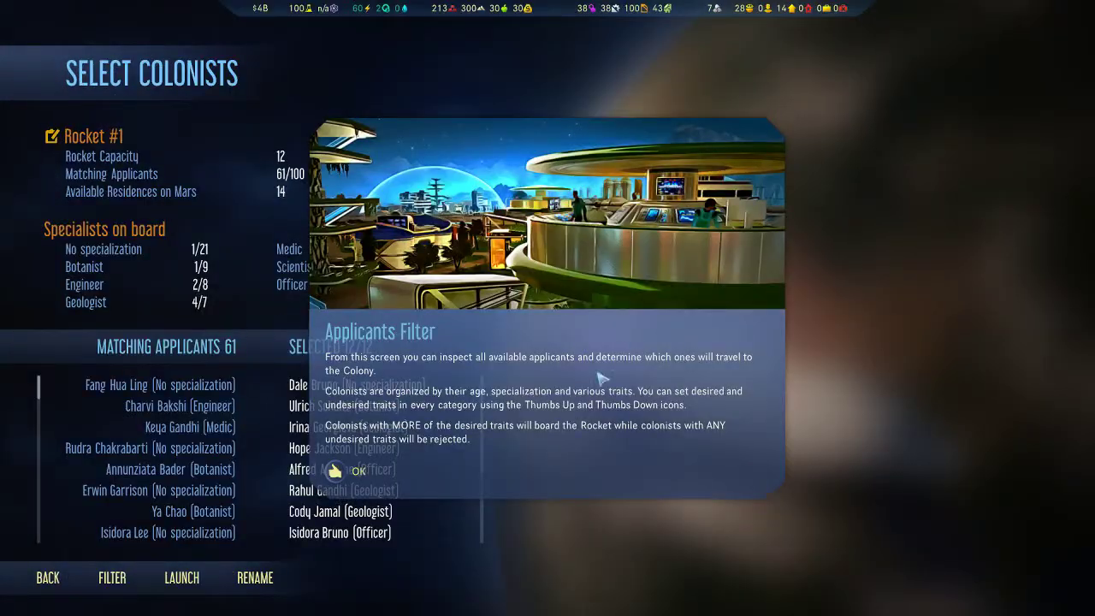
{"action": "mouse_move", "coordinate": [623, 326]}
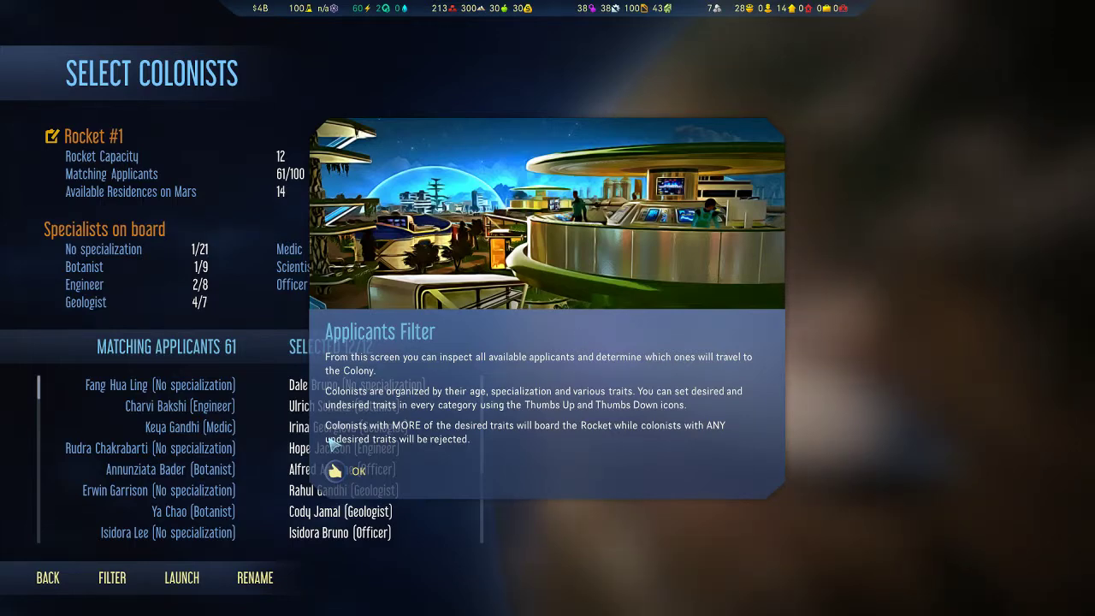
- Dismiss the Applicants Filter explanation to reveal Rocket #1's 12-of-12 colonist list
{"action": "left_click", "coordinate": [346, 469]}
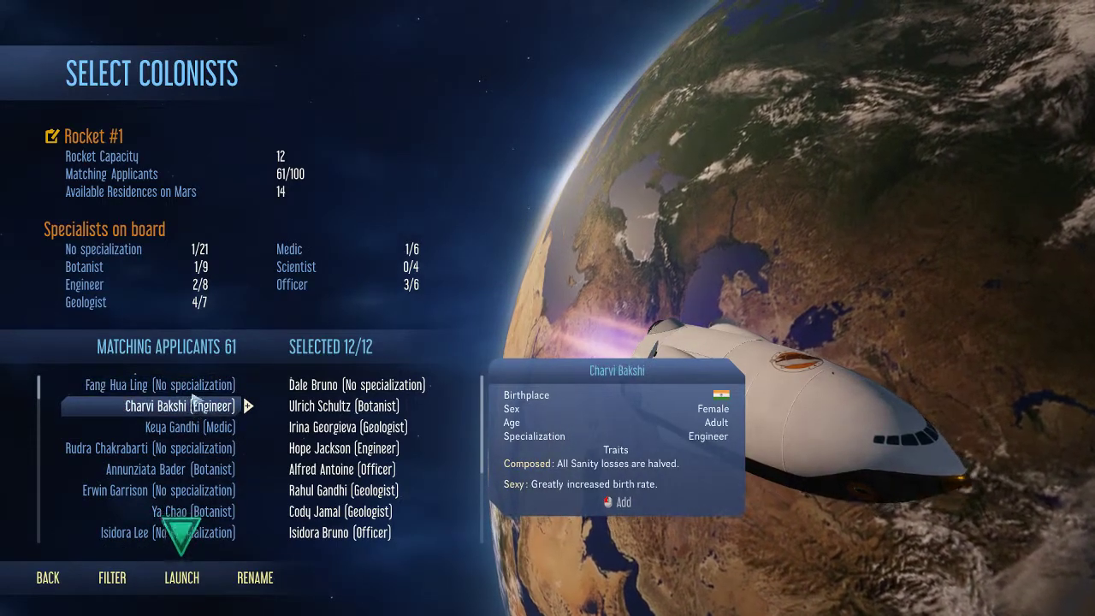
- Review Age Group, then reject flaws like Gambler, Lazy and Melancholic, cutting matches to 40
{"action": "left_click", "coordinate": [112, 578]}
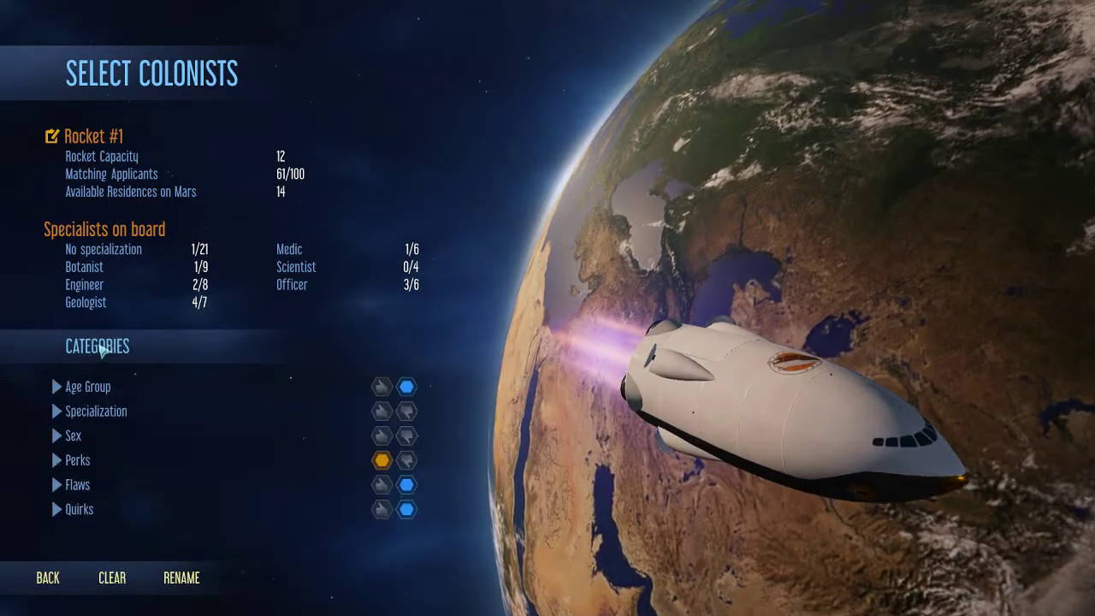
{"action": "mouse_move", "coordinate": [72, 436]}
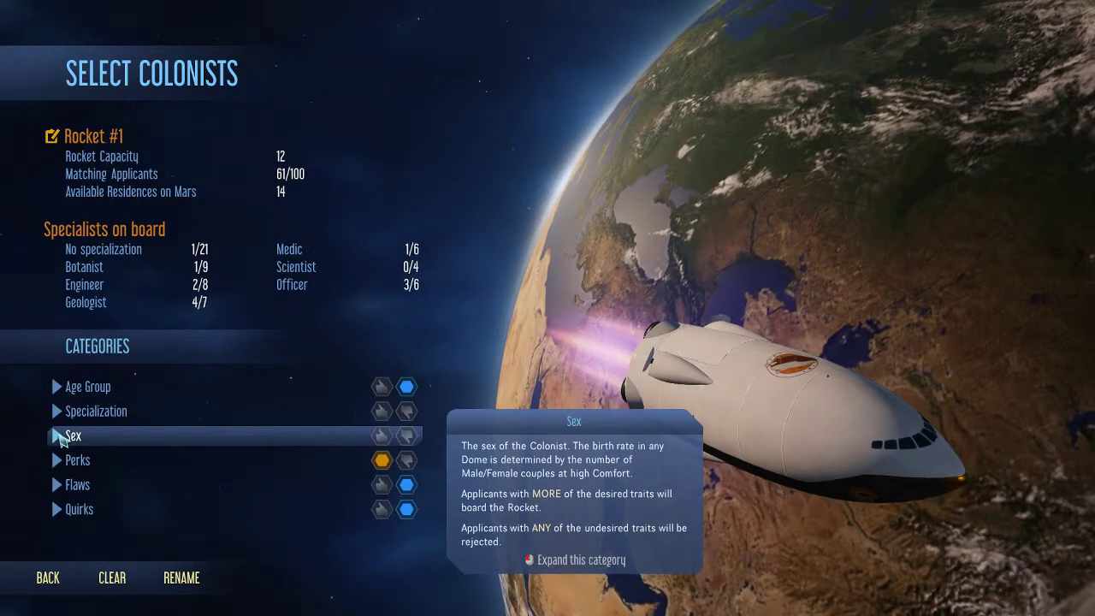
{"action": "left_click", "coordinate": [89, 386]}
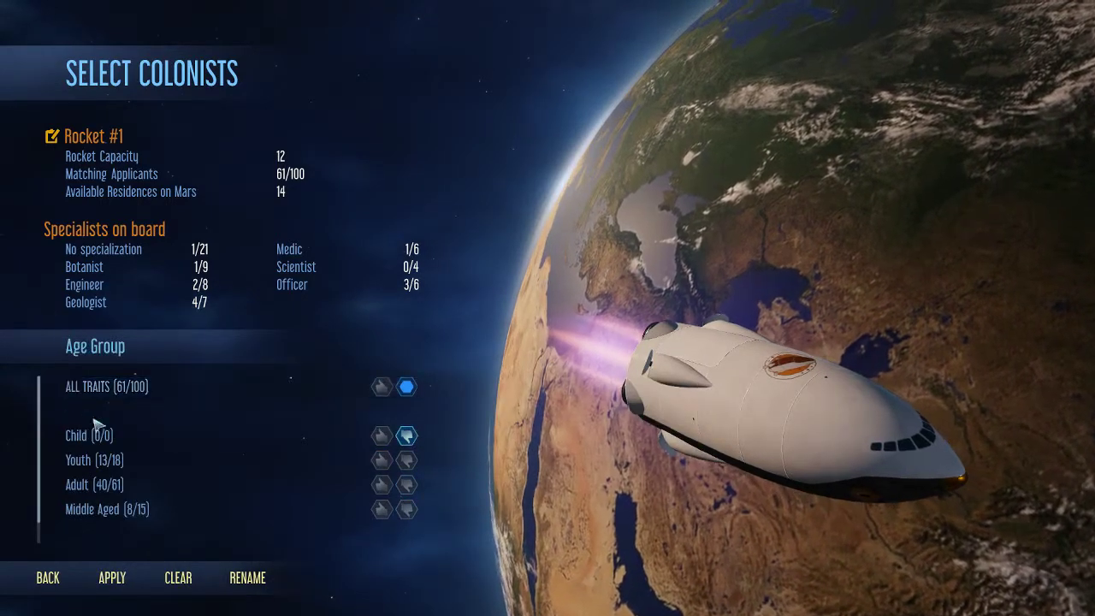
{"action": "mouse_move", "coordinate": [111, 458]}
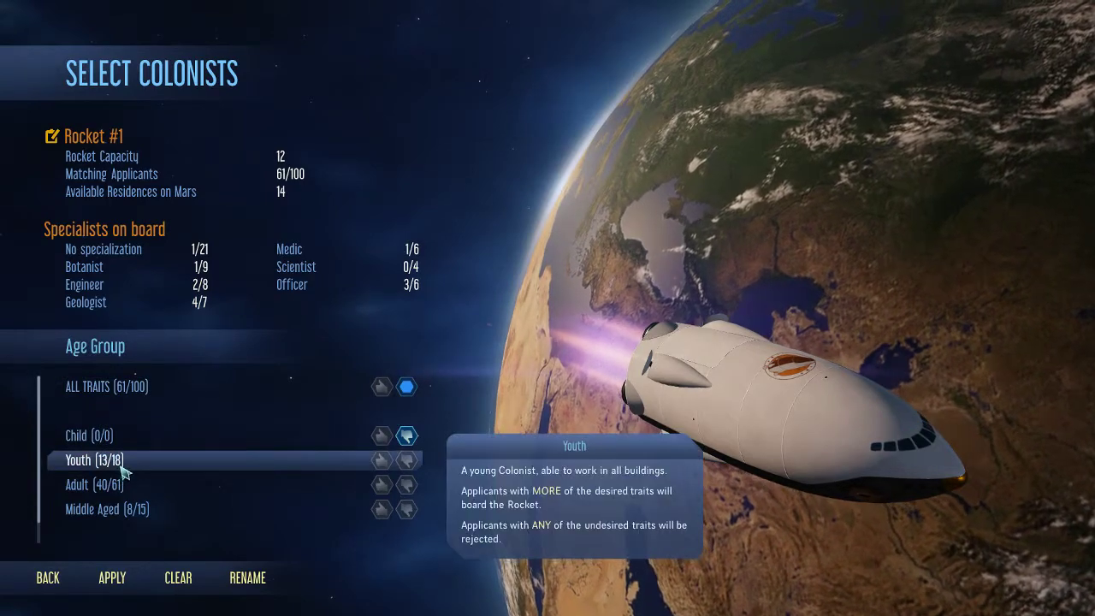
{"action": "mouse_move", "coordinate": [379, 436]}
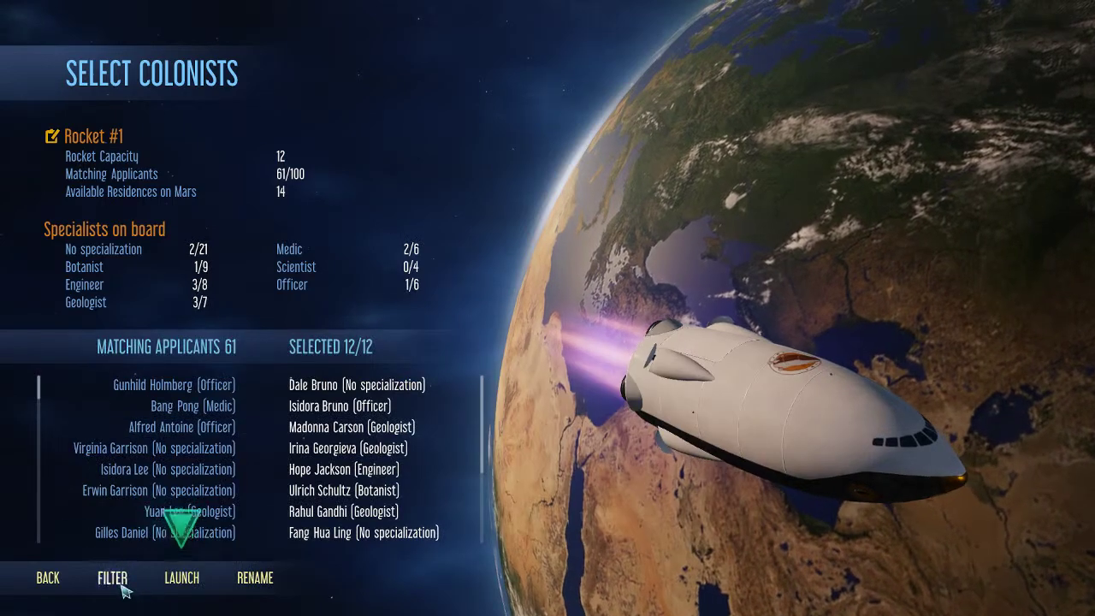
{"action": "left_click", "coordinate": [109, 578]}
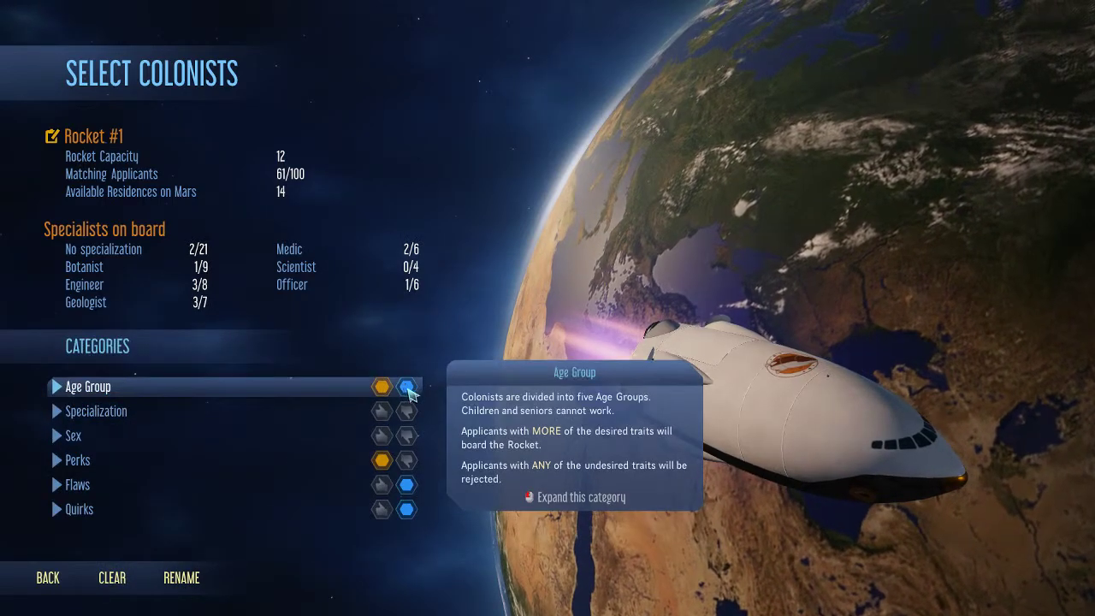
{"action": "mouse_move", "coordinate": [77, 484]}
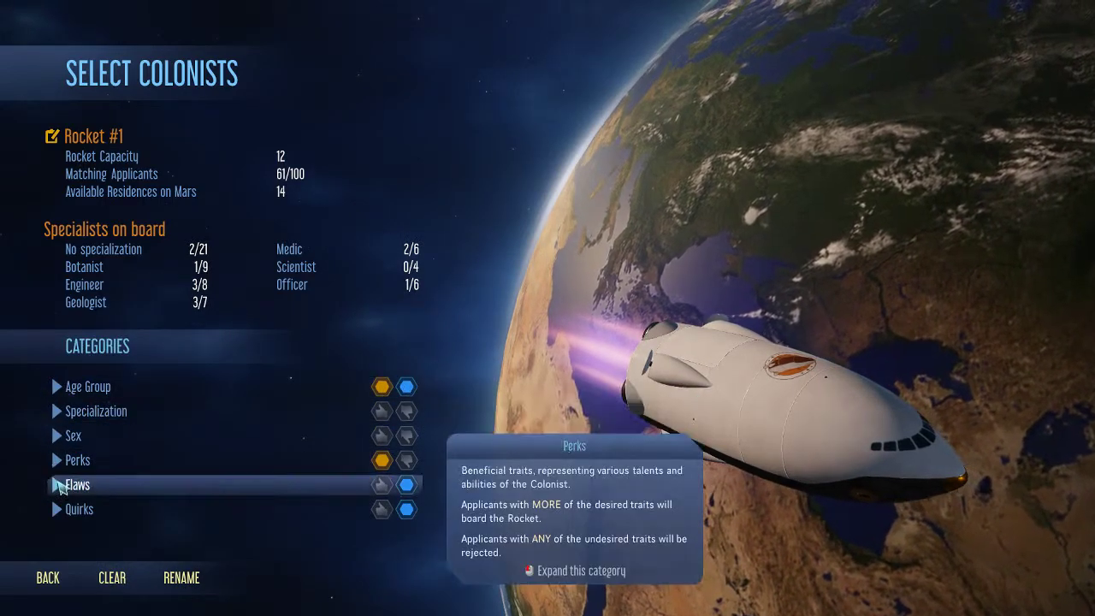
{"action": "left_click", "coordinate": [77, 484]}
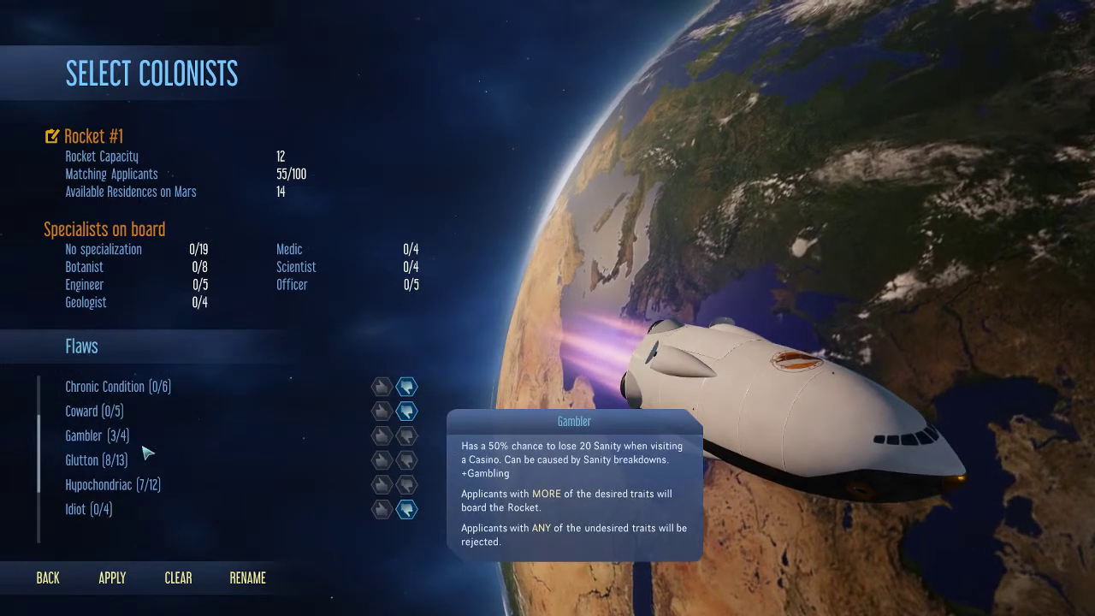
{"action": "left_click", "coordinate": [395, 459]}
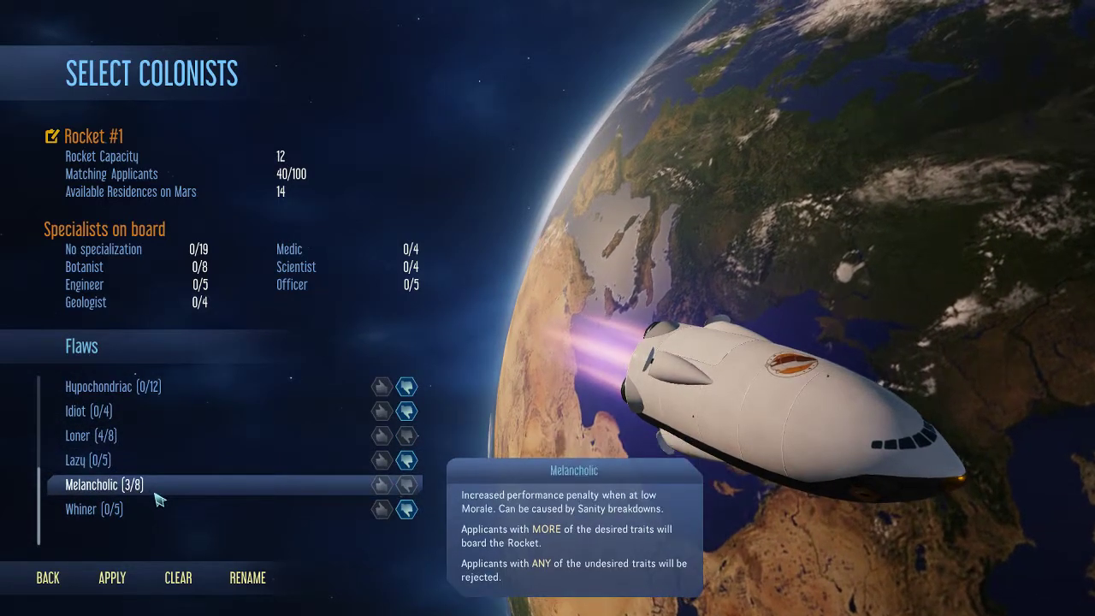
{"action": "mouse_move", "coordinate": [188, 511]}
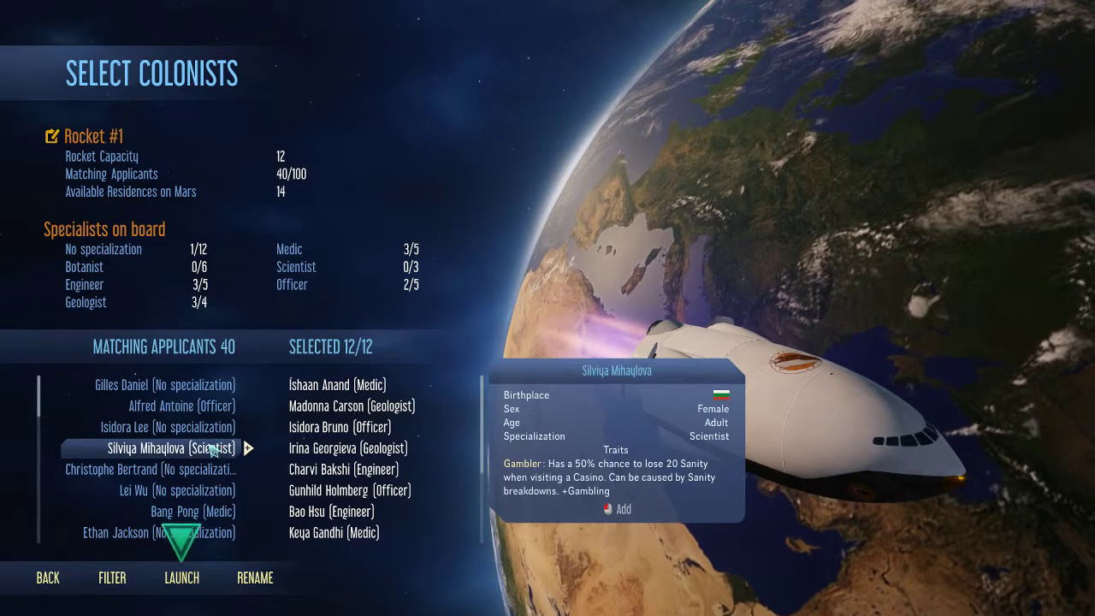
- Reject the Vegan quirk in the filter, narrowing matching applicants to 38
{"action": "left_click", "coordinate": [113, 579]}
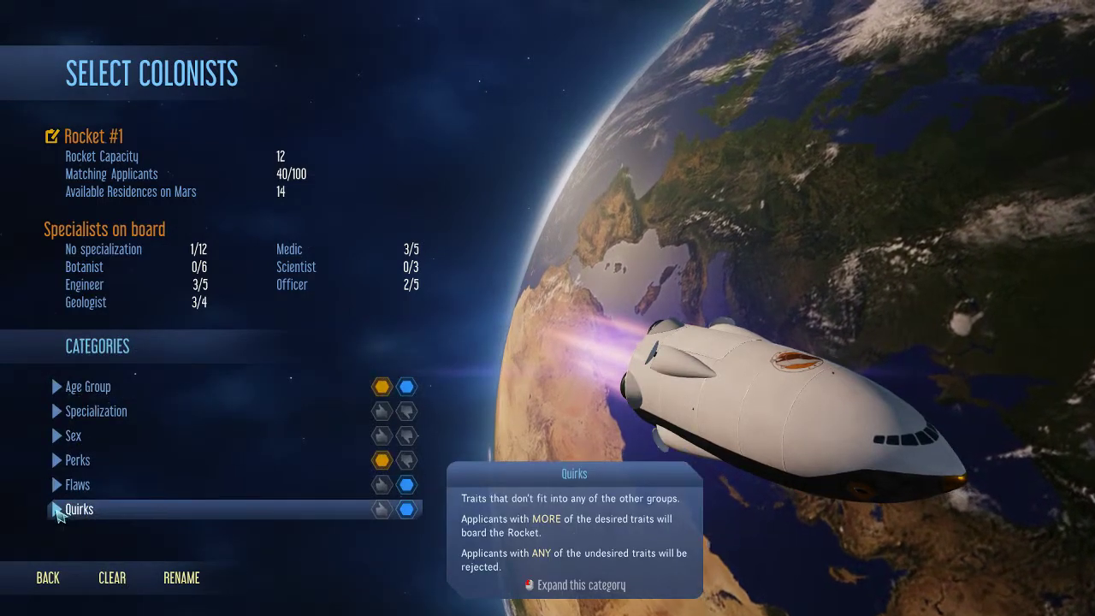
{"action": "left_click", "coordinate": [79, 509]}
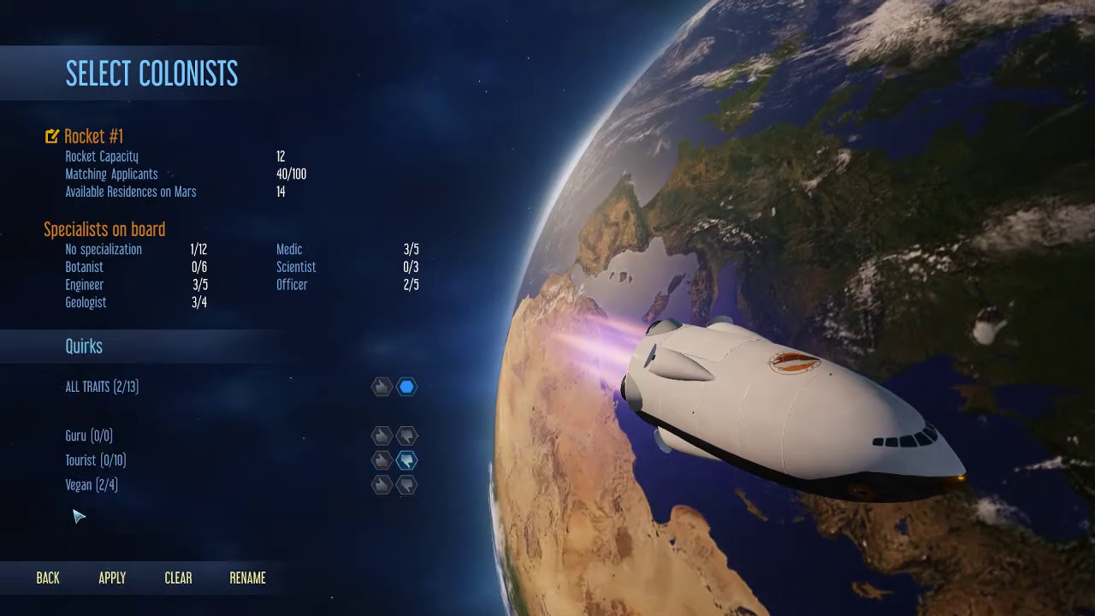
{"action": "mouse_move", "coordinate": [99, 436]}
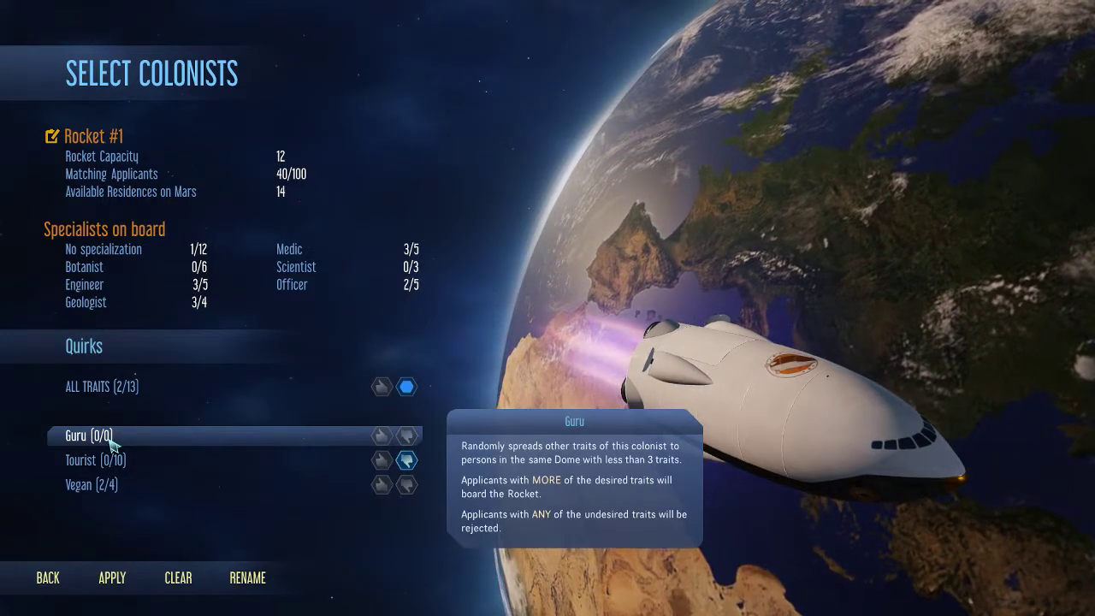
{"action": "mouse_move", "coordinate": [112, 485]}
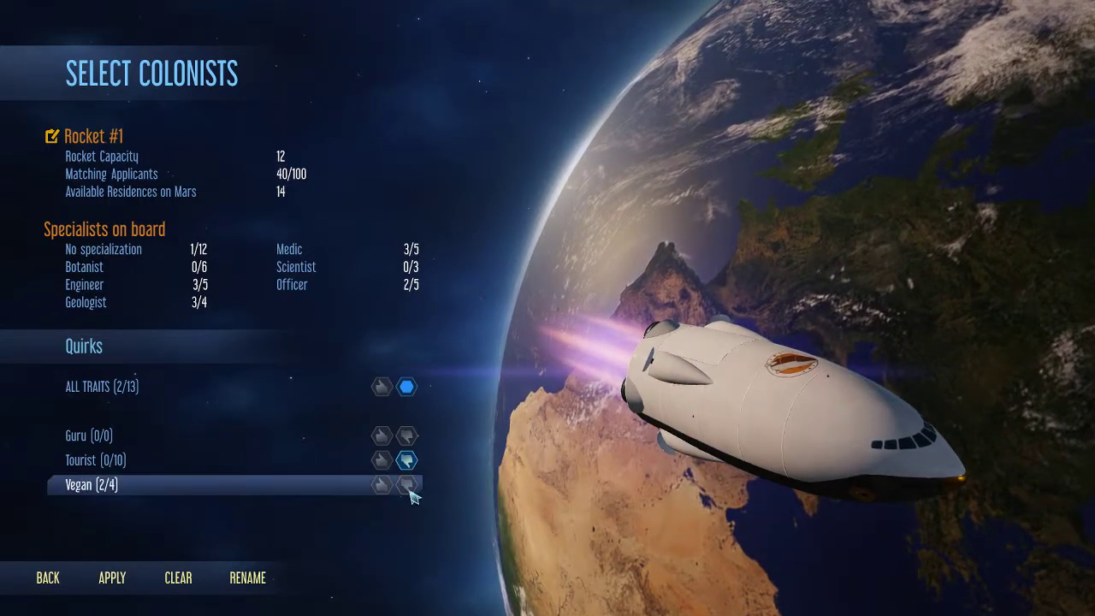
{"action": "left_click", "coordinate": [405, 486]}
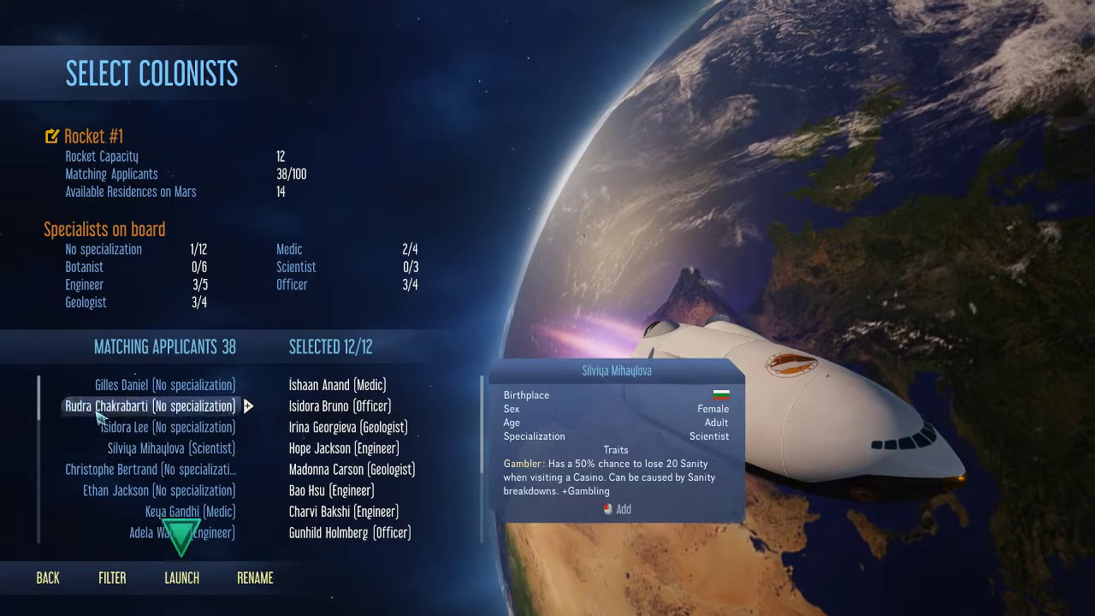
- Review the Sex preferences (24 Female, 14 Male) without changing them
{"action": "left_click", "coordinate": [112, 579]}
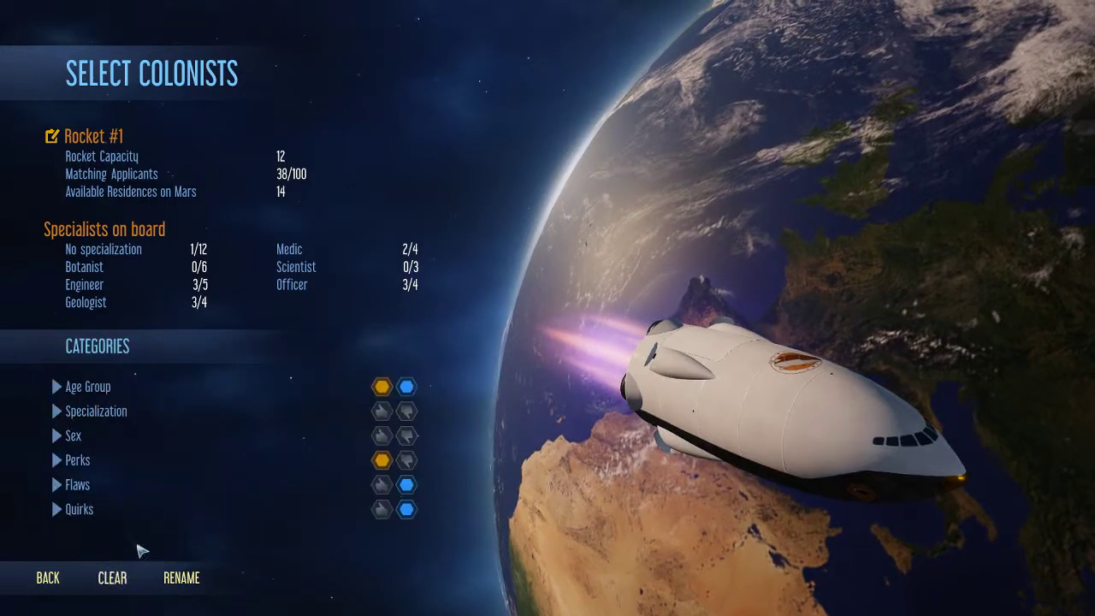
{"action": "left_click", "coordinate": [97, 410]}
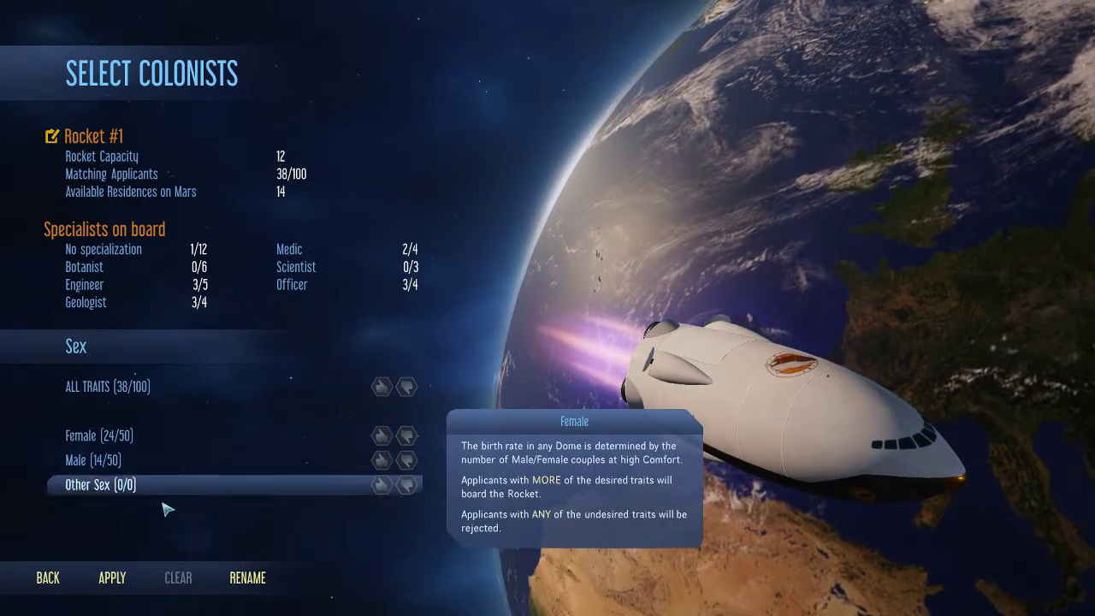
{"action": "mouse_move", "coordinate": [117, 493]}
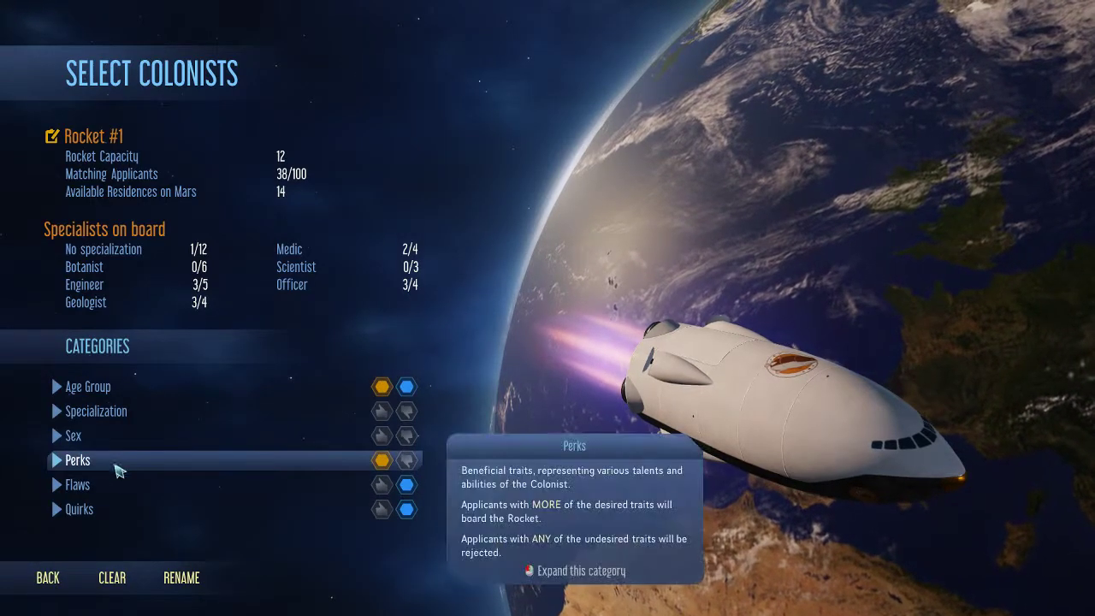
- Prefer perks like Composed, Fit, Genius and Workaholic and apply, dropping matches to 32
{"action": "left_click", "coordinate": [77, 458]}
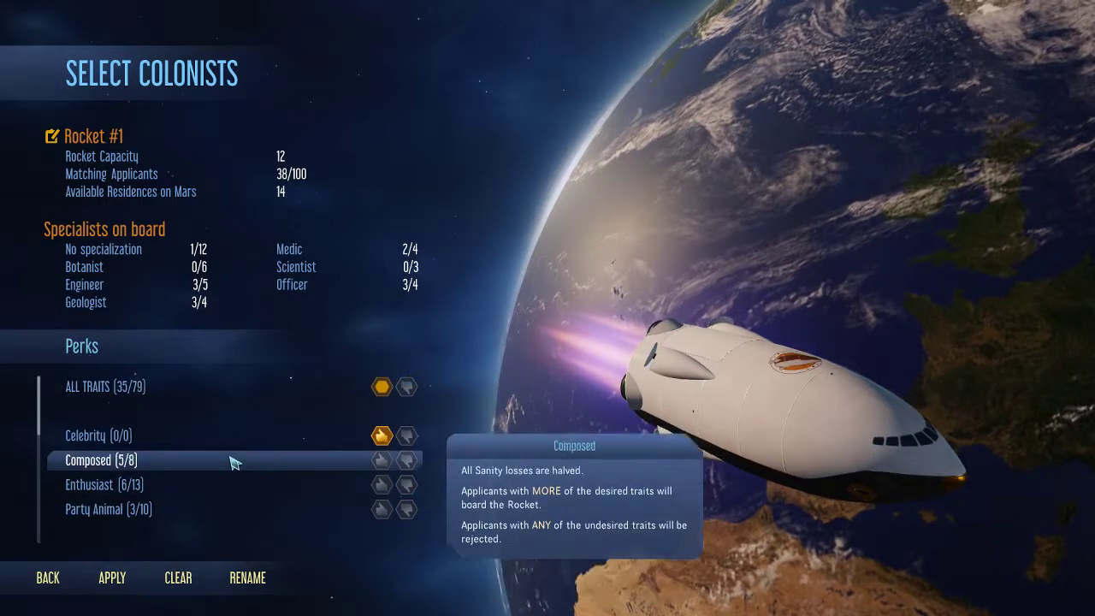
{"action": "mouse_move", "coordinate": [100, 436]}
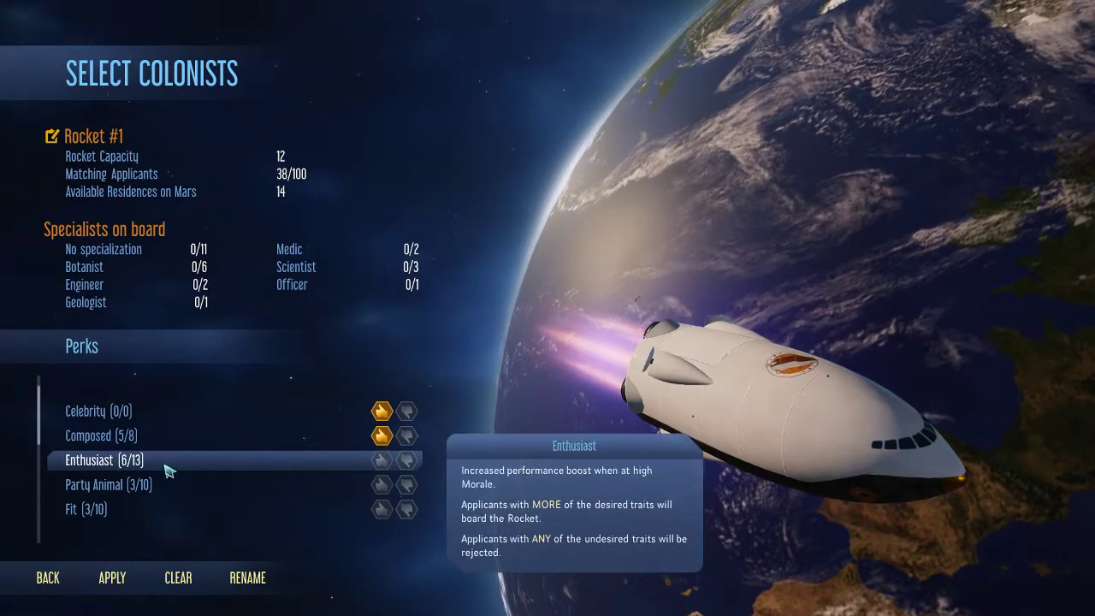
{"action": "scroll", "scroll_direction": "down", "scroll_amount": 3}
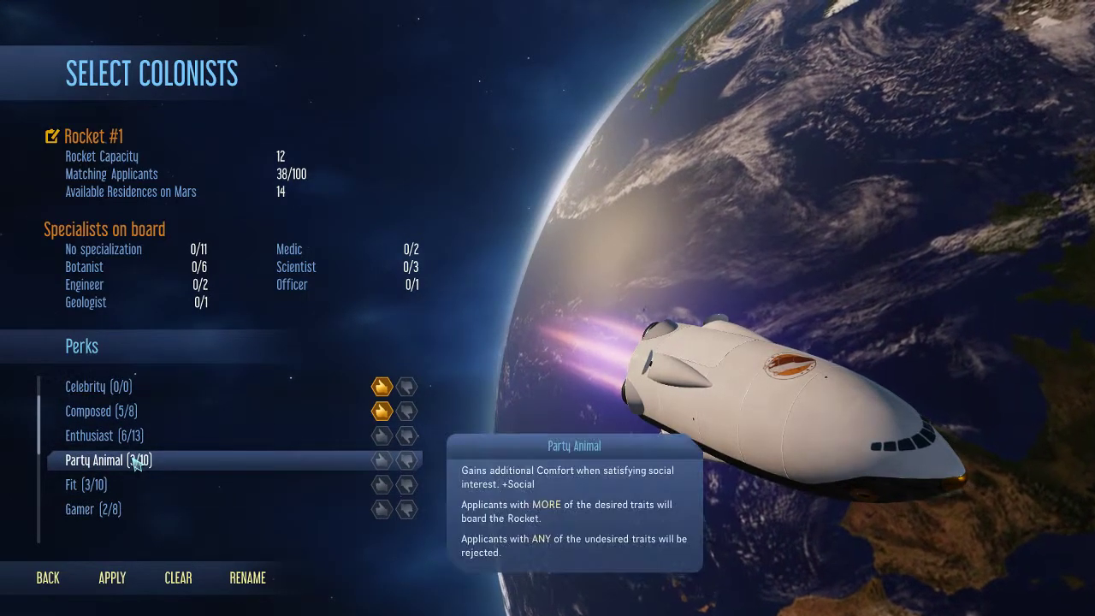
{"action": "mouse_move", "coordinate": [322, 465]}
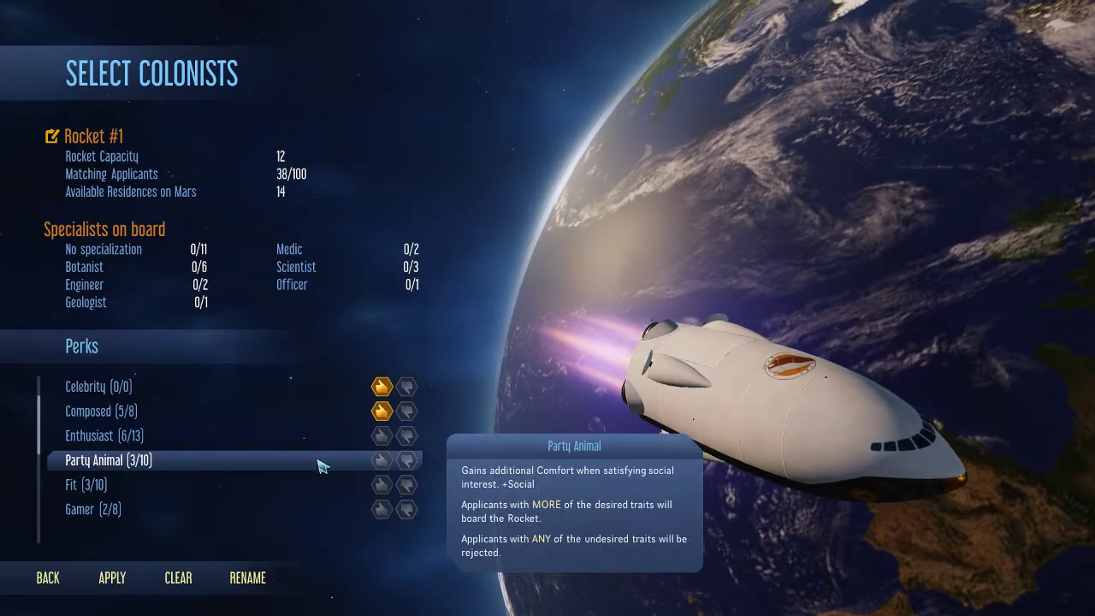
{"action": "mouse_move", "coordinate": [350, 469]}
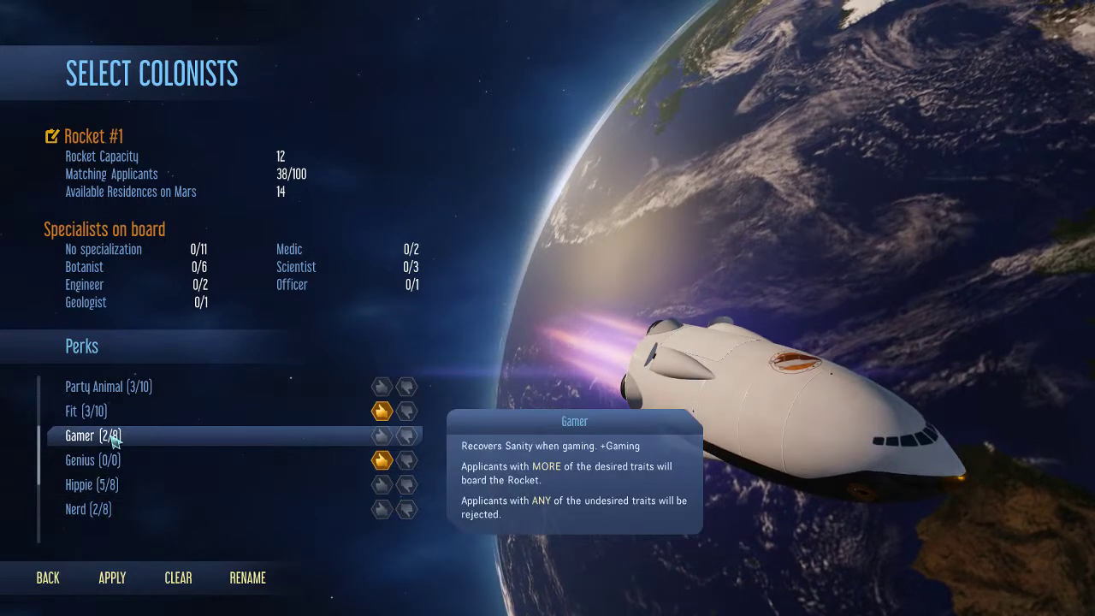
{"action": "mouse_move", "coordinate": [119, 460]}
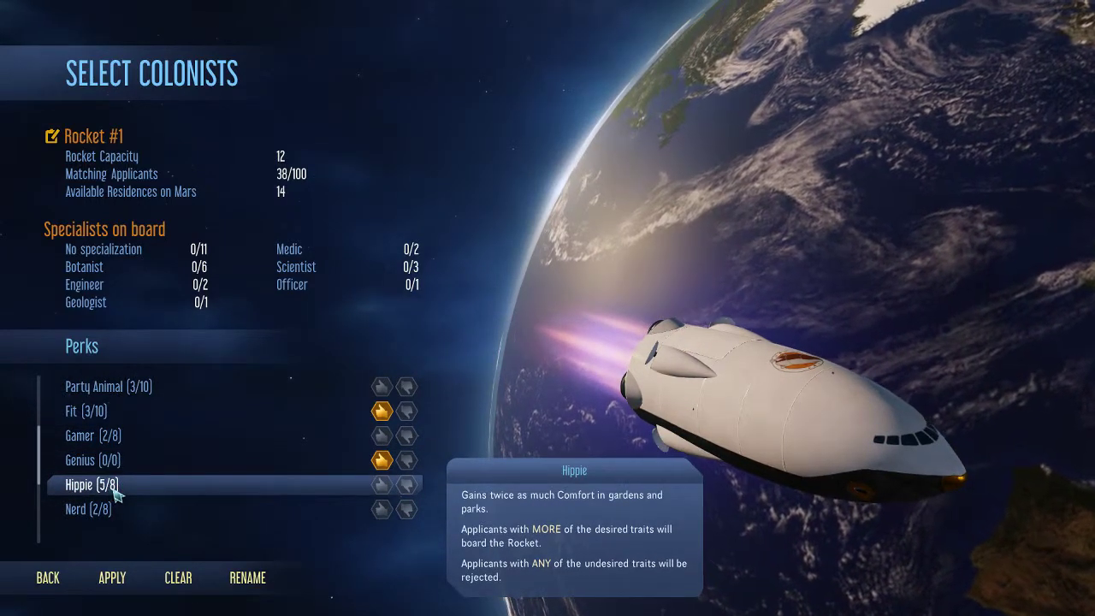
{"action": "scroll", "scroll_direction": "down", "scroll_amount": 3}
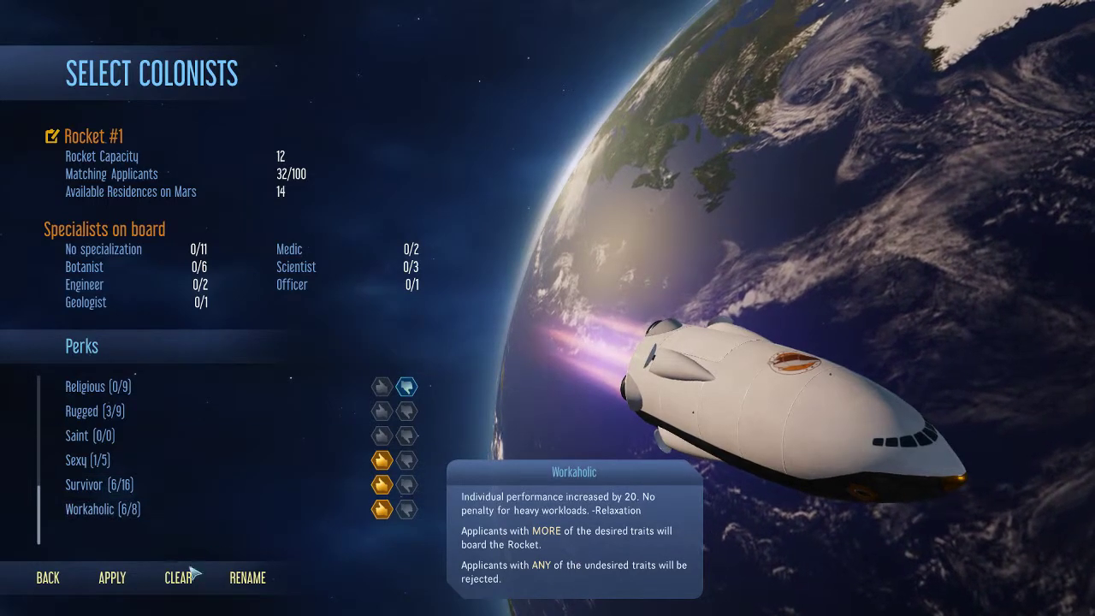
{"action": "left_click", "coordinate": [109, 579]}
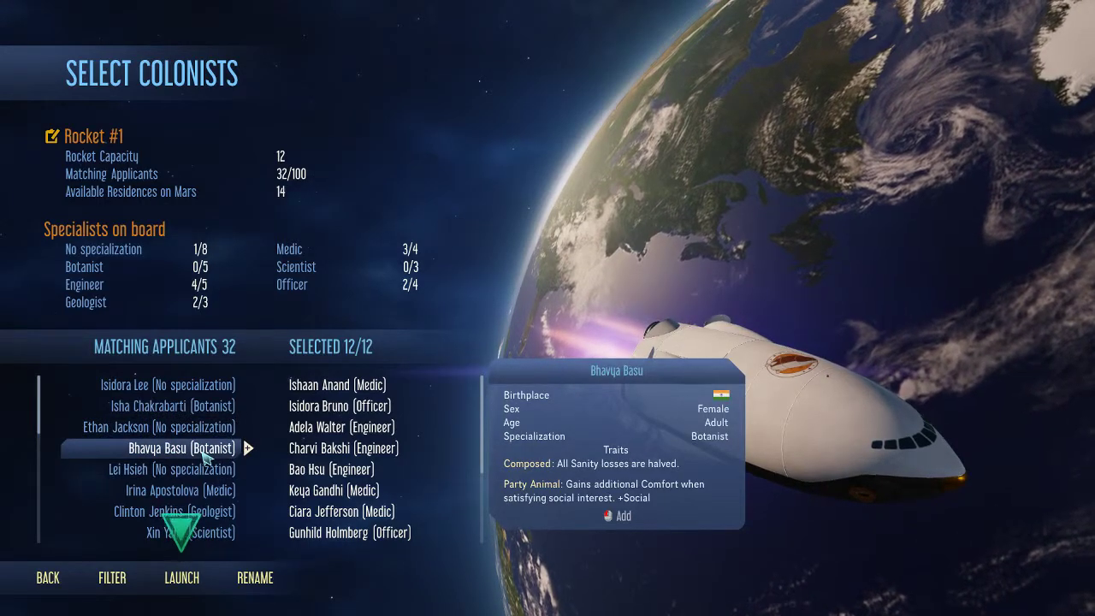
- Remove one engineer from the Selected list and launch Rocket #1 with twelve colonists
{"action": "scroll", "scroll_direction": "down", "scroll_amount": 3}
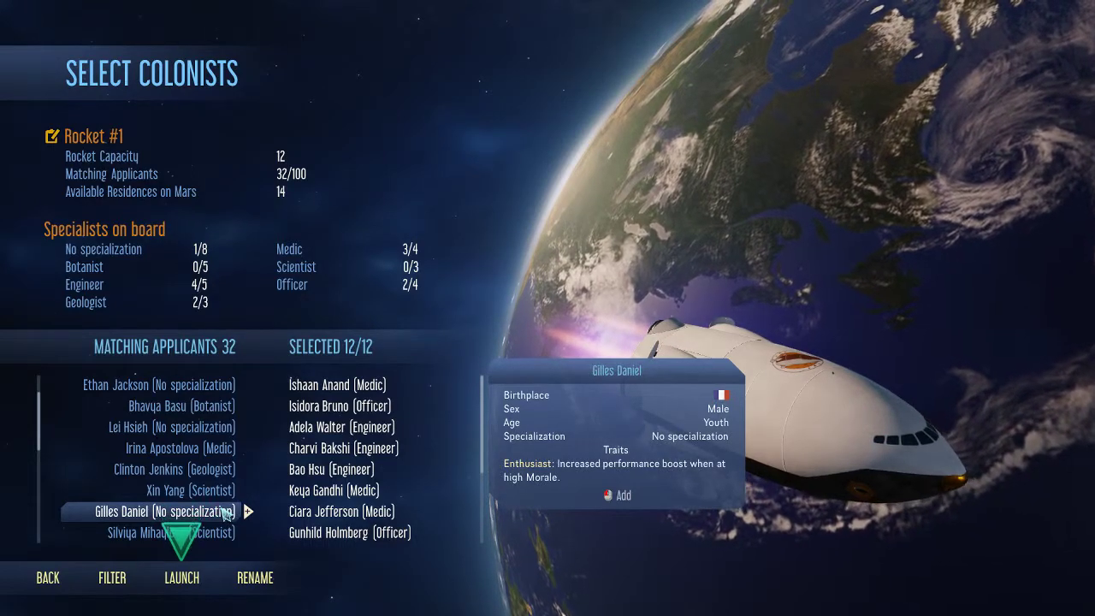
{"action": "left_click", "coordinate": [190, 489]}
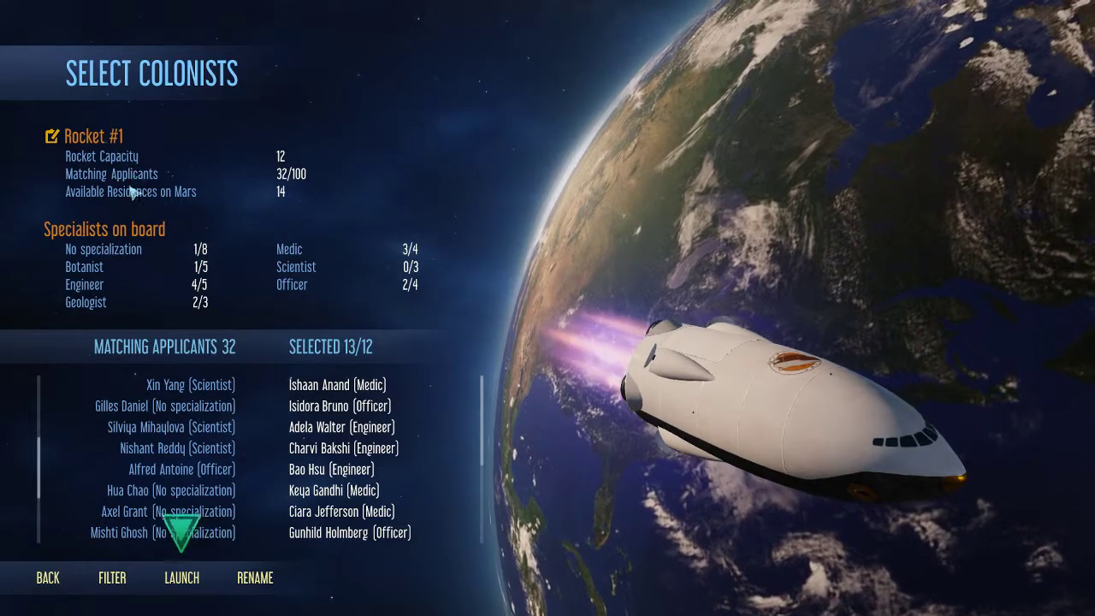
{"action": "mouse_move", "coordinate": [212, 195]}
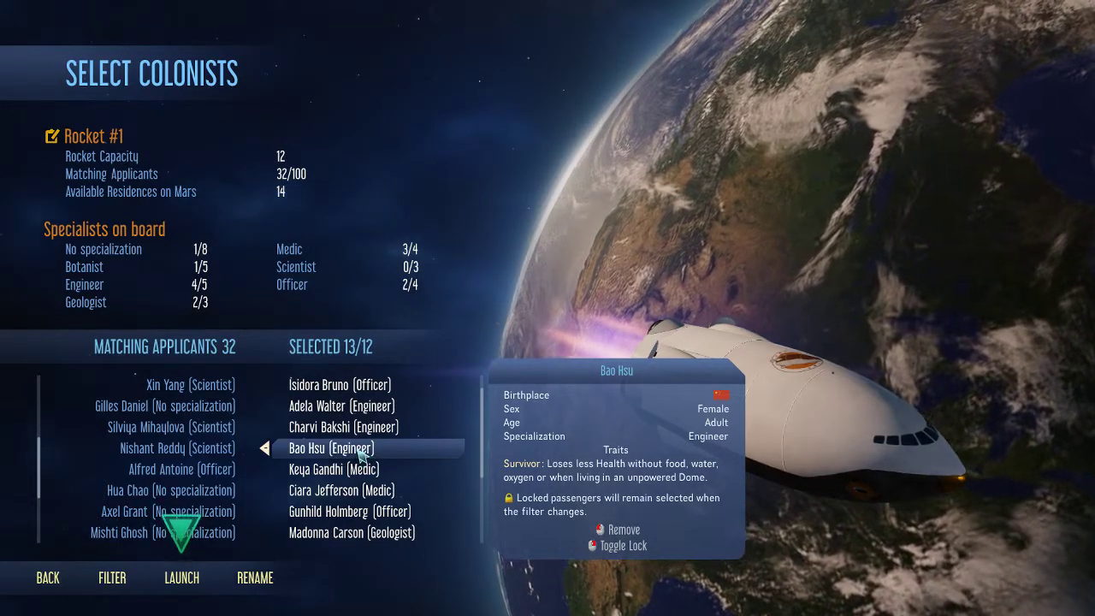
{"action": "left_click", "coordinate": [620, 528]}
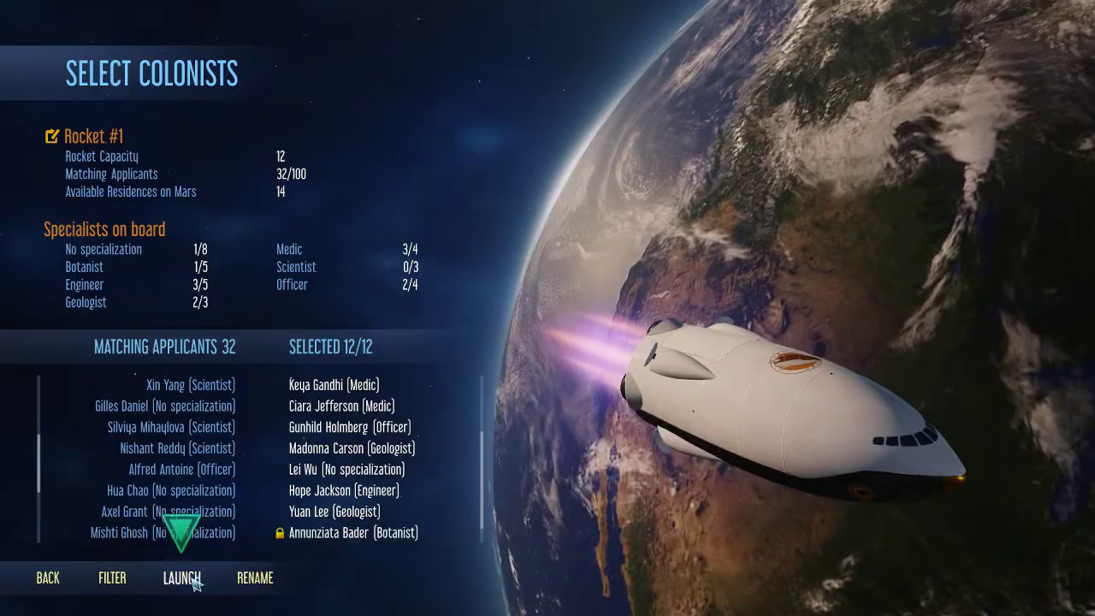
{"action": "left_click", "coordinate": [182, 579]}
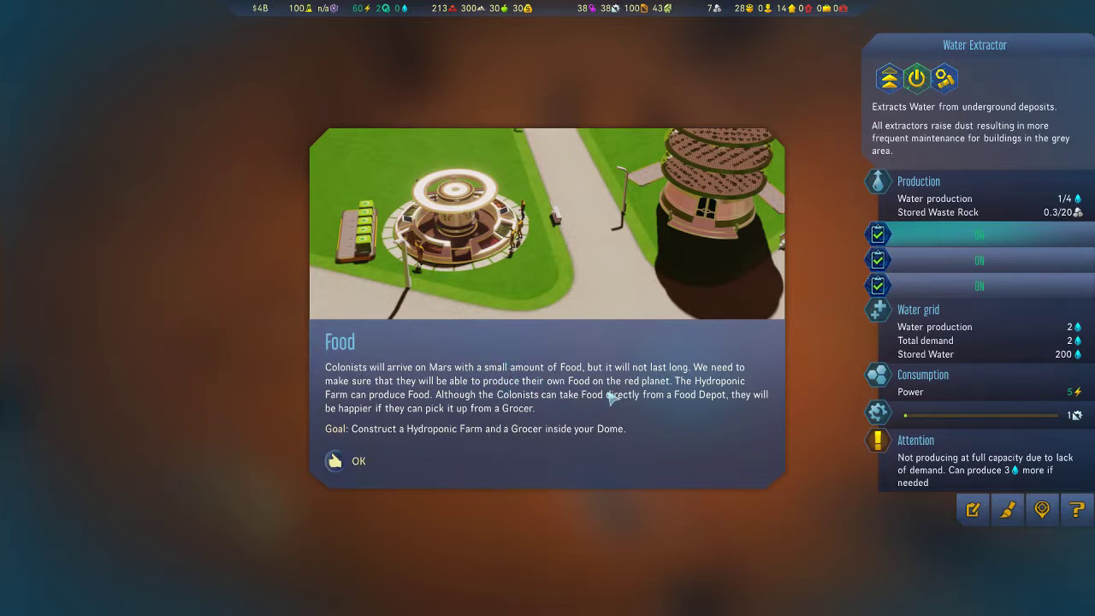
{"action": "mouse_move", "coordinate": [454, 412]}
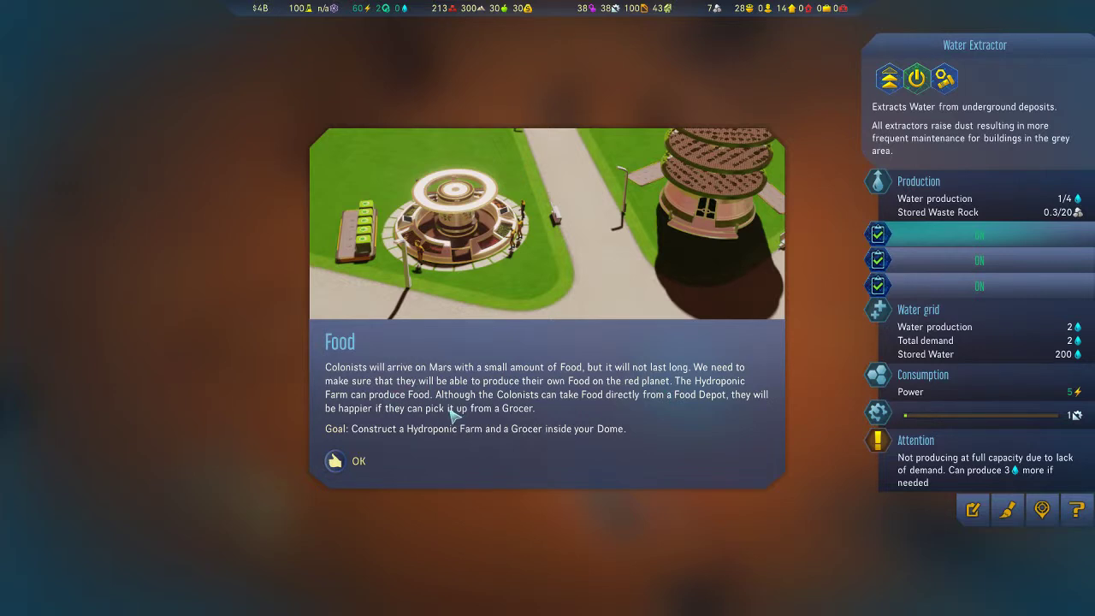
{"action": "mouse_move", "coordinate": [400, 420]}
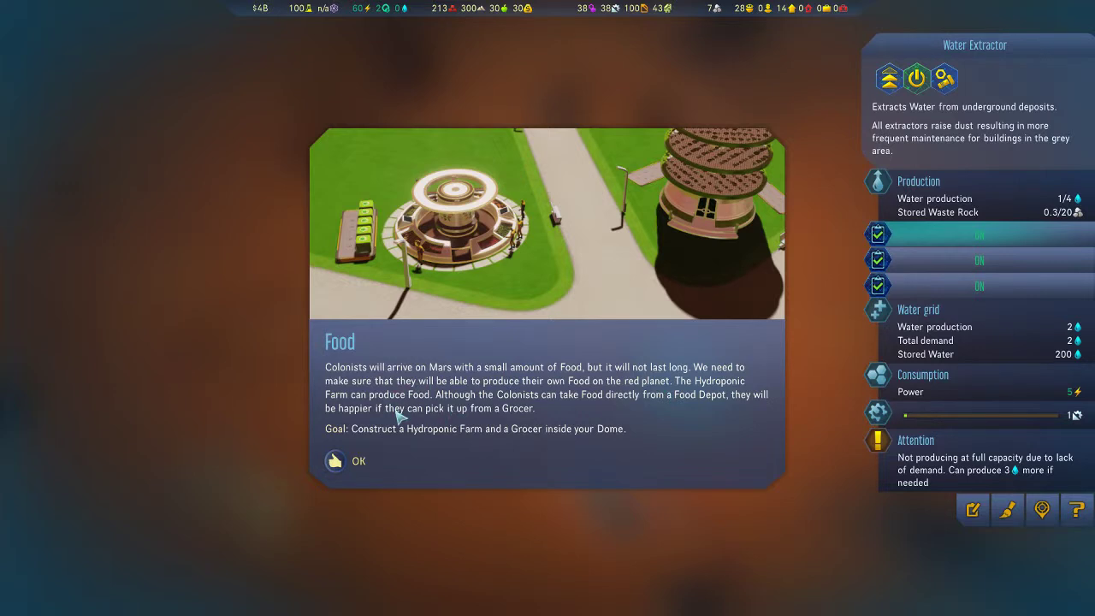
{"action": "mouse_move", "coordinate": [452, 418]}
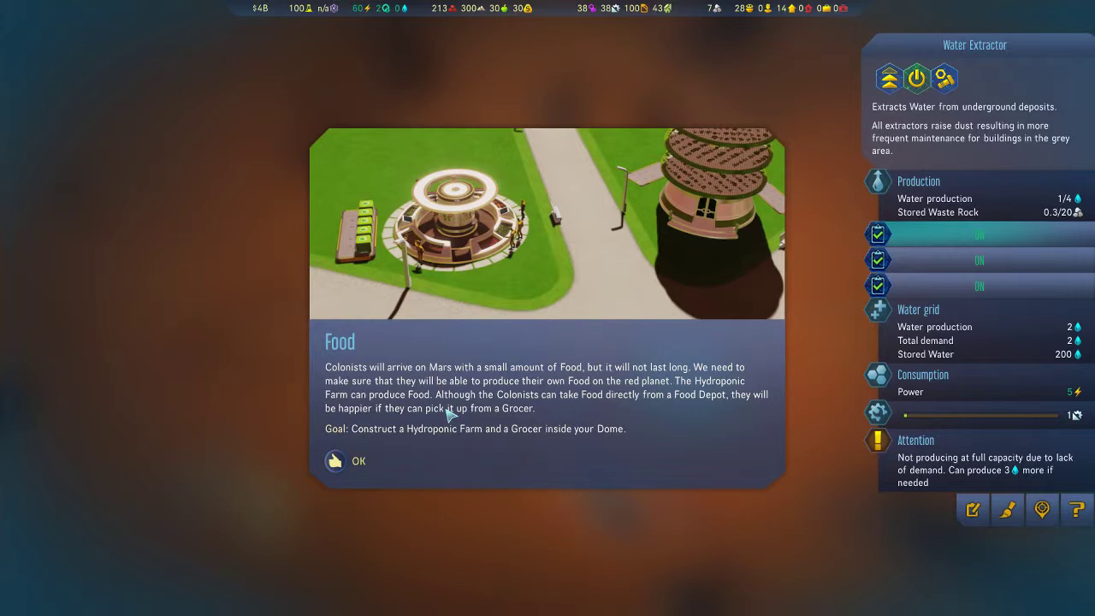
{"action": "mouse_move", "coordinate": [411, 424]}
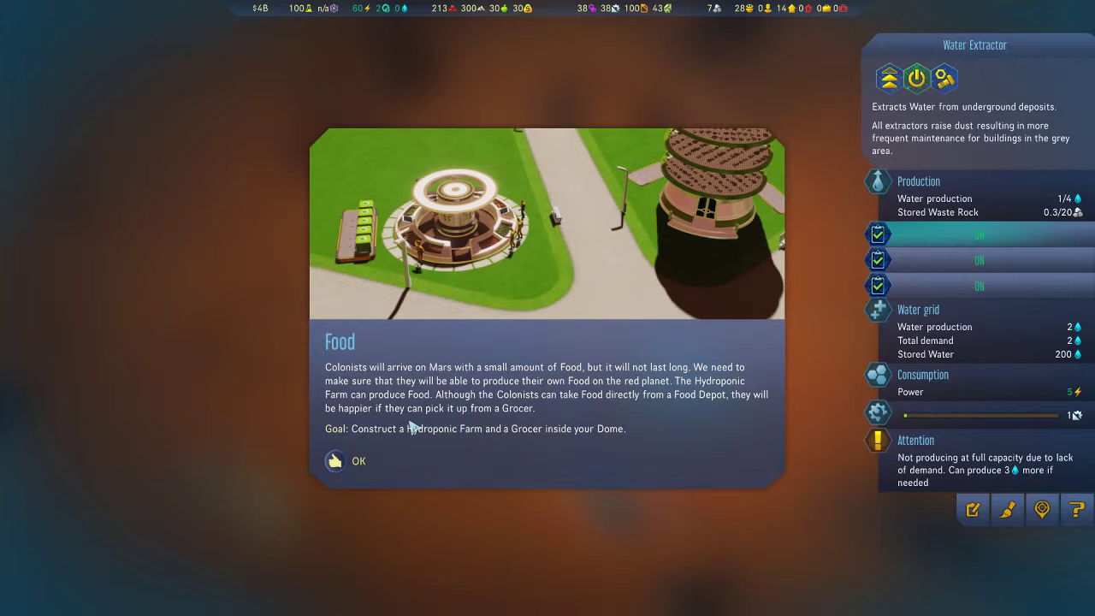
- Acknowledge the Food briefing to activate the Hydroponic Farm and Grocer task
{"action": "left_click", "coordinate": [345, 462]}
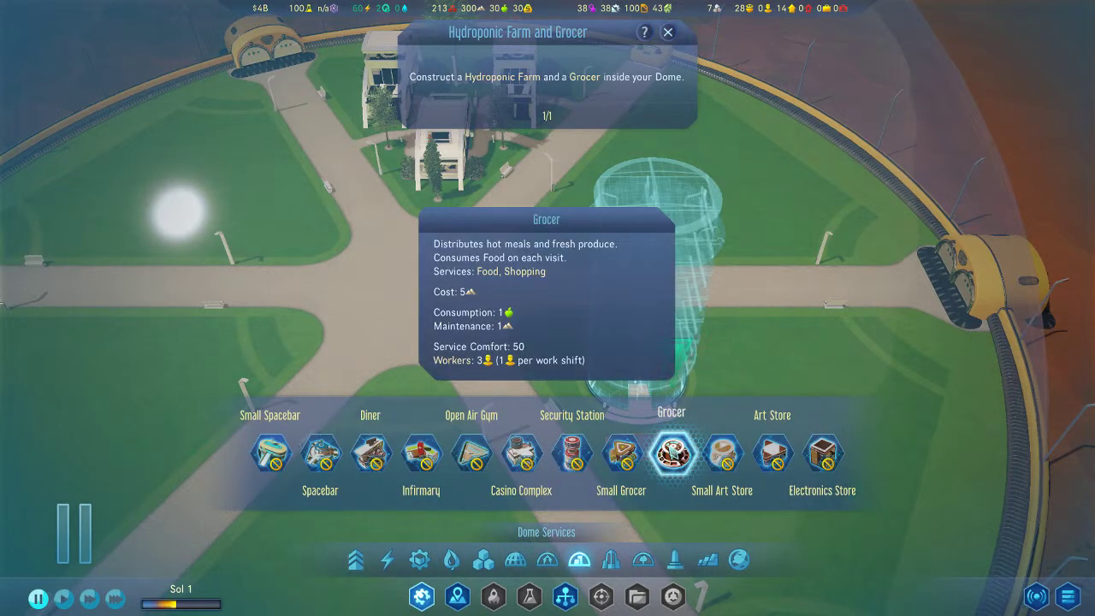
- Choose the Grocer from Dome Services and place it inside the dome
{"action": "left_click", "coordinate": [671, 452]}
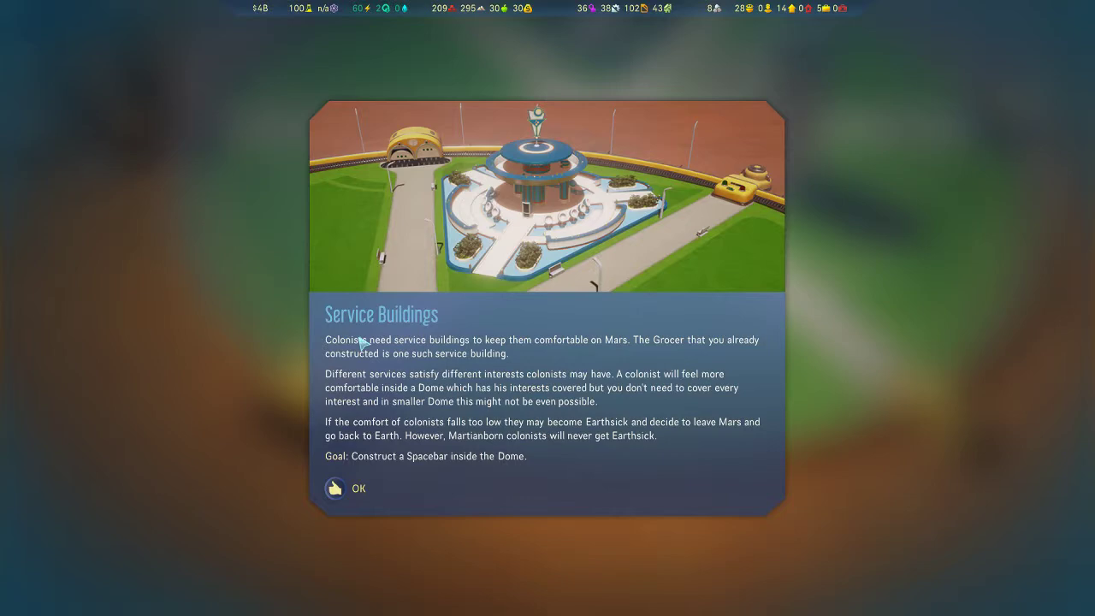
- Acknowledge the Service Buildings briefing and view the dome with the Spacebar task
{"action": "left_click", "coordinate": [335, 488]}
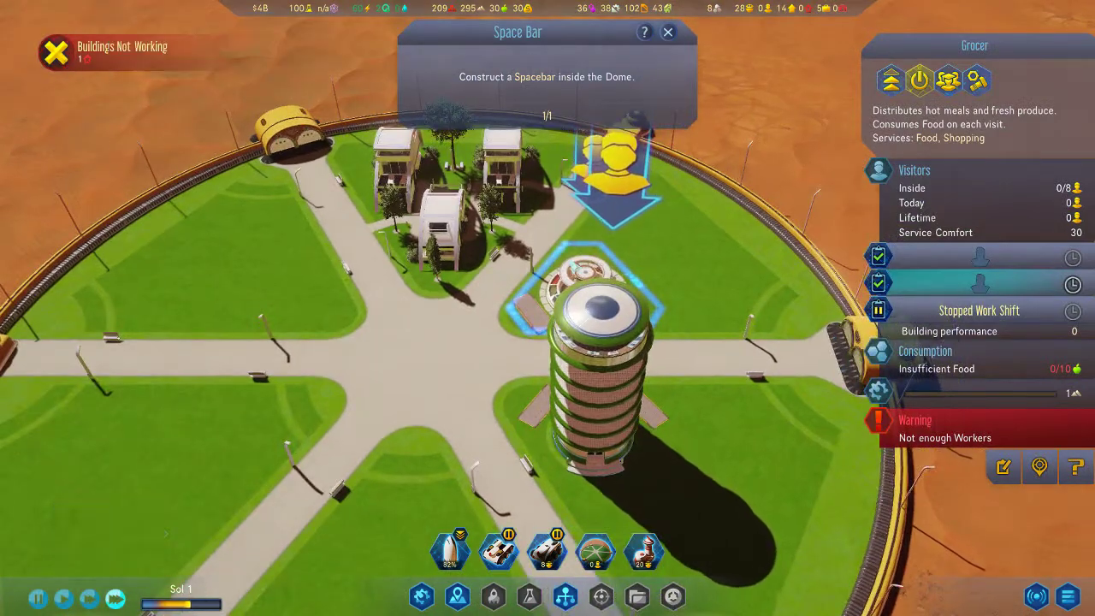
{"action": "left_click", "coordinate": [38, 599]}
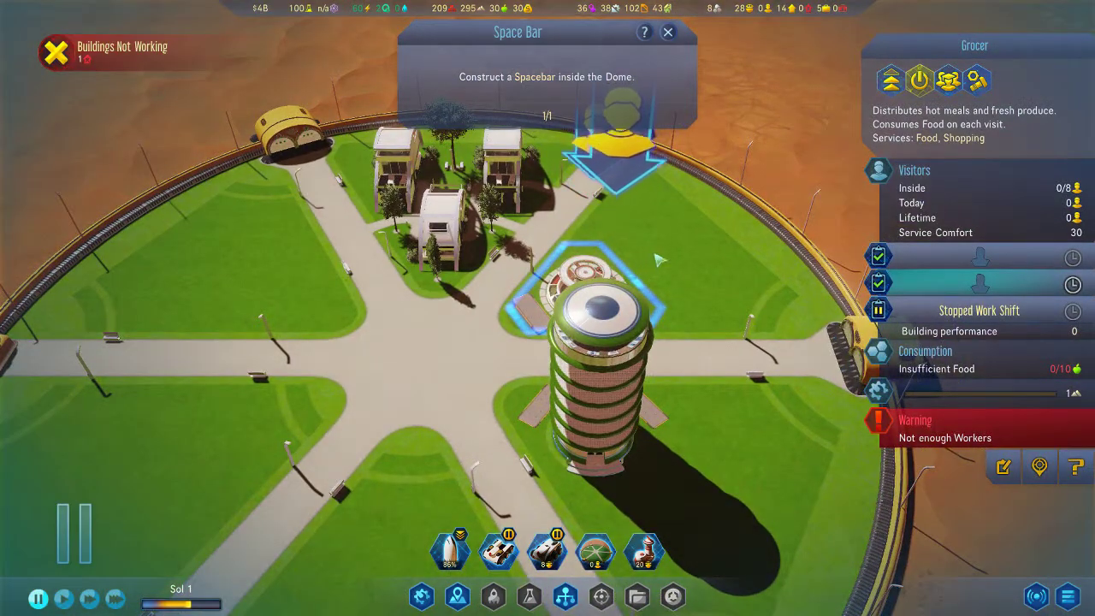
{"action": "mouse_move", "coordinate": [881, 310]}
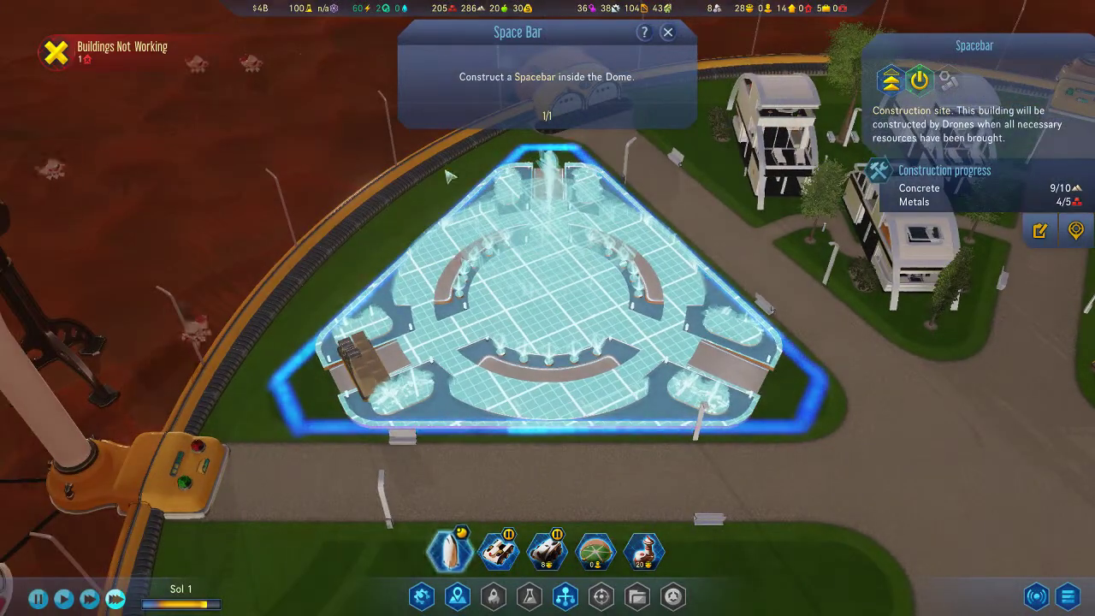
{"action": "mouse_move", "coordinate": [522, 15]}
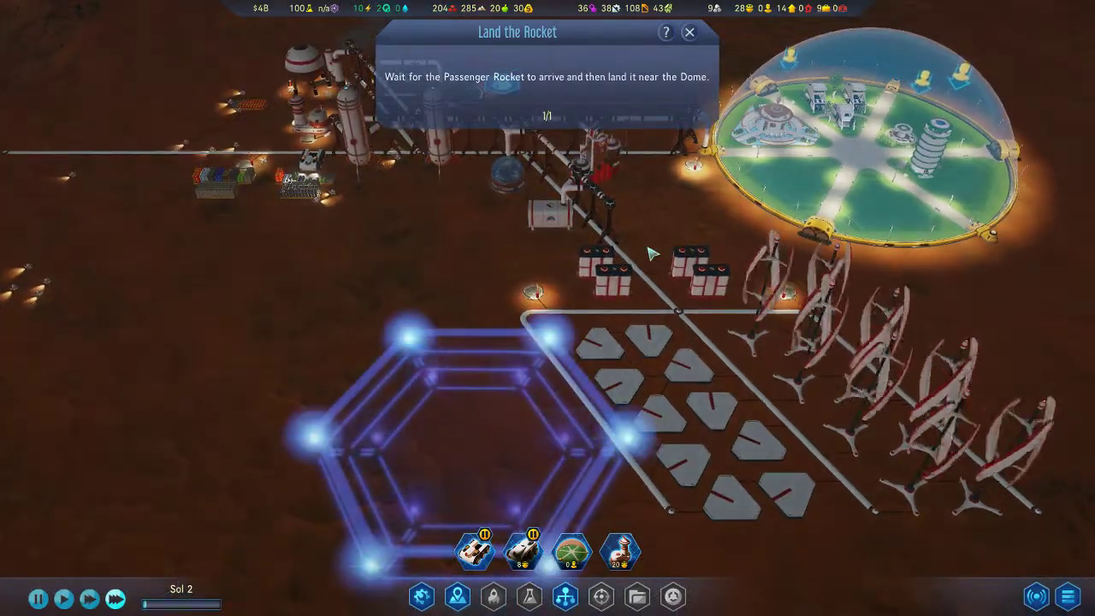
- Place the Passenger Rocket's landing site beside the dome so the Founders arrive
{"action": "left_click", "coordinate": [534, 346]}
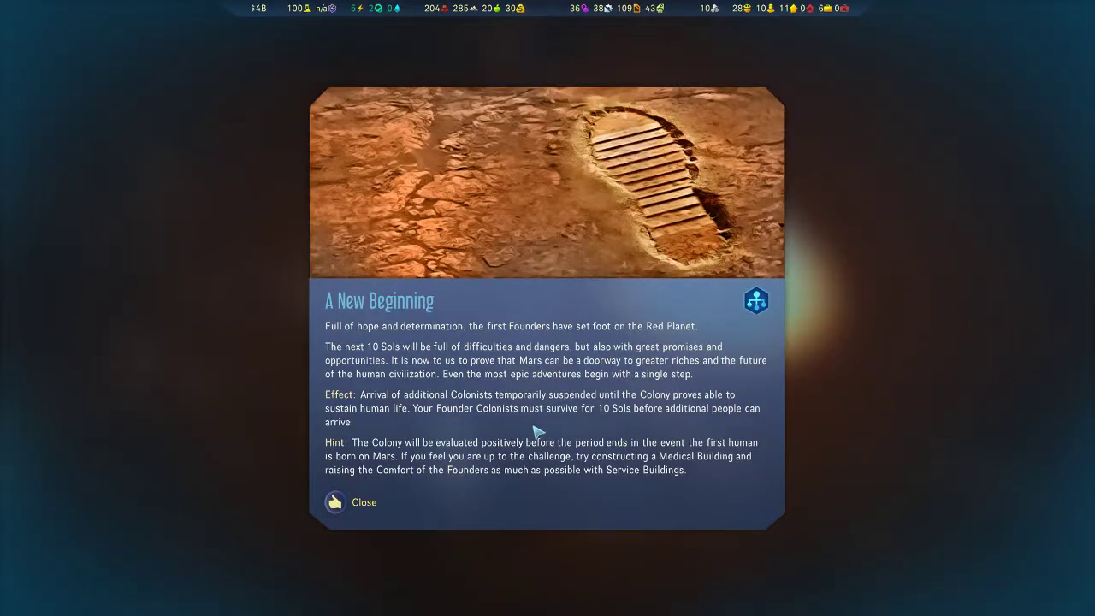
{"action": "mouse_move", "coordinate": [613, 385]}
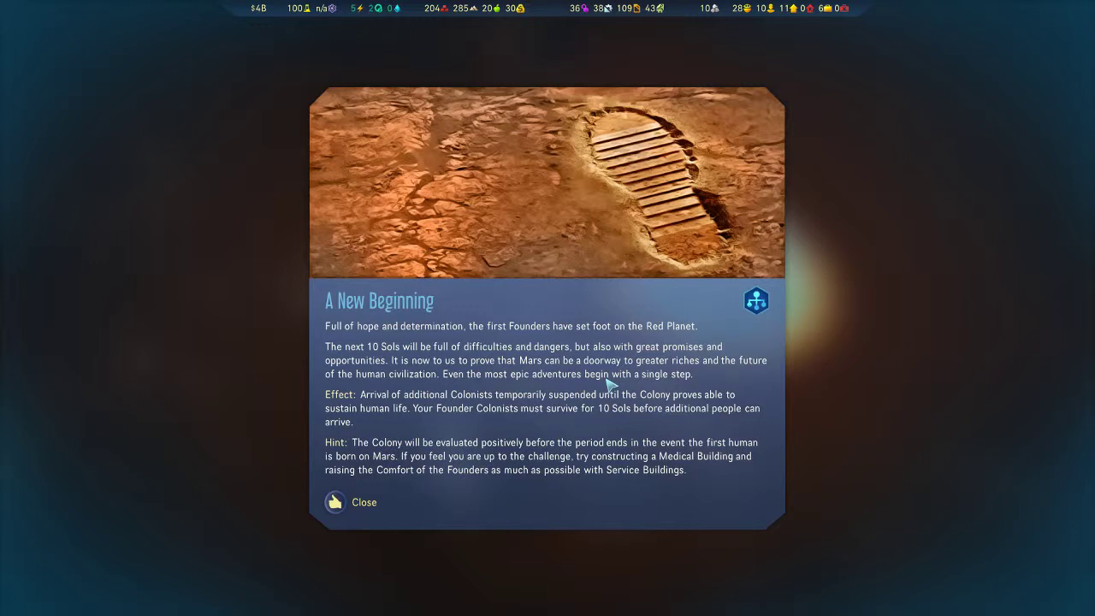
- Close the A New Beginning briefing and browse Dome Services and Homes, Education & Research lists
{"action": "left_click", "coordinate": [363, 503]}
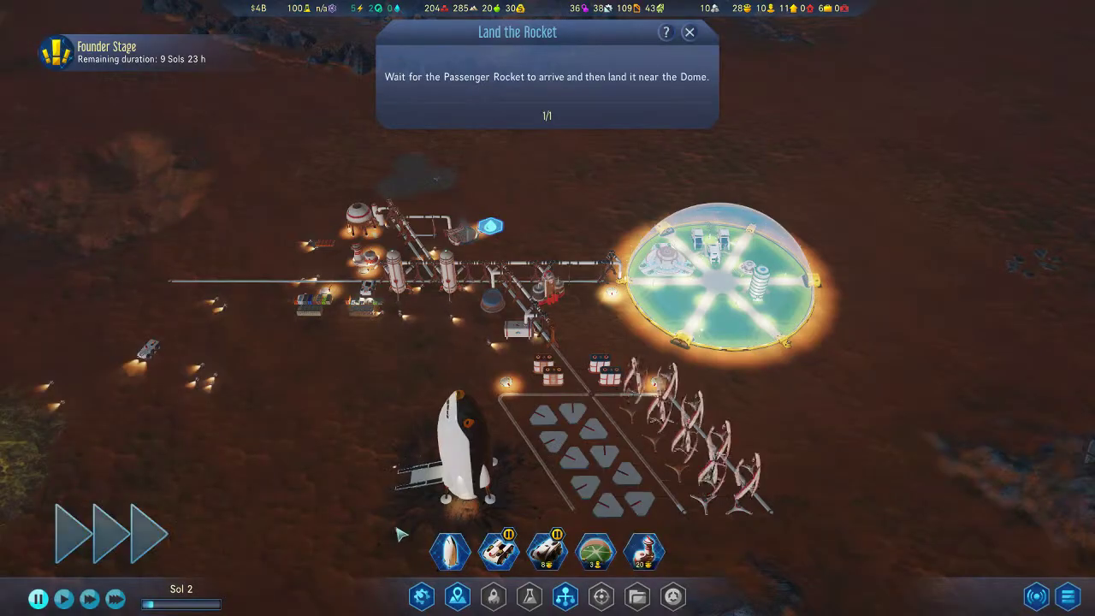
{"action": "left_click", "coordinate": [580, 560]}
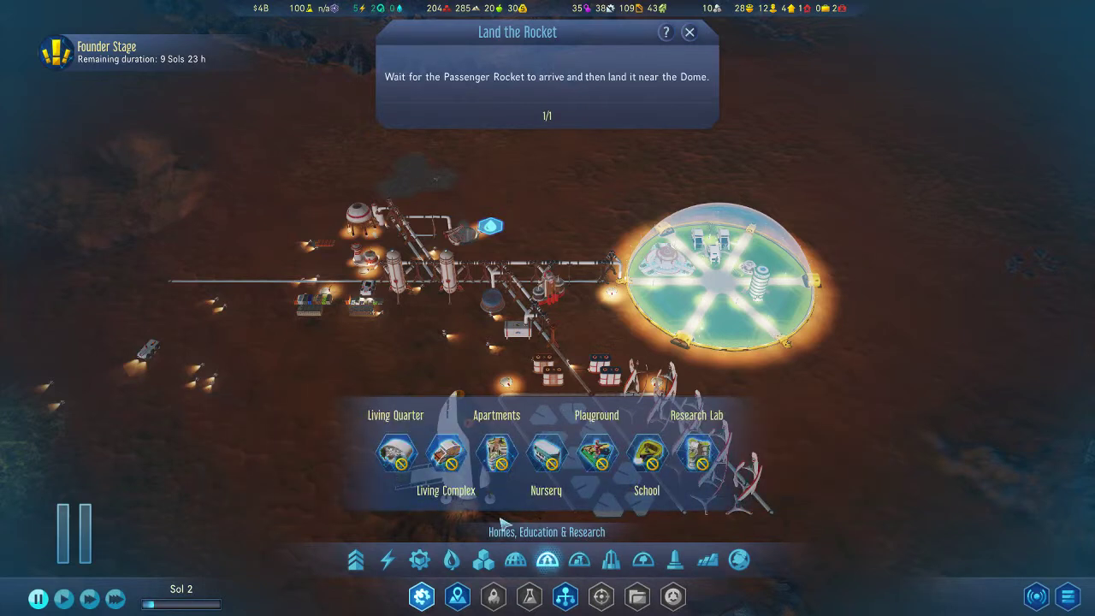
{"action": "mouse_move", "coordinate": [496, 455]}
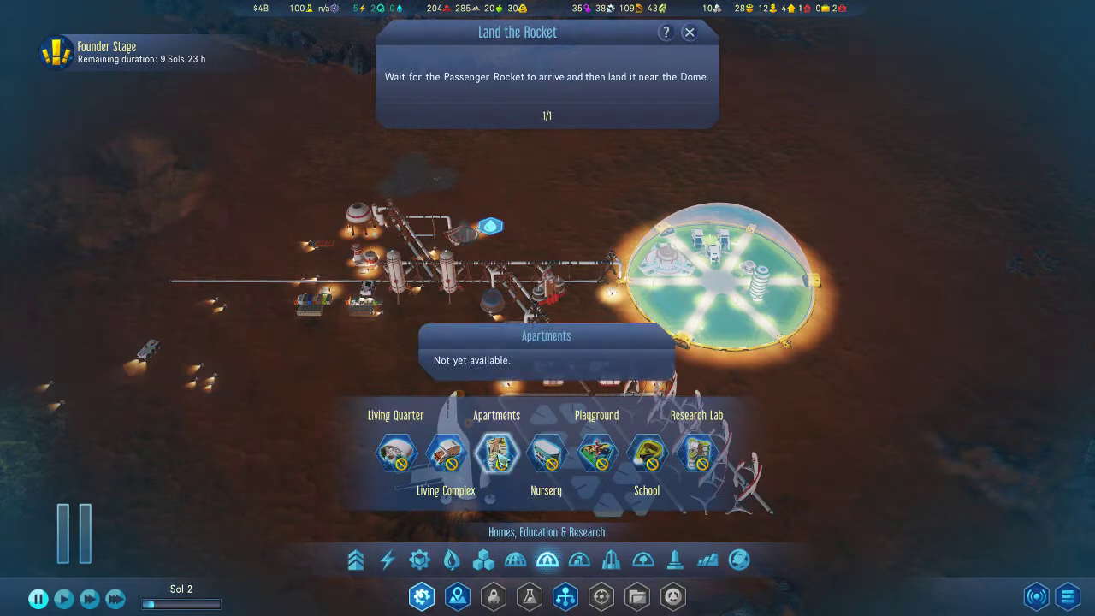
{"action": "mouse_move", "coordinate": [647, 458]}
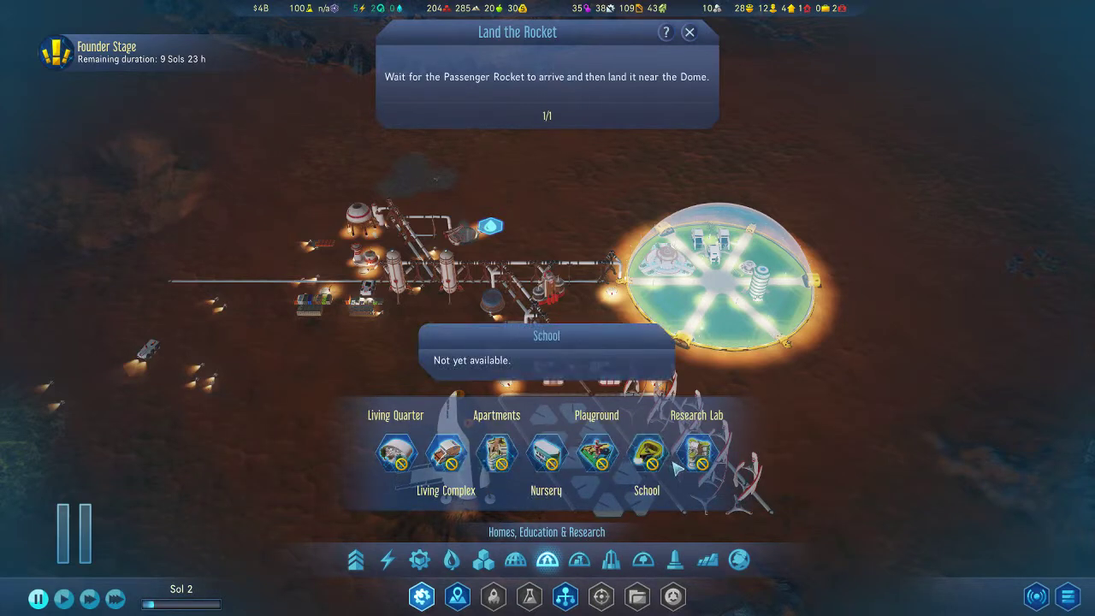
{"action": "left_click", "coordinate": [643, 559]}
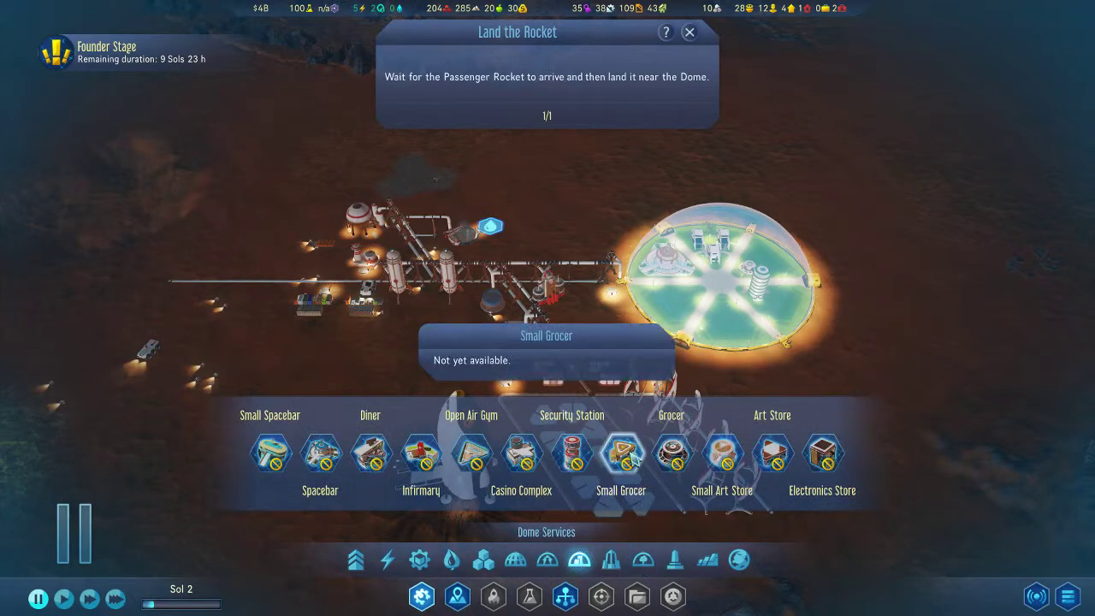
{"action": "mouse_move", "coordinate": [471, 454]}
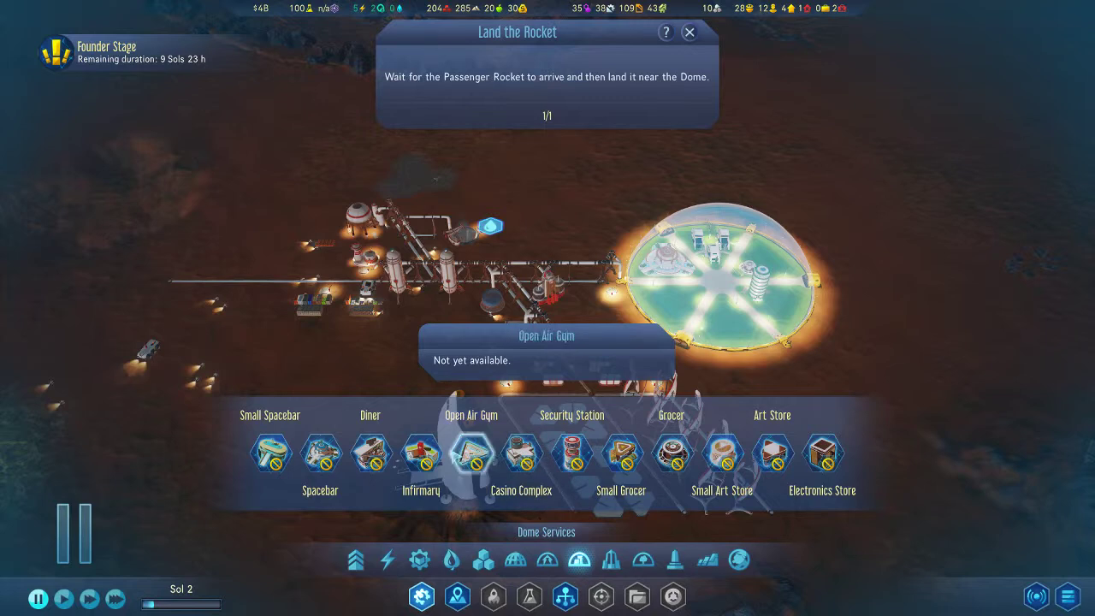
{"action": "mouse_move", "coordinate": [421, 453]}
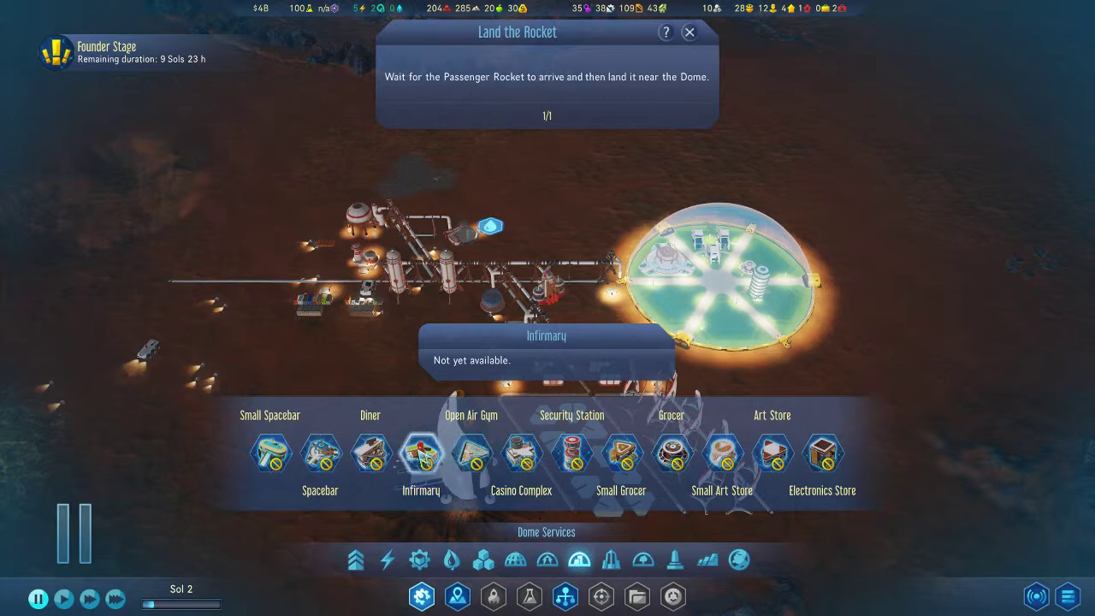
{"action": "mouse_move", "coordinate": [770, 454]}
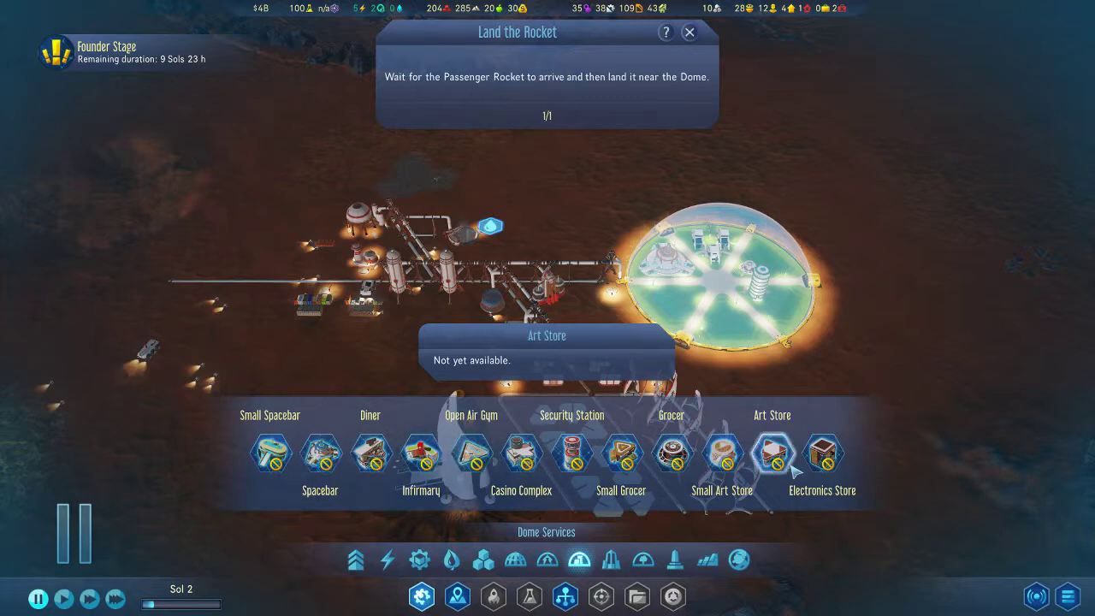
{"action": "left_click", "coordinate": [547, 559]}
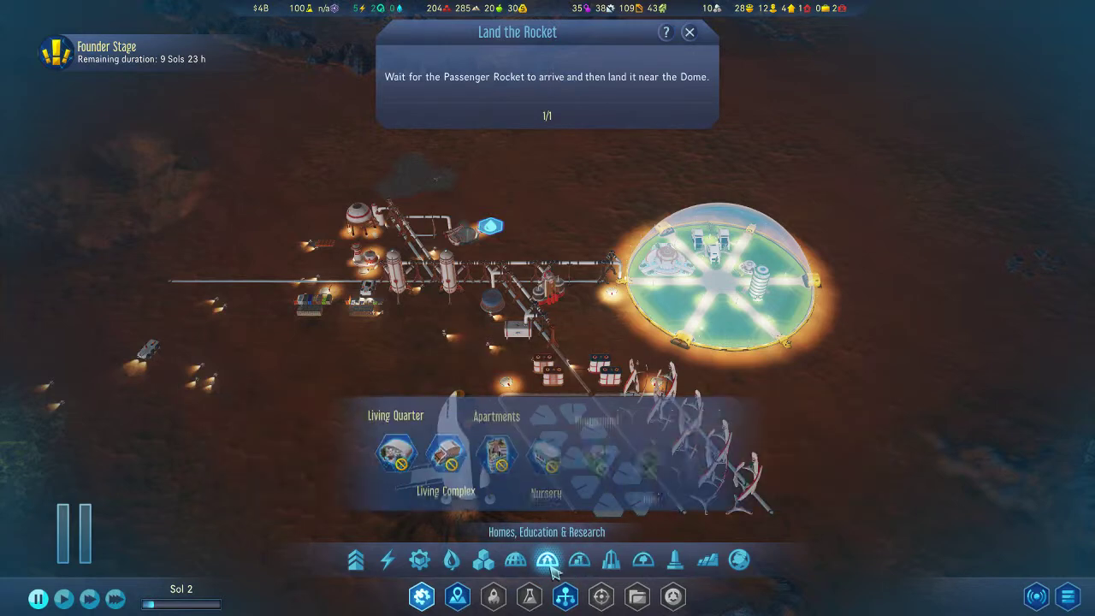
{"action": "left_click", "coordinate": [513, 560]}
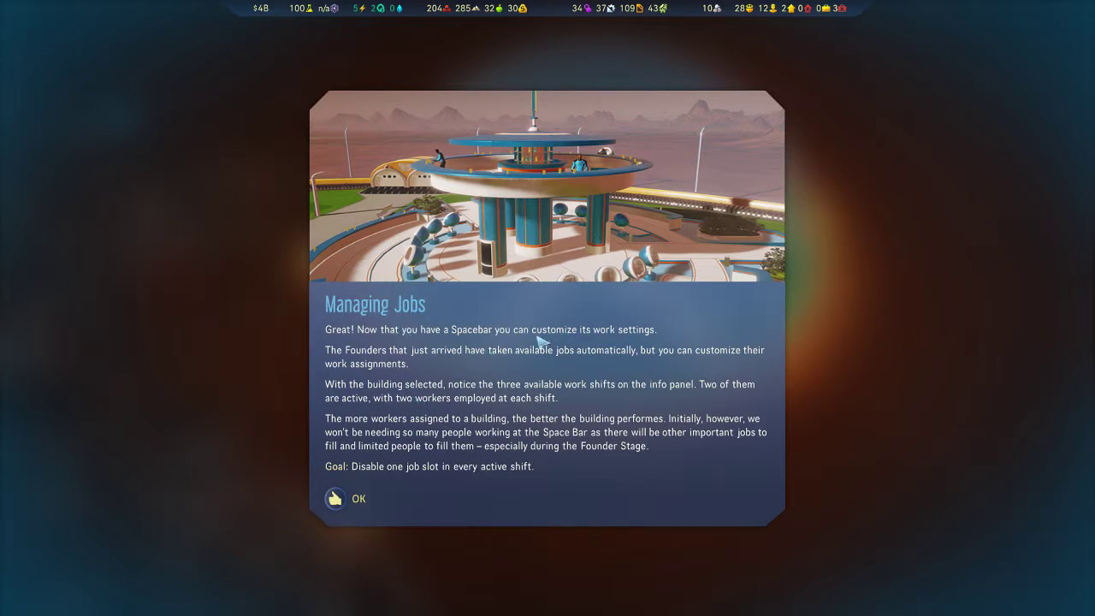
{"action": "mouse_move", "coordinate": [353, 363]}
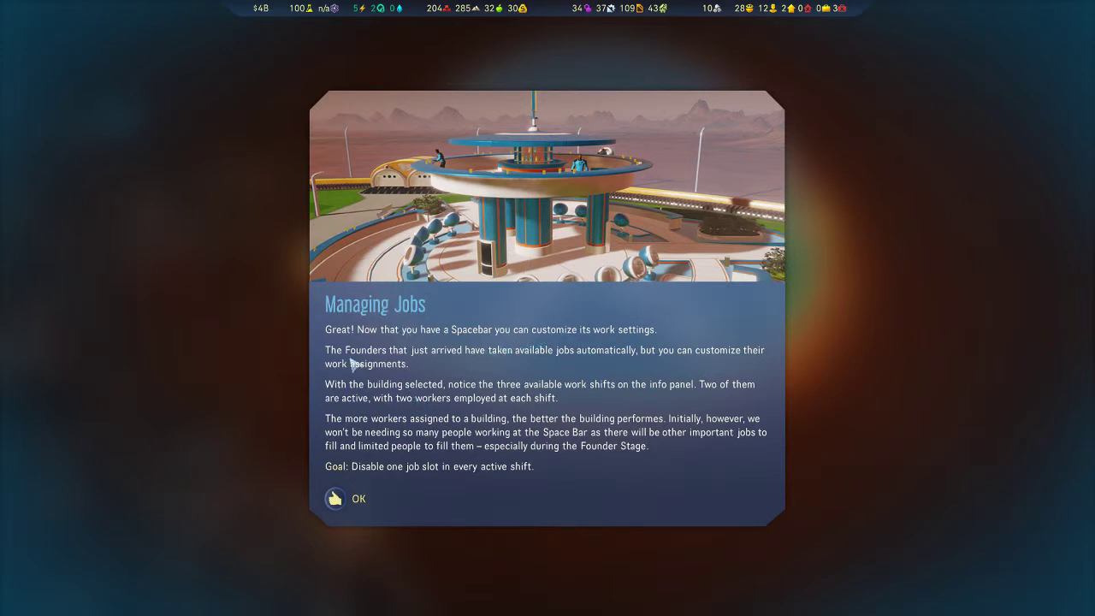
{"action": "mouse_move", "coordinate": [565, 363]}
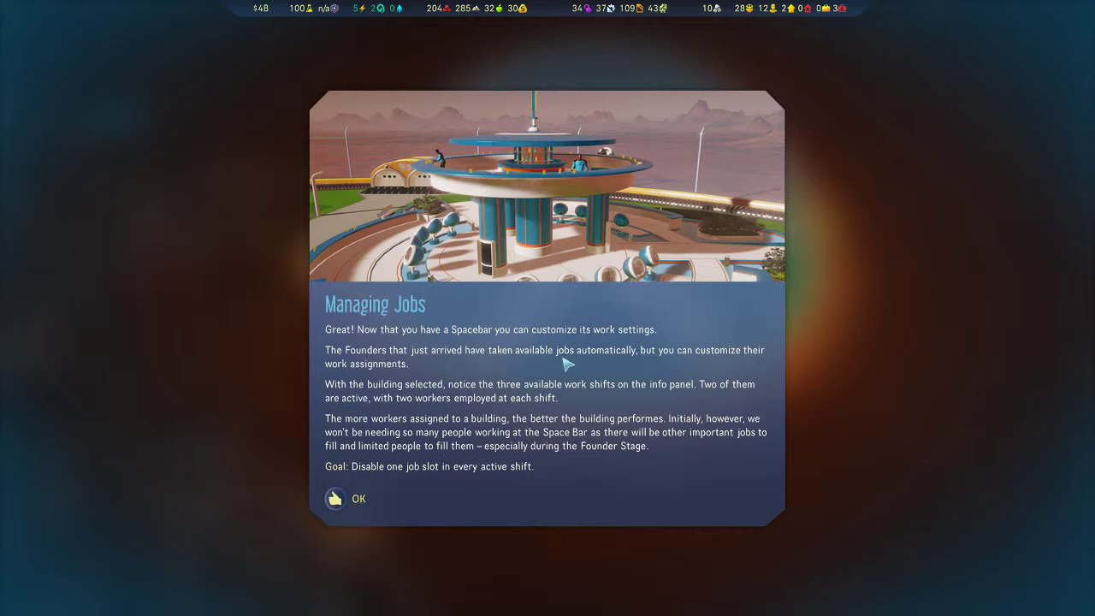
{"action": "mouse_move", "coordinate": [742, 366]}
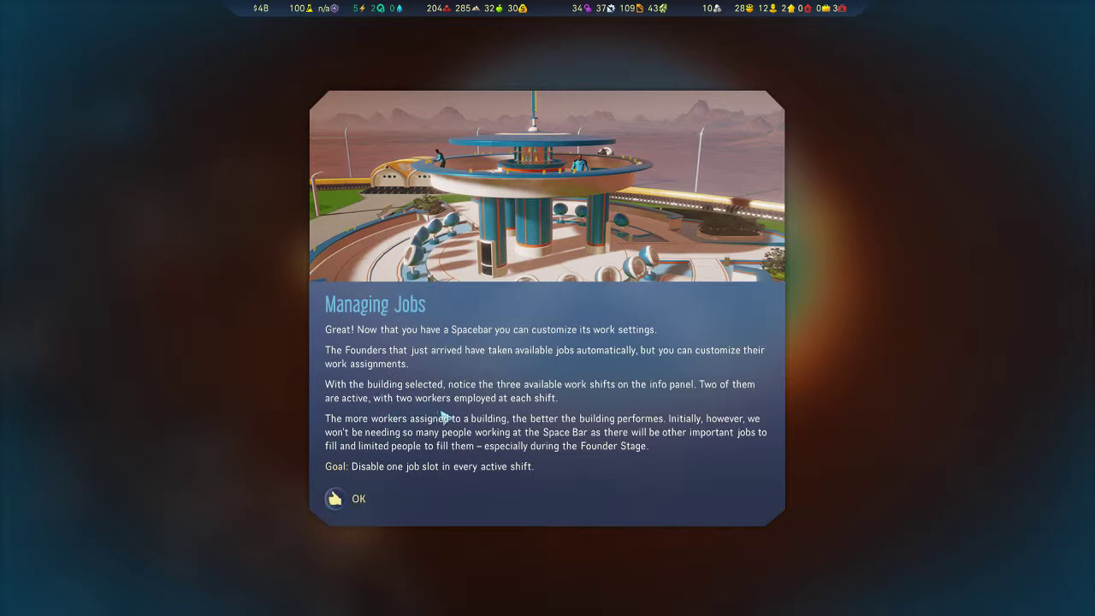
{"action": "mouse_move", "coordinate": [520, 416]}
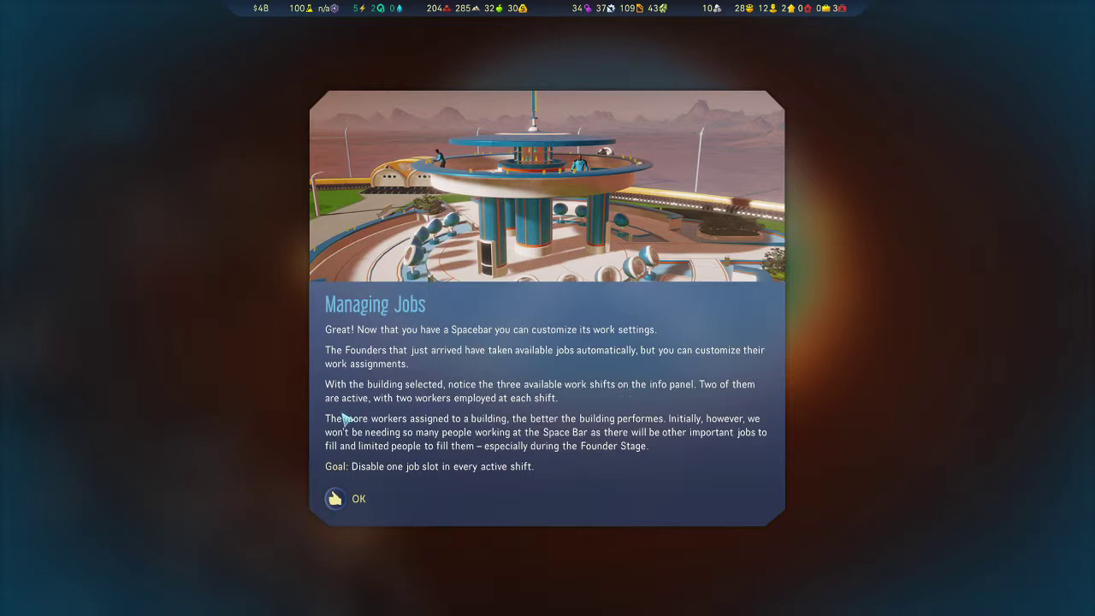
{"action": "mouse_move", "coordinate": [402, 431]}
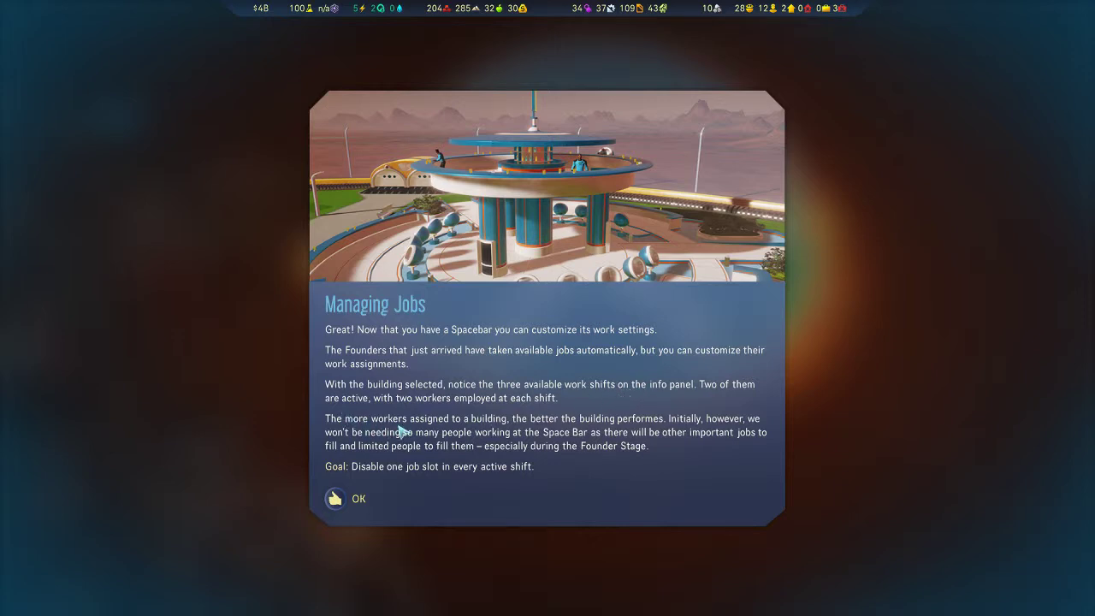
{"action": "mouse_move", "coordinate": [736, 425]}
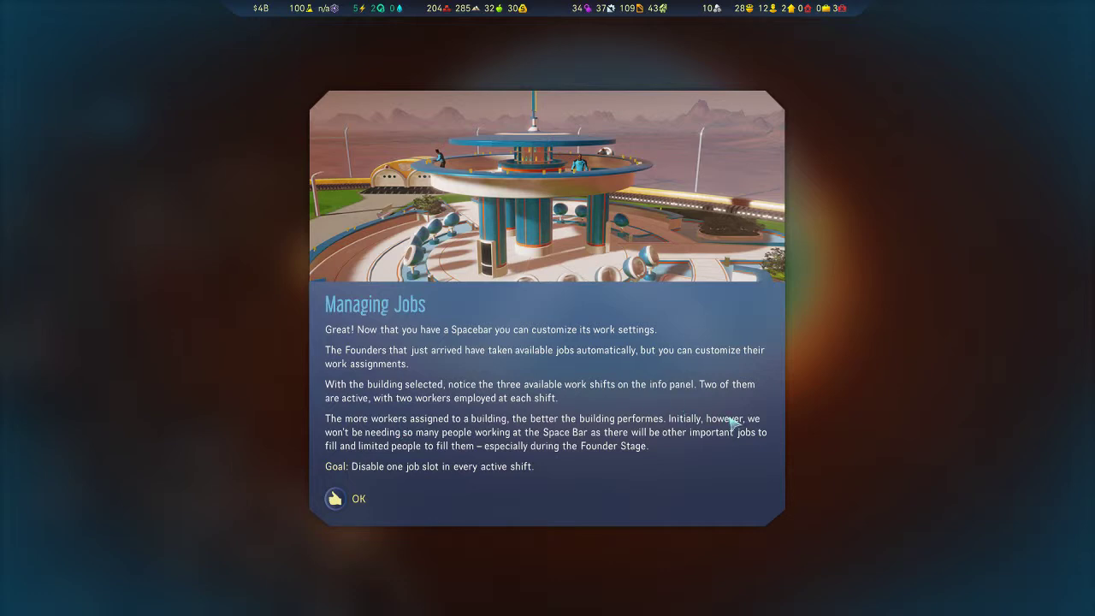
{"action": "mouse_move", "coordinate": [377, 452]}
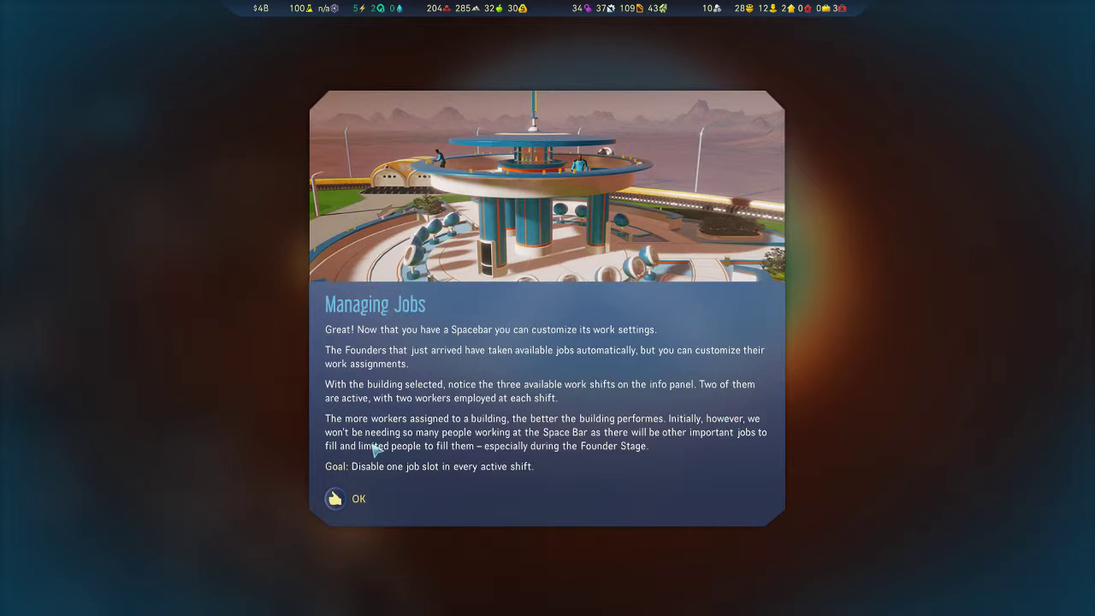
{"action": "mouse_move", "coordinate": [693, 445]}
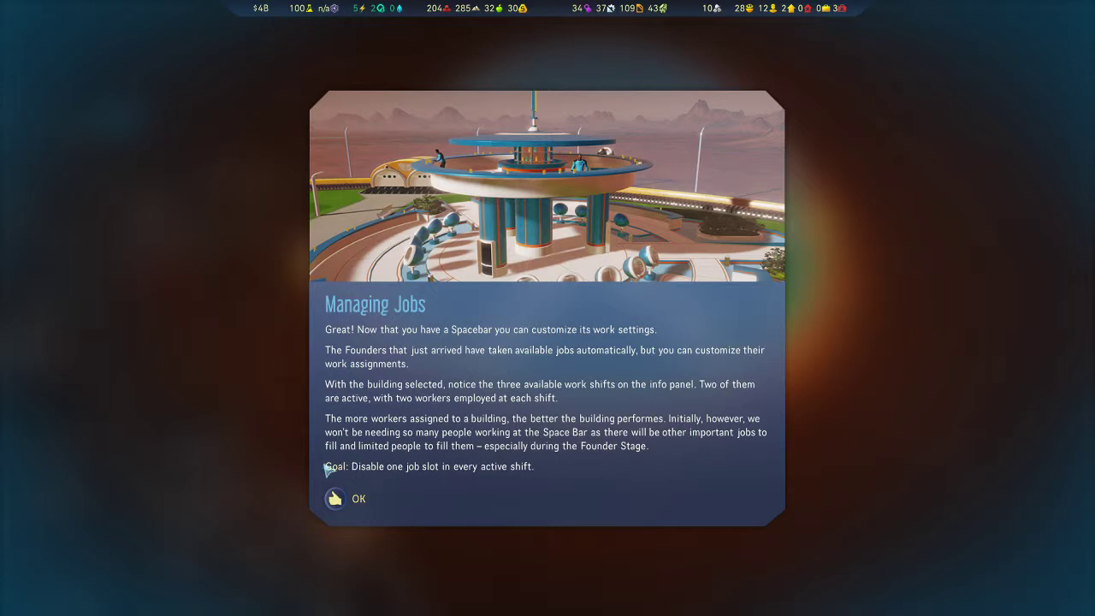
{"action": "mouse_move", "coordinate": [417, 466]}
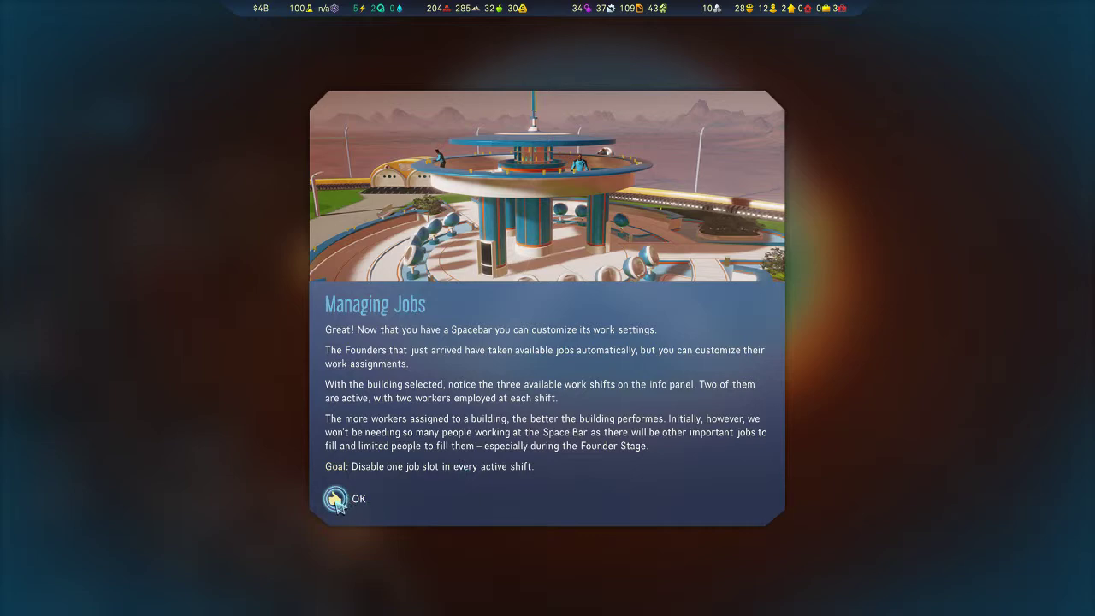
- Acknowledge the Managing Jobs card to show the Spacebar job-slot instructions
{"action": "left_click", "coordinate": [335, 498]}
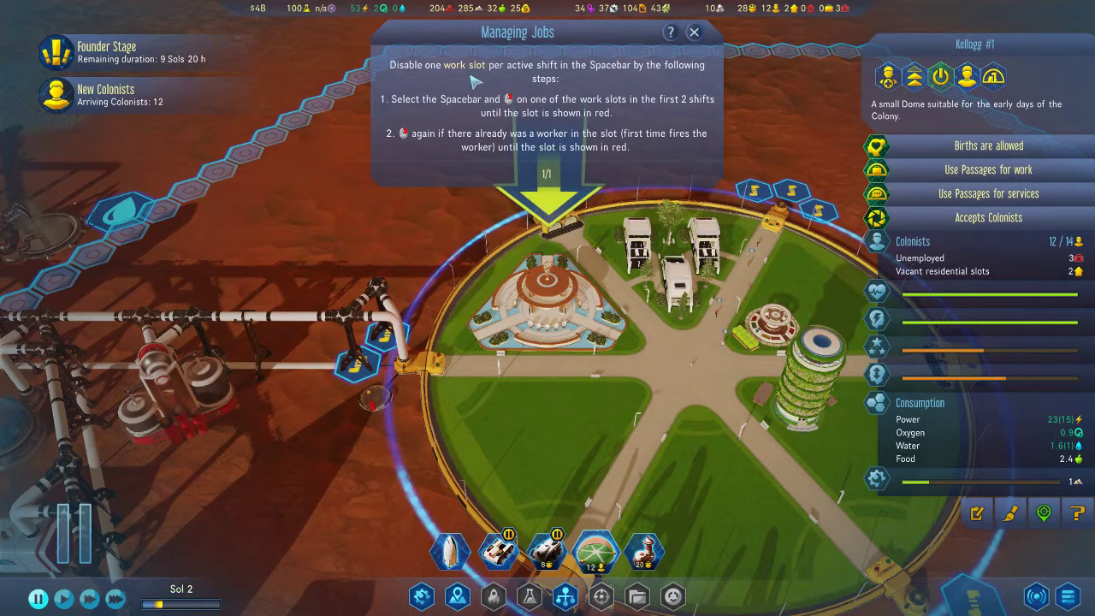
{"action": "mouse_move", "coordinate": [590, 79]}
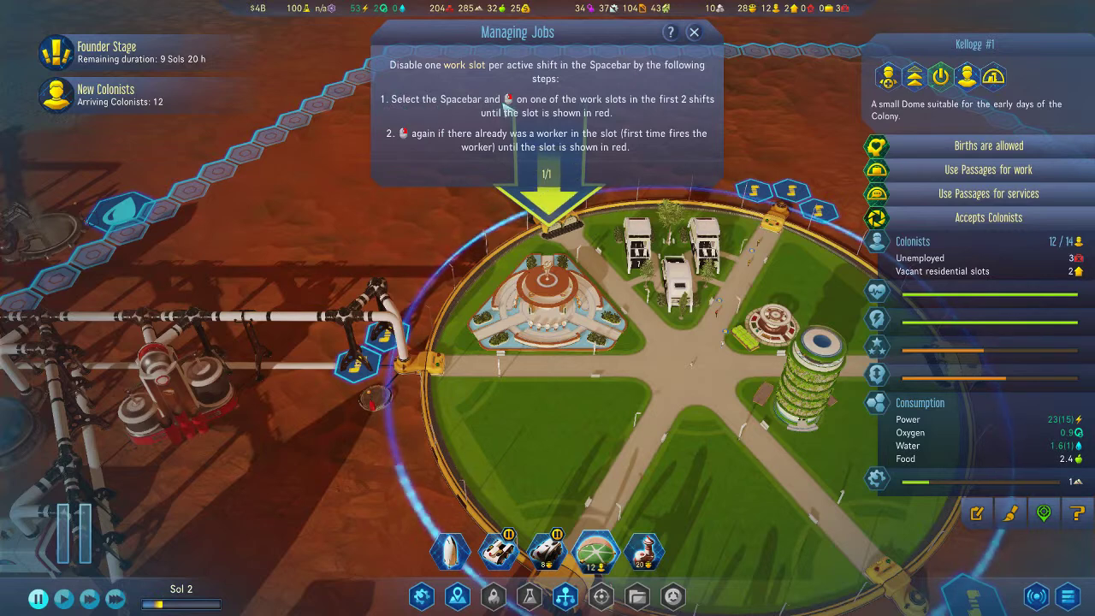
{"action": "mouse_move", "coordinate": [688, 113]}
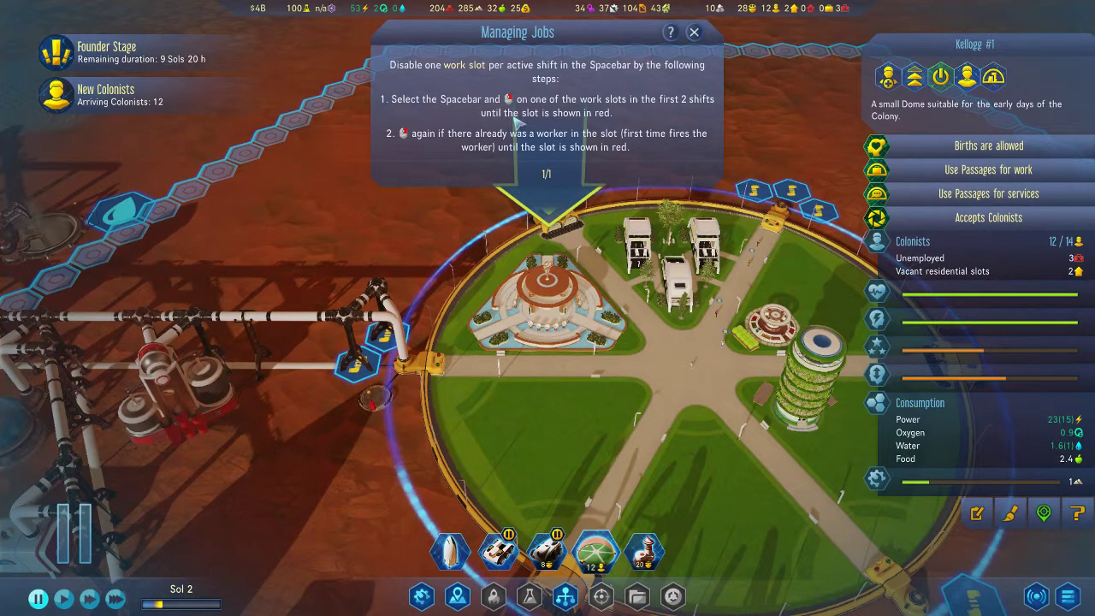
{"action": "mouse_move", "coordinate": [937, 77]}
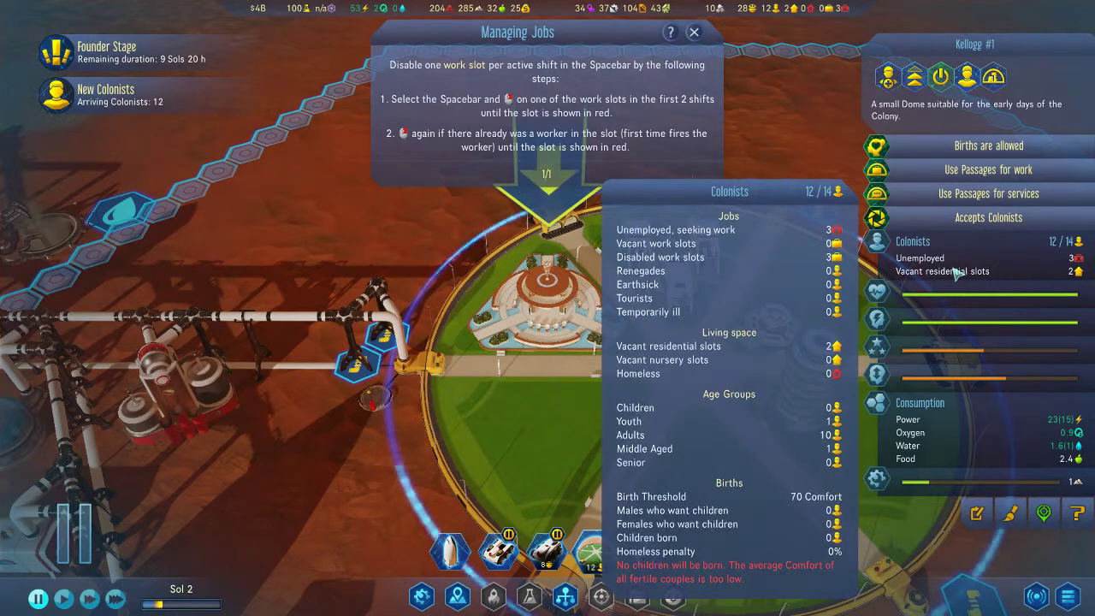
{"action": "mouse_move", "coordinate": [1085, 277]}
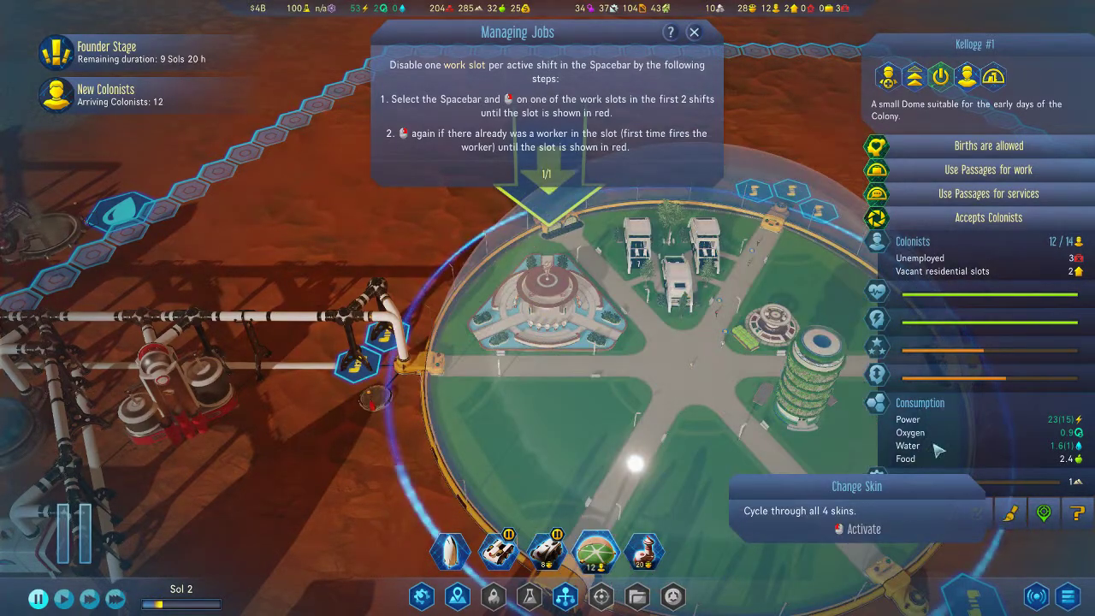
{"action": "mouse_move", "coordinate": [1013, 209]}
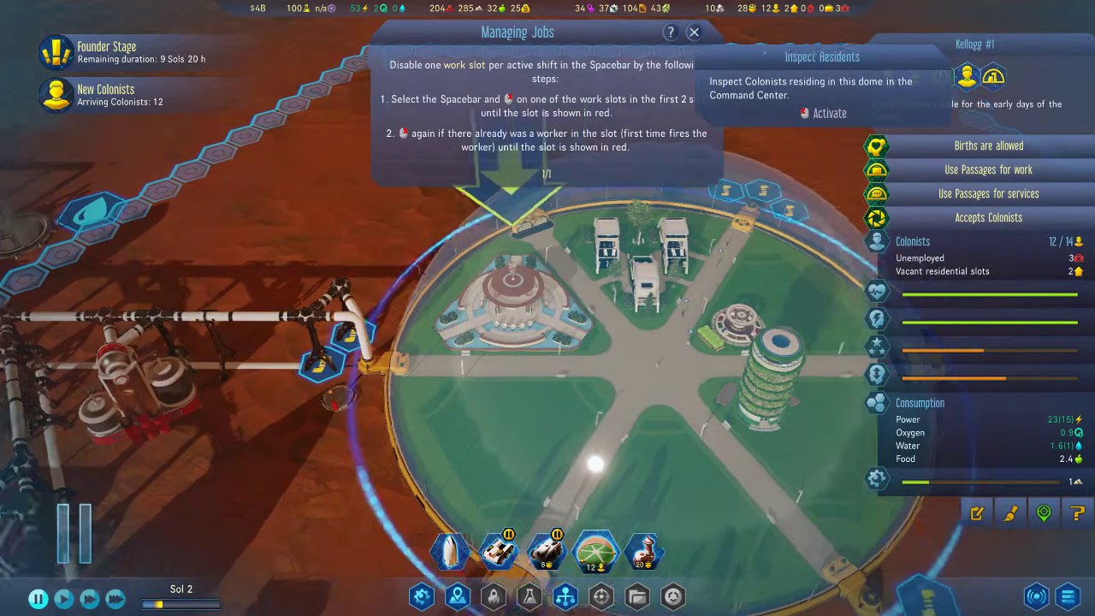
- Inspect a dome colonist, then select the Spacebar to view its work shifts
{"action": "left_click", "coordinate": [914, 241]}
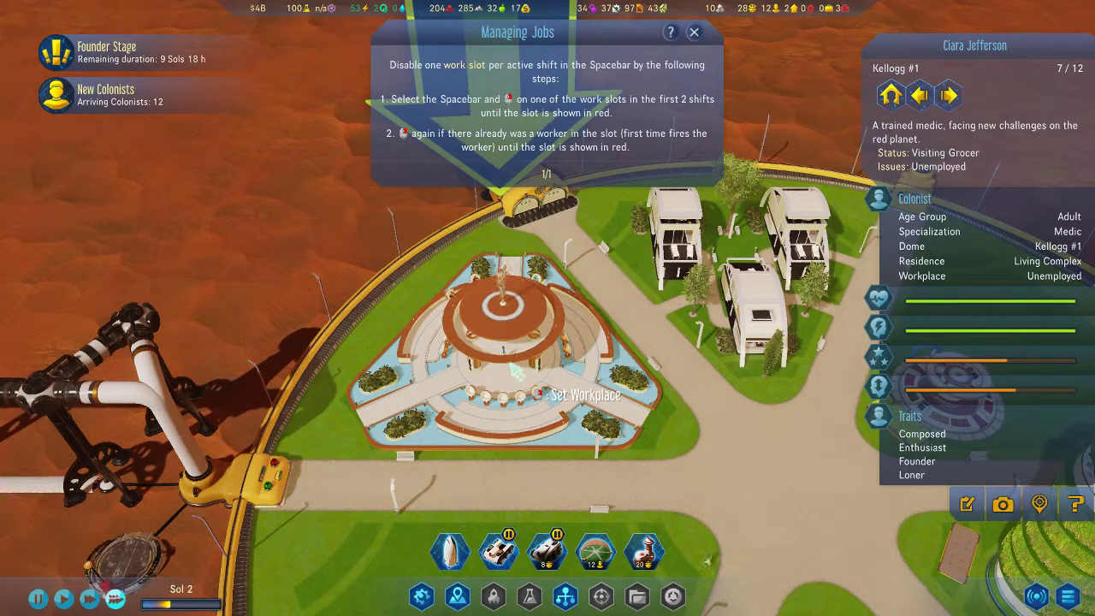
{"action": "left_click", "coordinate": [499, 359]}
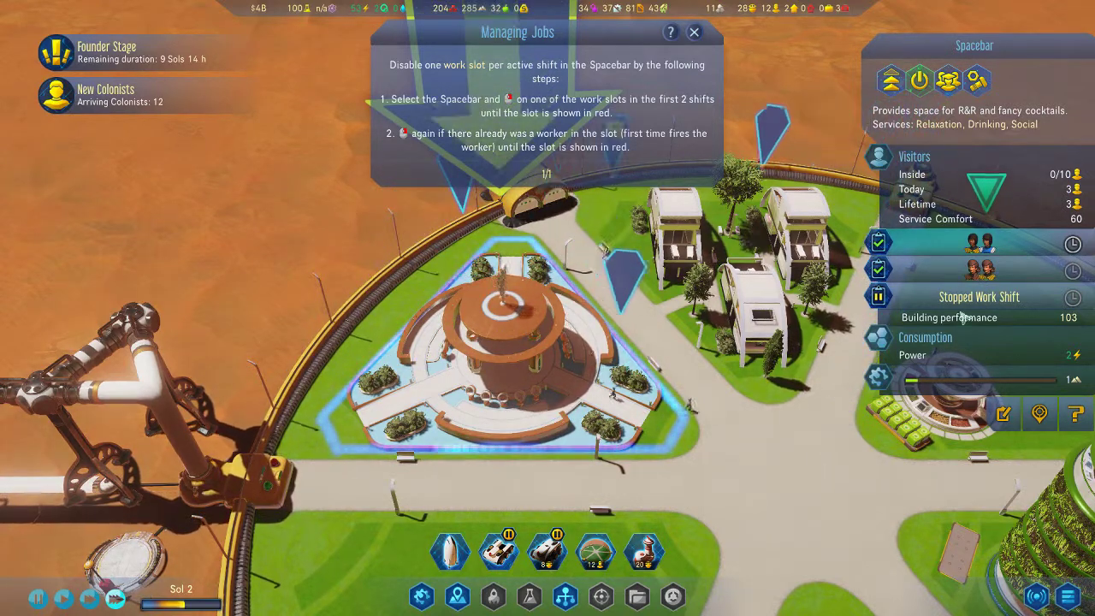
{"action": "mouse_move", "coordinate": [1006, 248]}
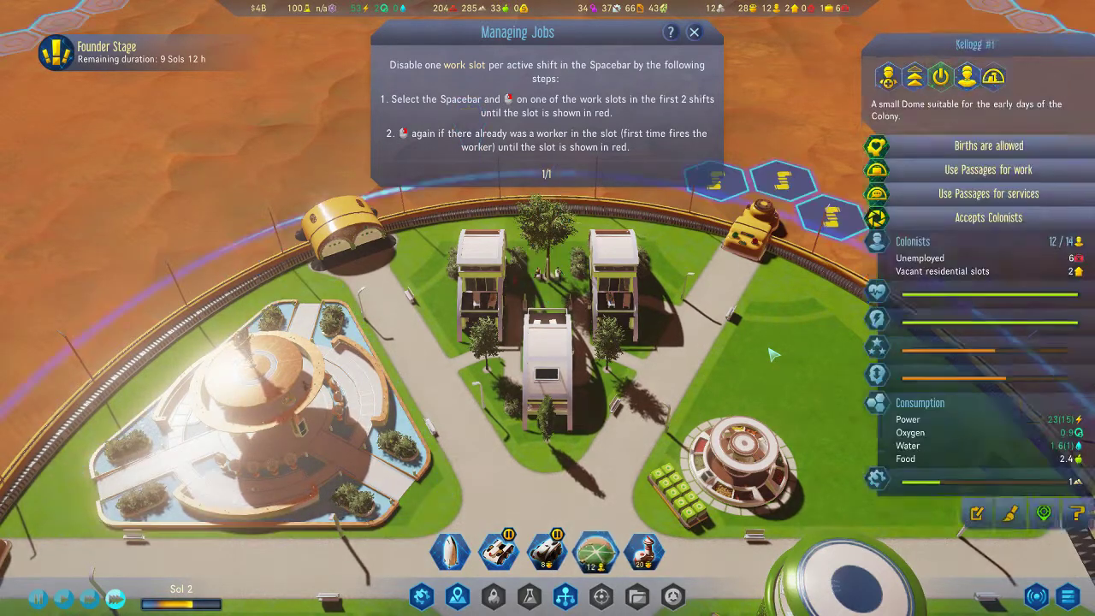
- Disable the remaining Spacebar job slot and acknowledge the Colonist Specializations card
{"action": "left_click", "coordinate": [694, 31]}
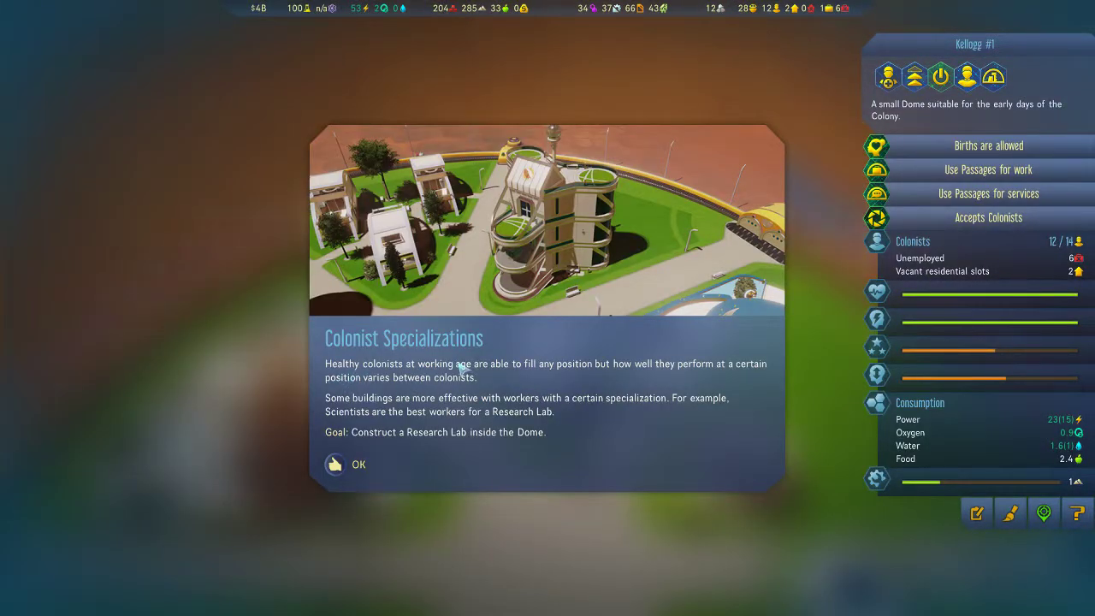
{"action": "mouse_move", "coordinate": [722, 380]}
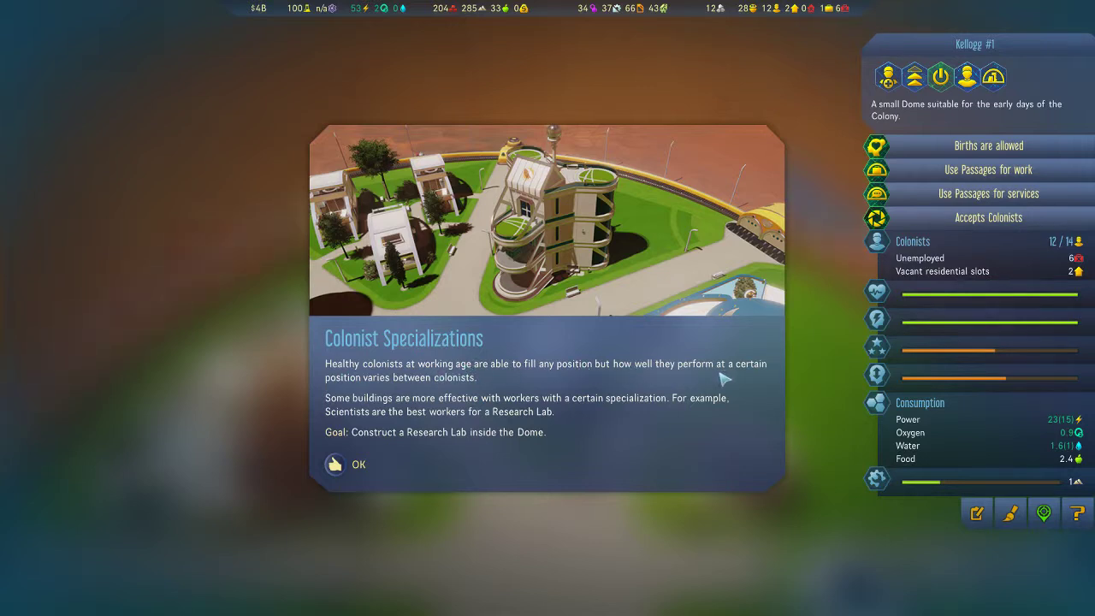
{"action": "mouse_move", "coordinate": [360, 390]}
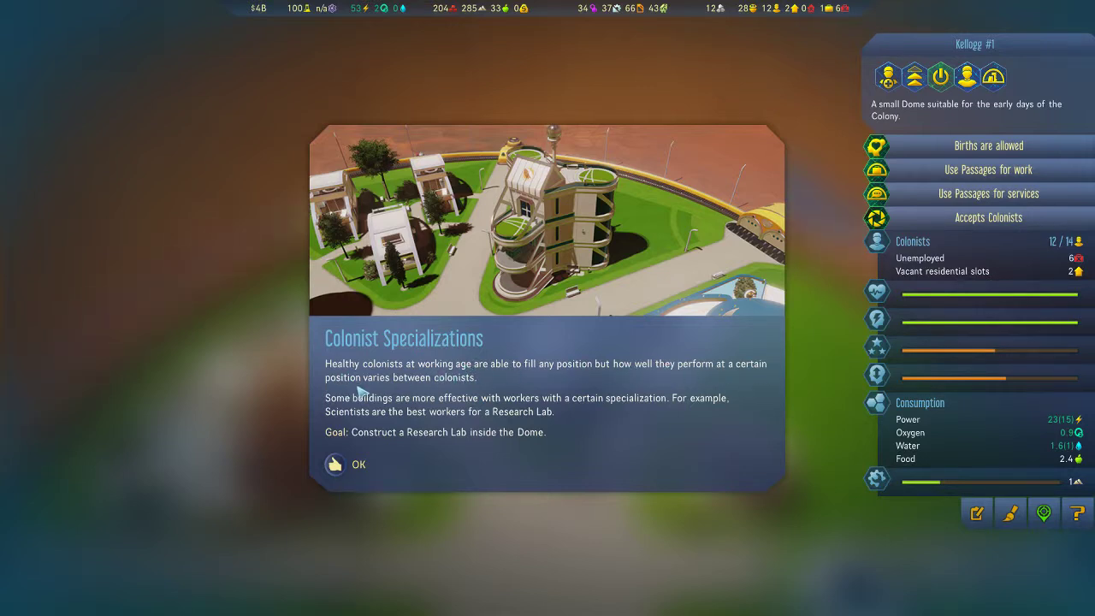
{"action": "mouse_move", "coordinate": [417, 373]}
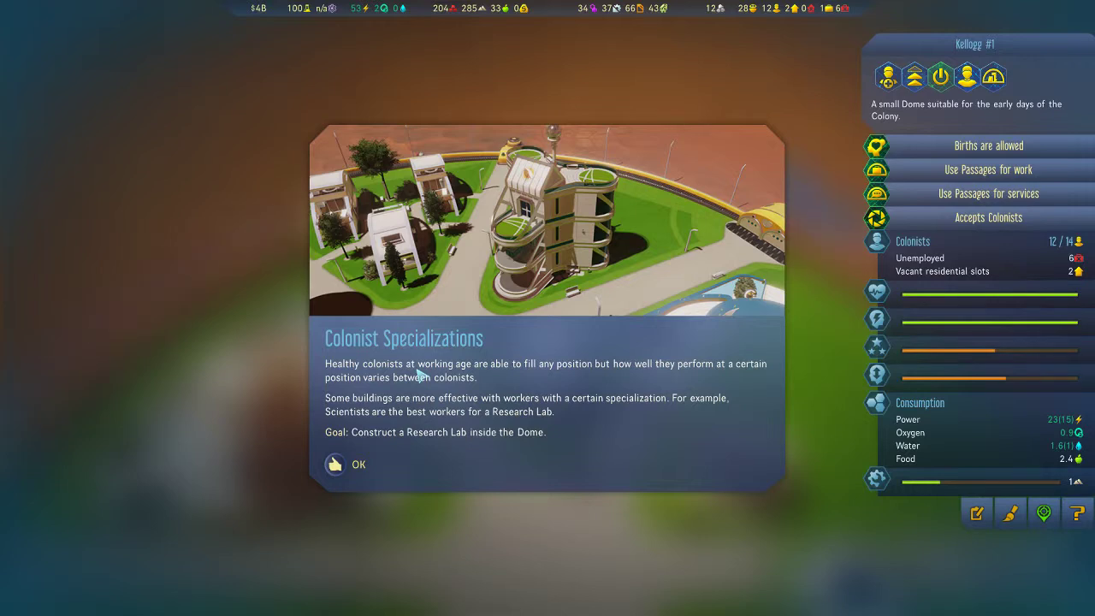
{"action": "mouse_move", "coordinate": [400, 387]}
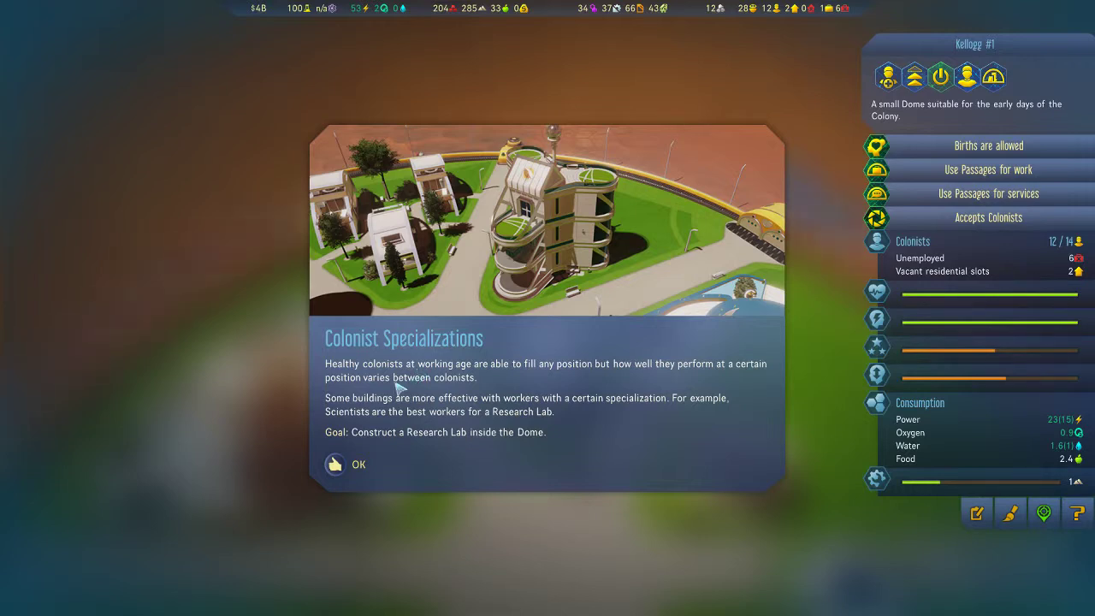
{"action": "mouse_move", "coordinate": [563, 411]}
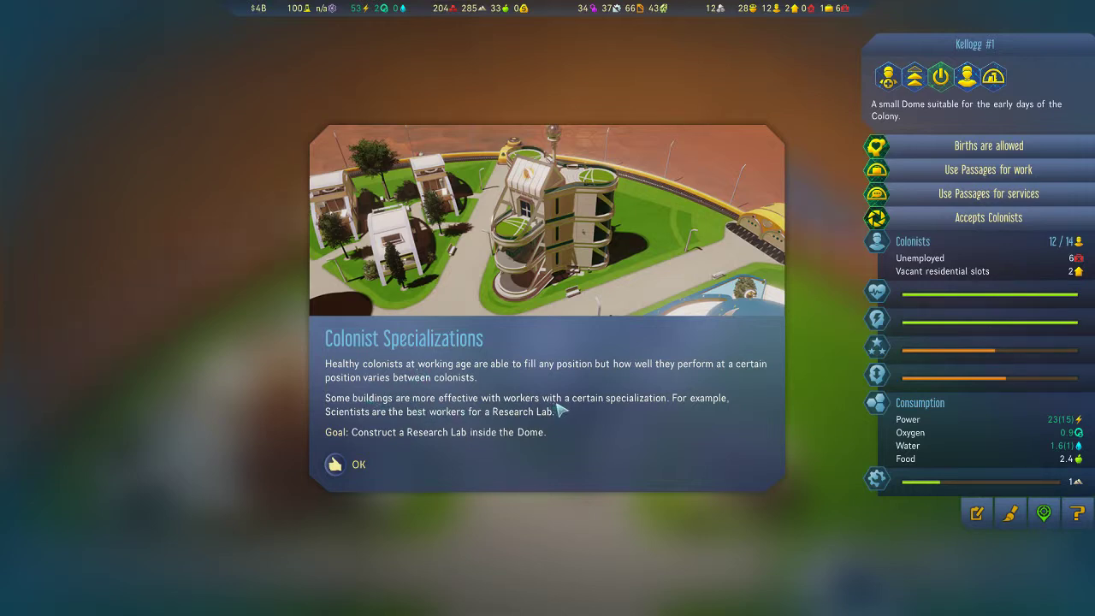
{"action": "mouse_move", "coordinate": [733, 414]}
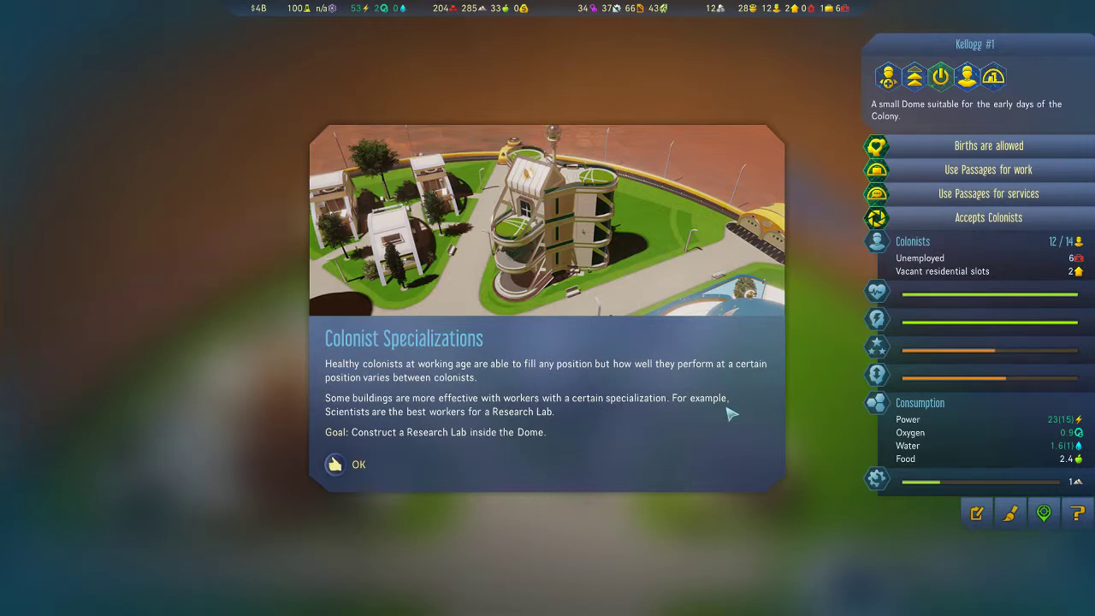
{"action": "mouse_move", "coordinate": [561, 418]}
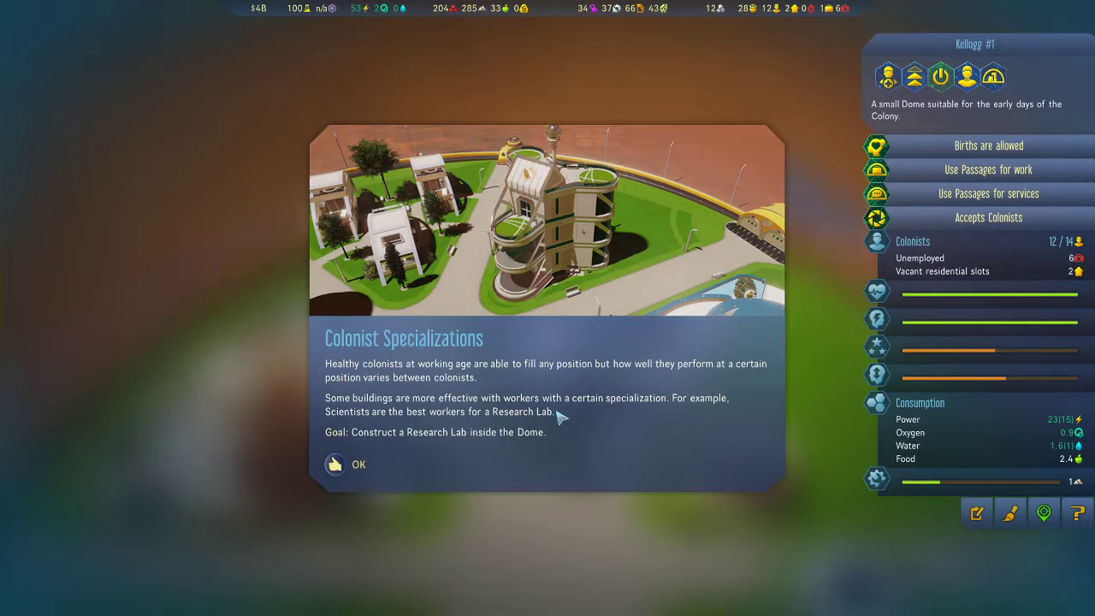
{"action": "left_click", "coordinate": [336, 464]}
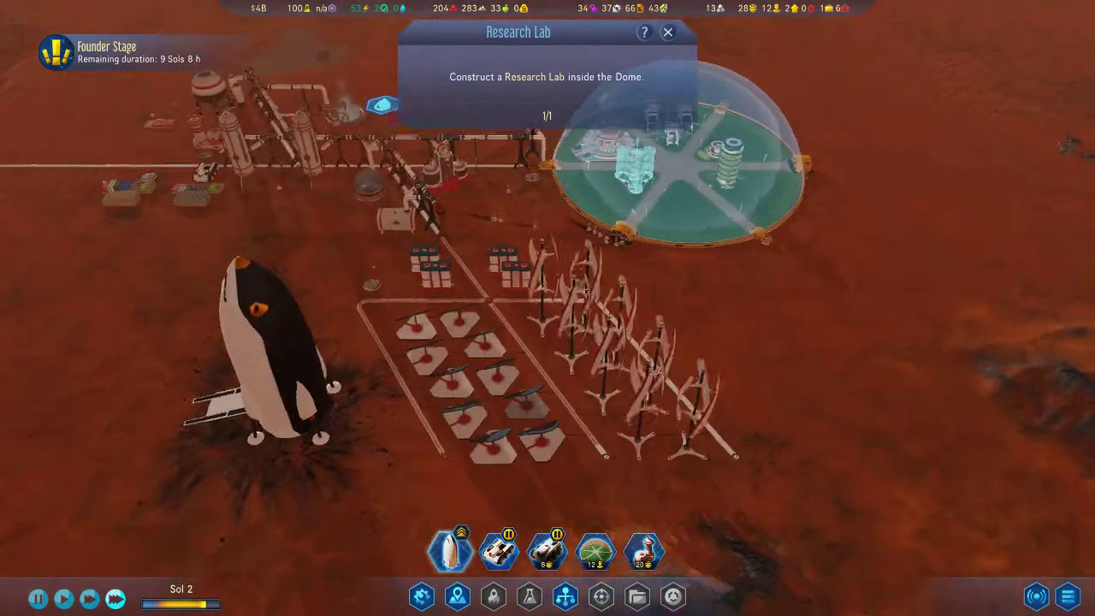
- Build the Research Lab in the dome and acknowledge the Work Shifts briefing
{"action": "scroll", "scroll_direction": "up", "scroll_amount": 3}
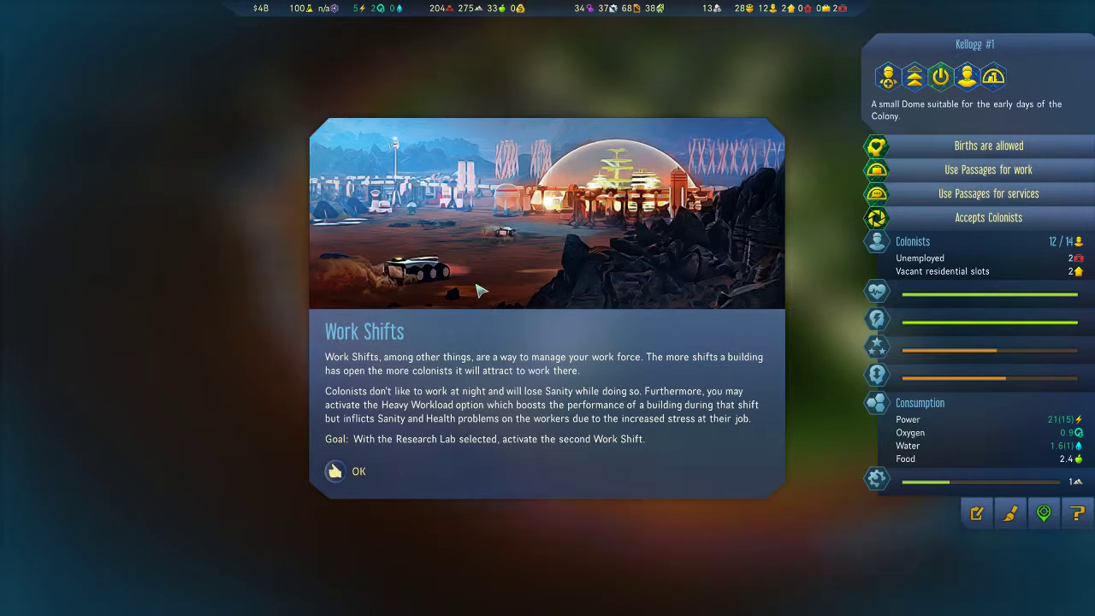
{"action": "mouse_move", "coordinate": [393, 350]}
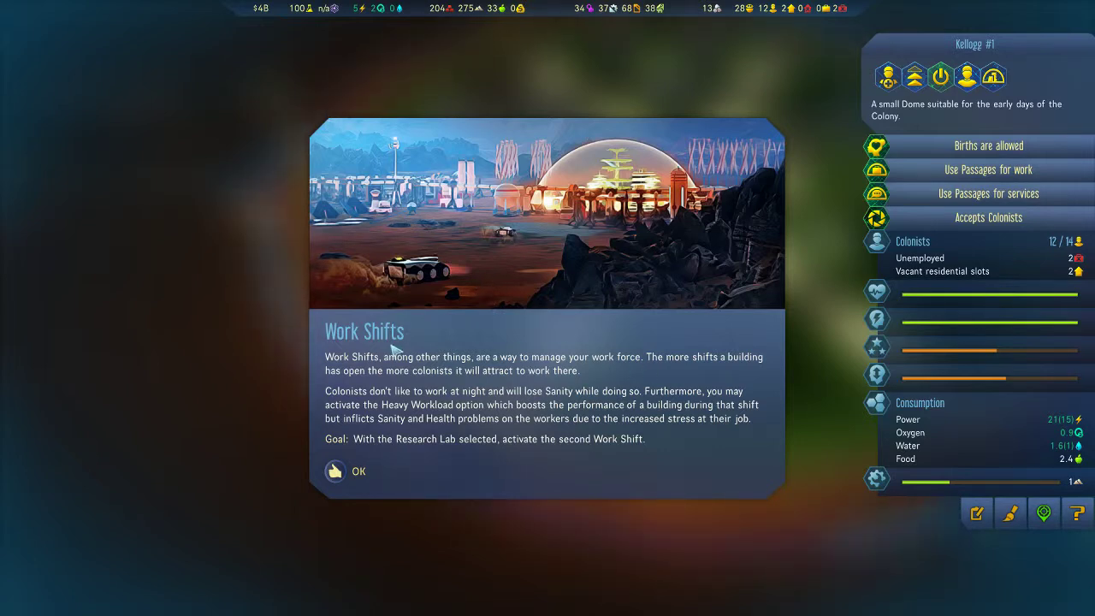
{"action": "mouse_move", "coordinate": [462, 383]}
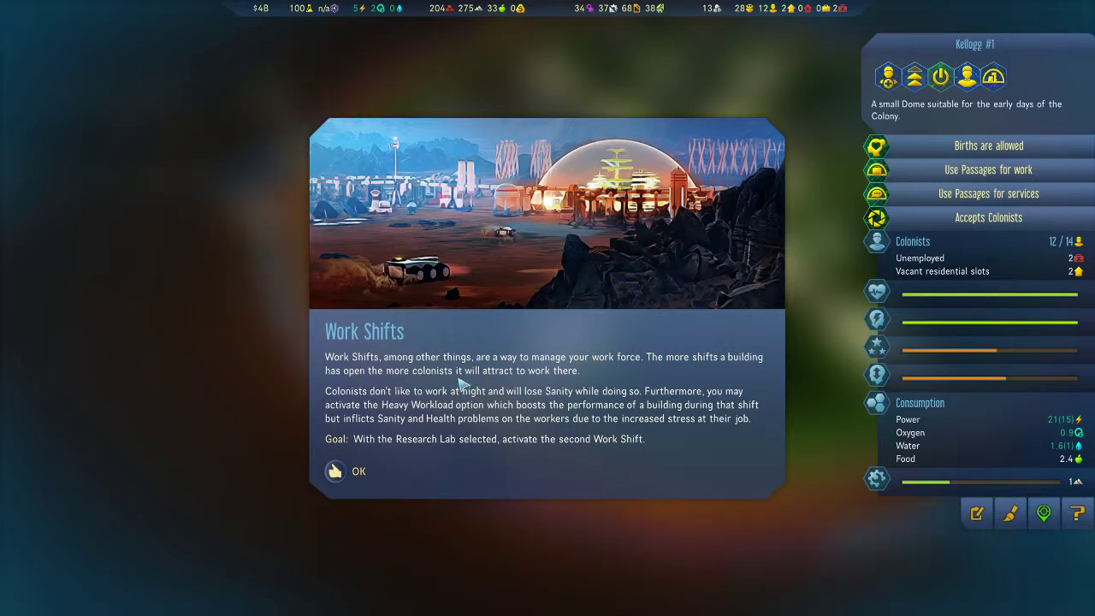
{"action": "mouse_move", "coordinate": [346, 402]}
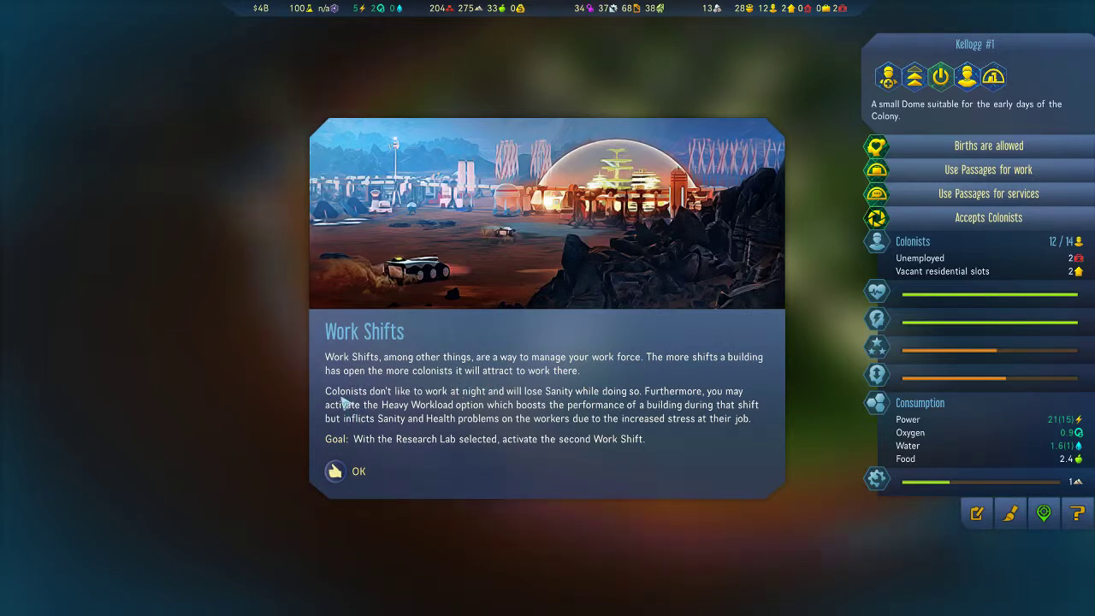
{"action": "mouse_move", "coordinate": [437, 387]}
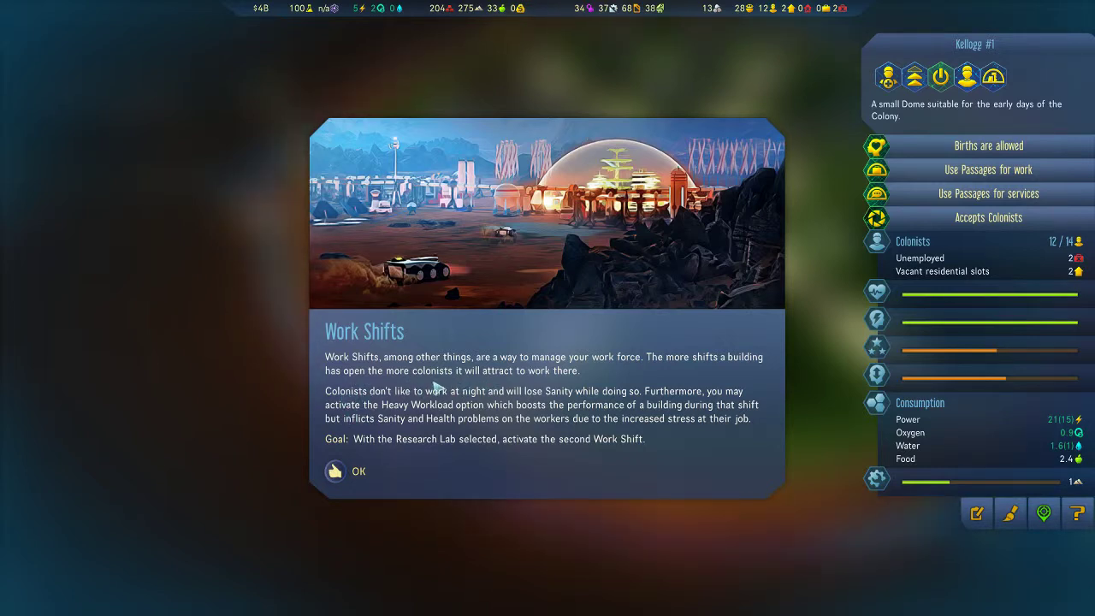
{"action": "mouse_move", "coordinate": [556, 374]}
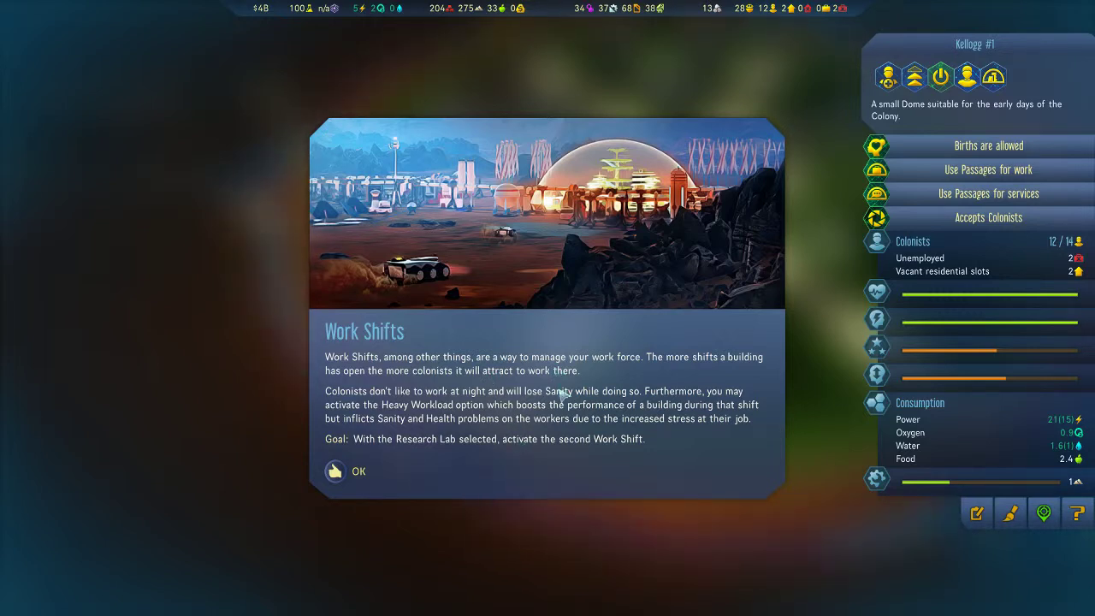
{"action": "mouse_move", "coordinate": [351, 428]}
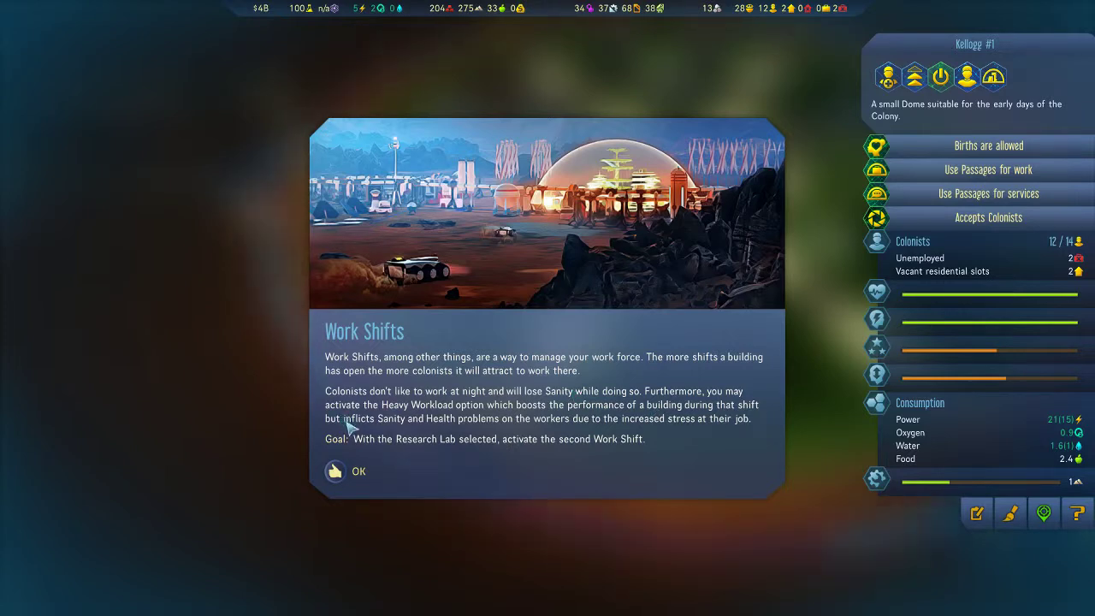
{"action": "mouse_move", "coordinate": [619, 432]}
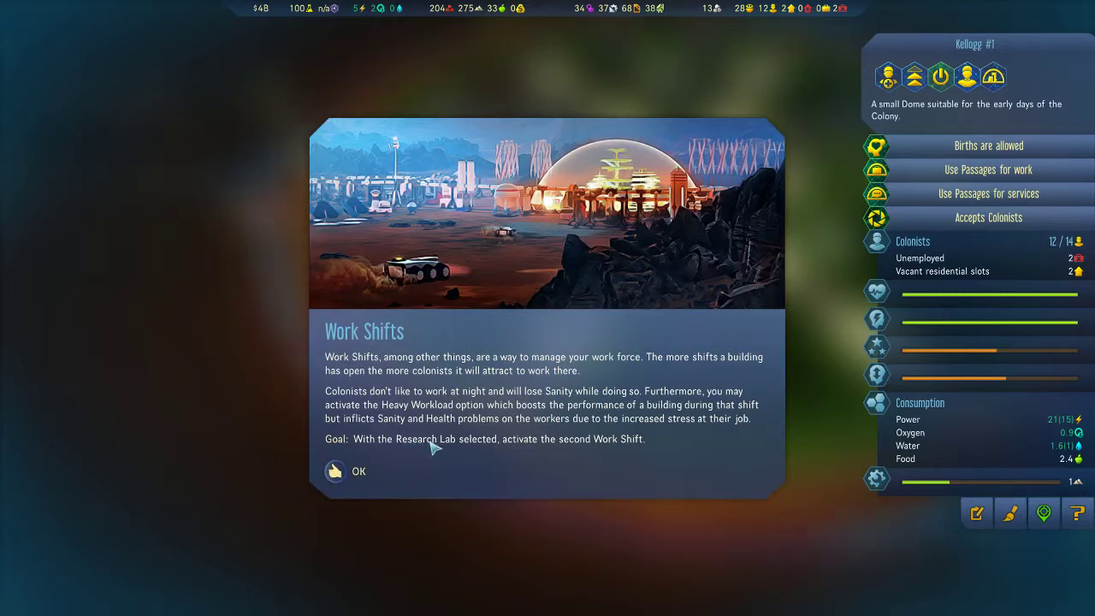
{"action": "left_click", "coordinate": [335, 473]}
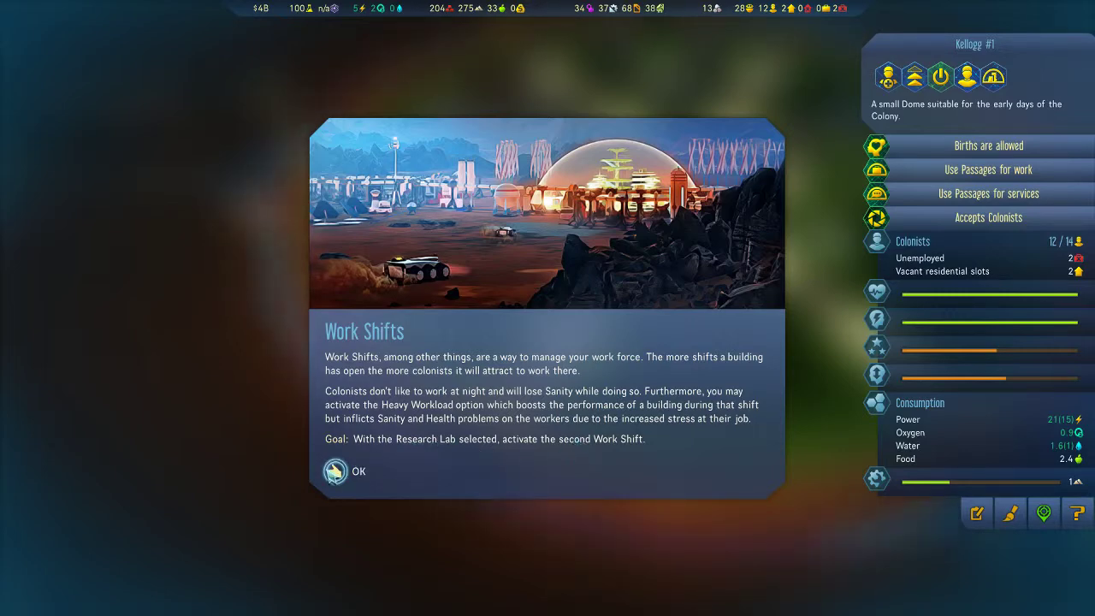
- Close the Work Shifts message and set the Research Lab to High priority
{"action": "left_click", "coordinate": [336, 473]}
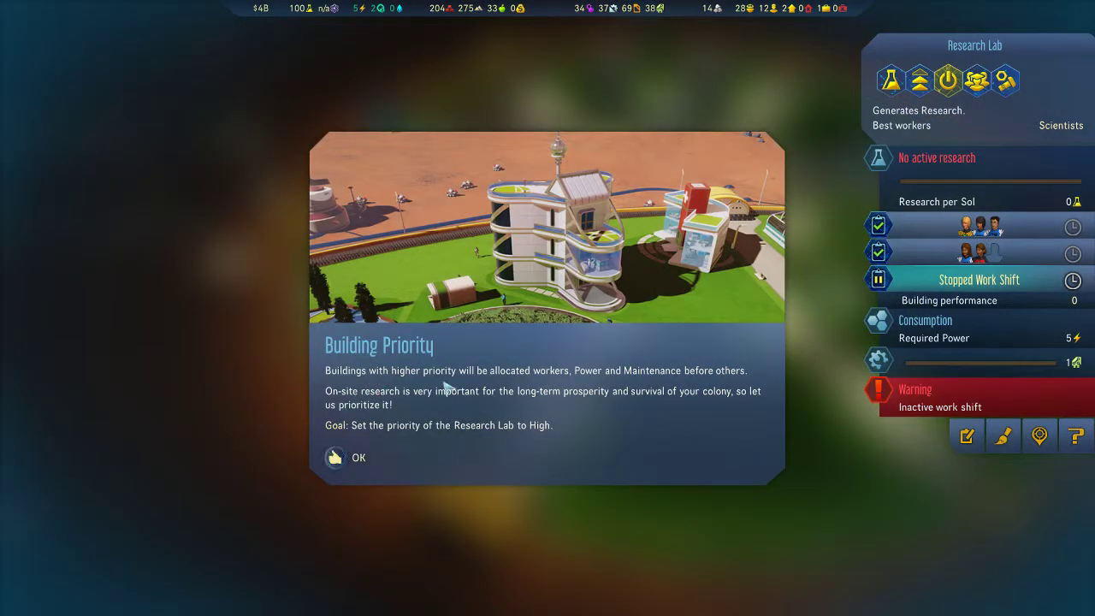
{"action": "mouse_move", "coordinate": [667, 383]}
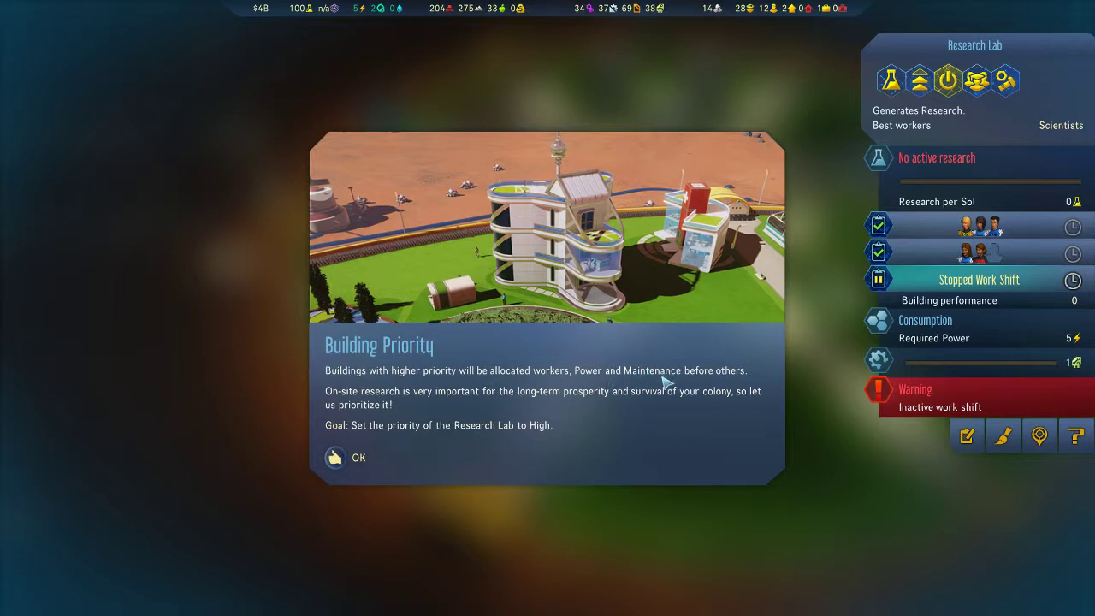
{"action": "mouse_move", "coordinate": [336, 411]}
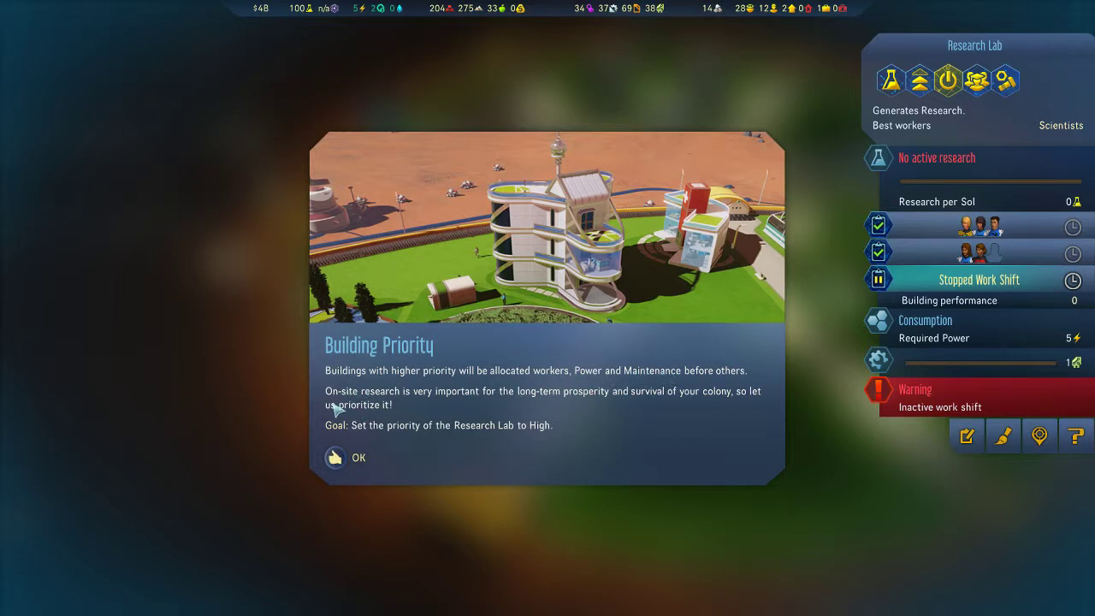
{"action": "mouse_move", "coordinate": [461, 402]}
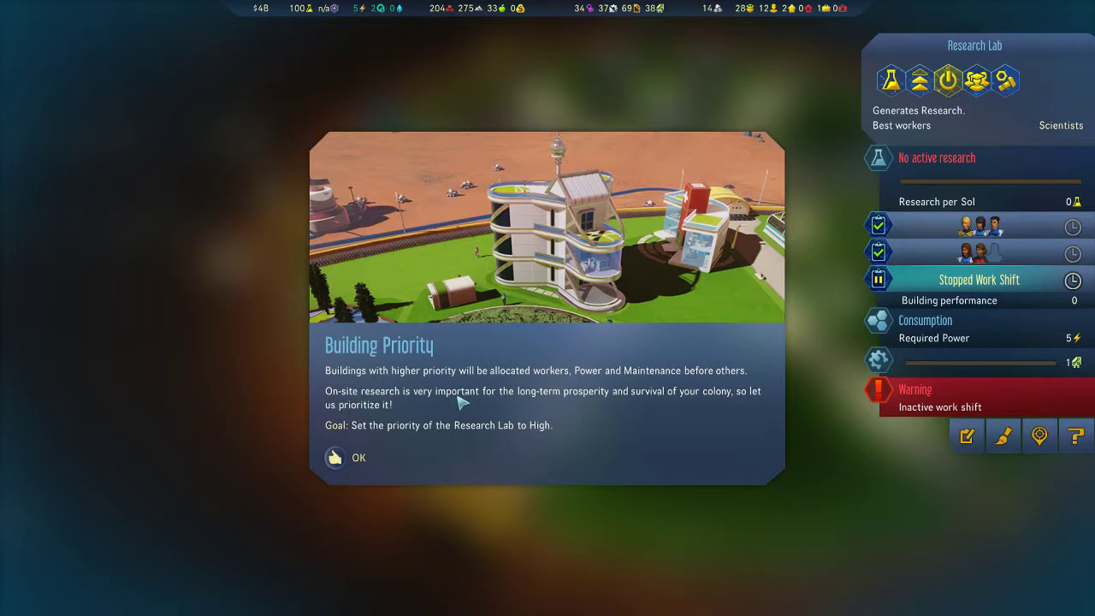
{"action": "mouse_move", "coordinate": [760, 406]}
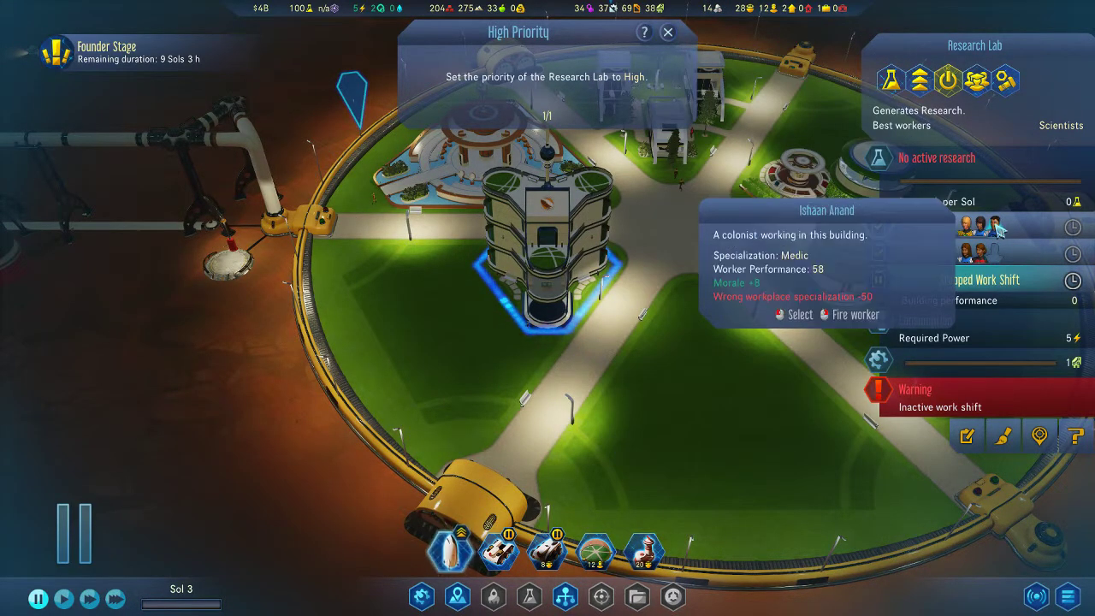
{"action": "left_click", "coordinate": [668, 33]}
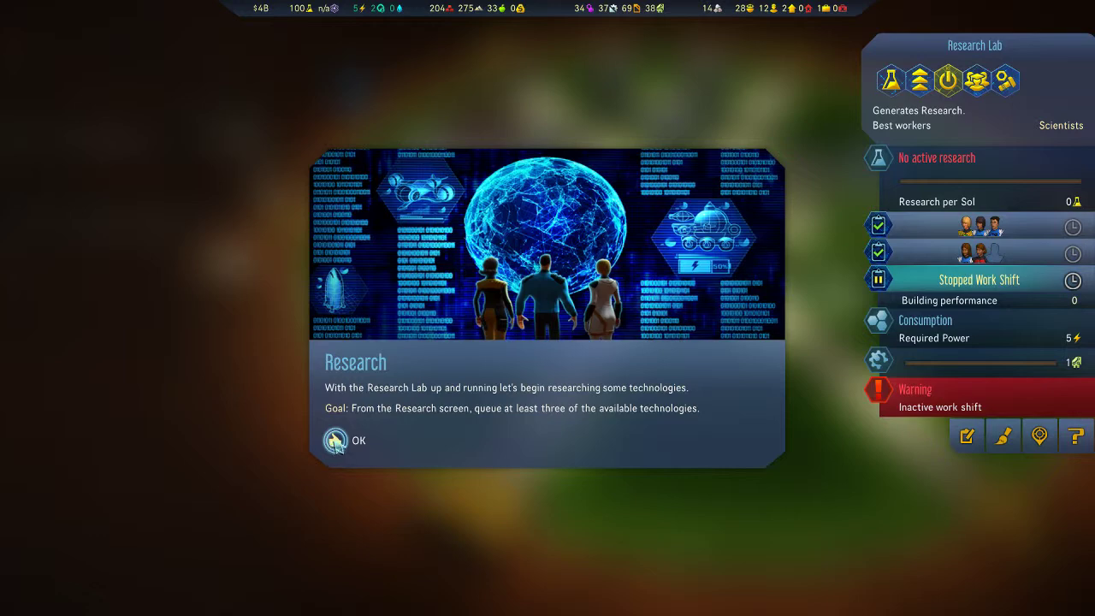
- Dismiss the Research tutorial popup to reach the Research screen with its empty queue
{"action": "left_click", "coordinate": [333, 440]}
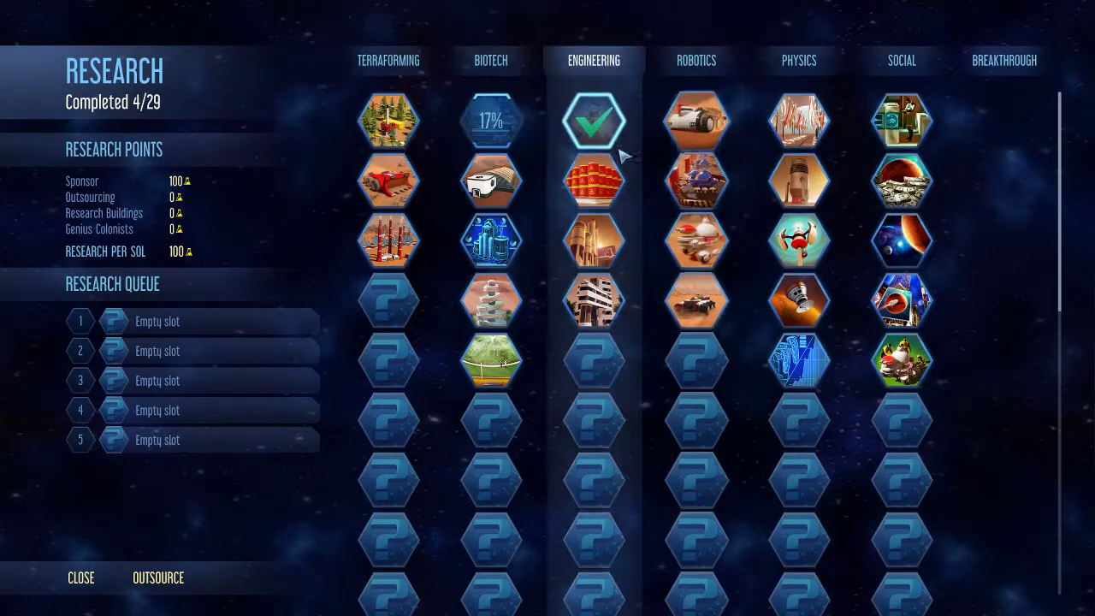
{"action": "mouse_move", "coordinate": [593, 181]}
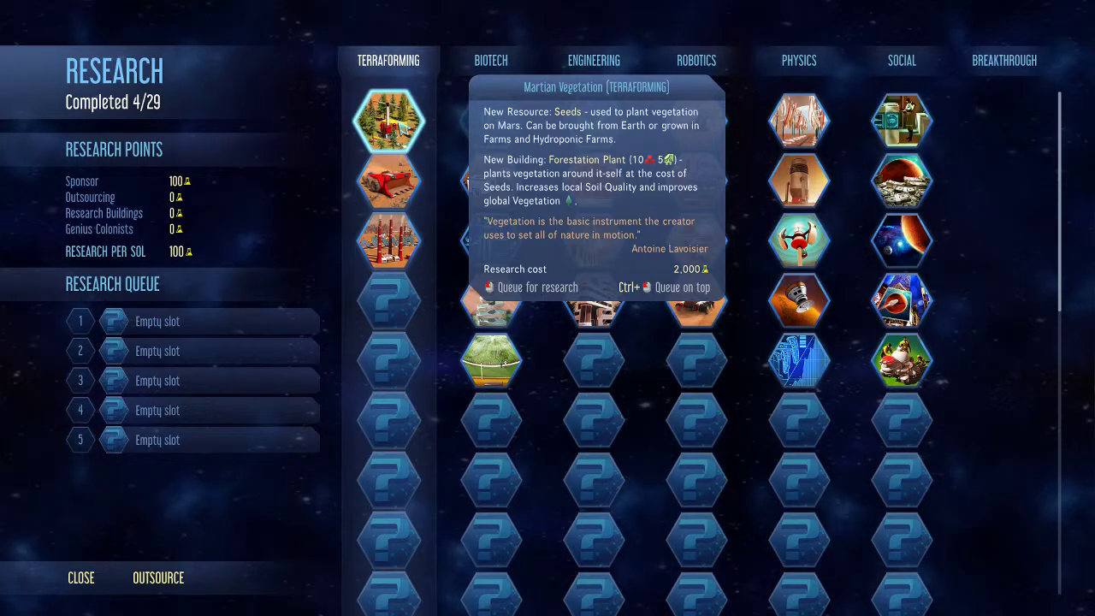
- Add Martian Vegetation, Earth-Mars Initiative, Autonomous Sensors and Soil Adaptation to the research queue
{"action": "left_click", "coordinate": [388, 119]}
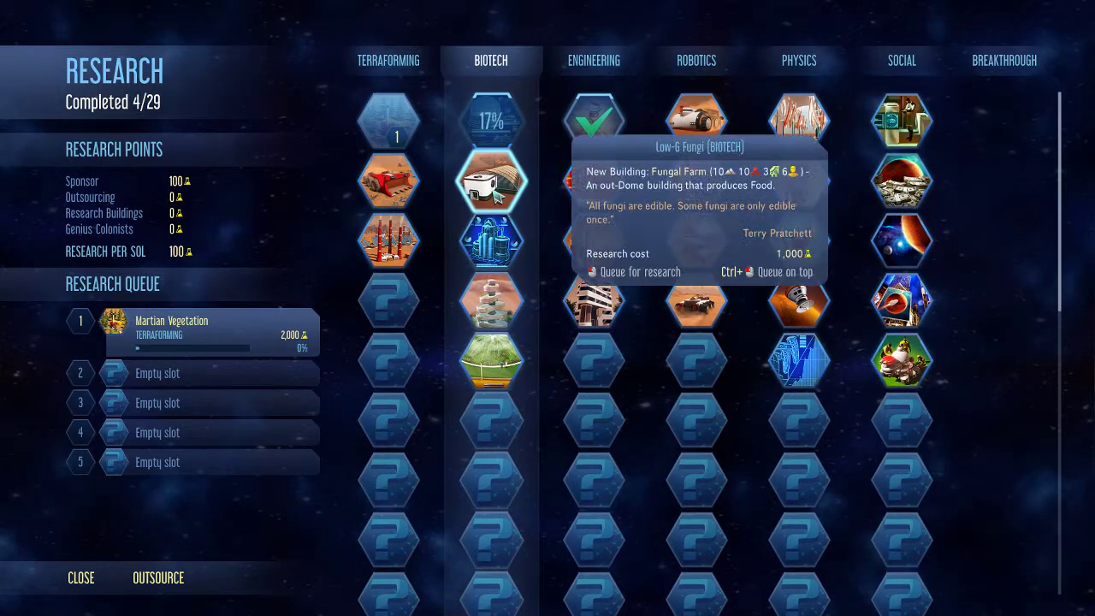
{"action": "mouse_move", "coordinate": [490, 120]}
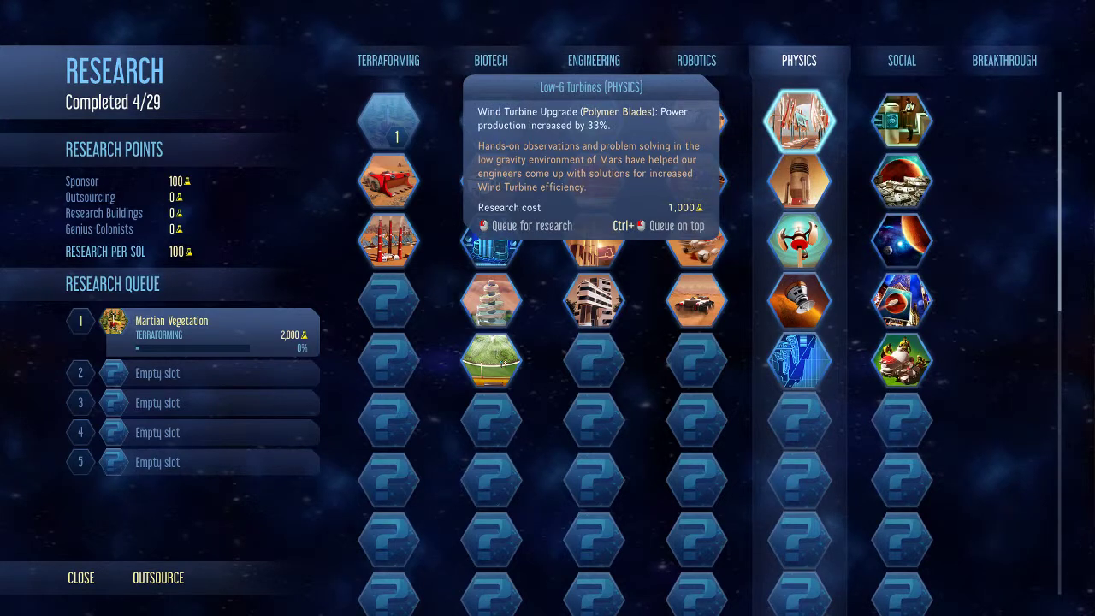
{"action": "left_click", "coordinate": [696, 60]}
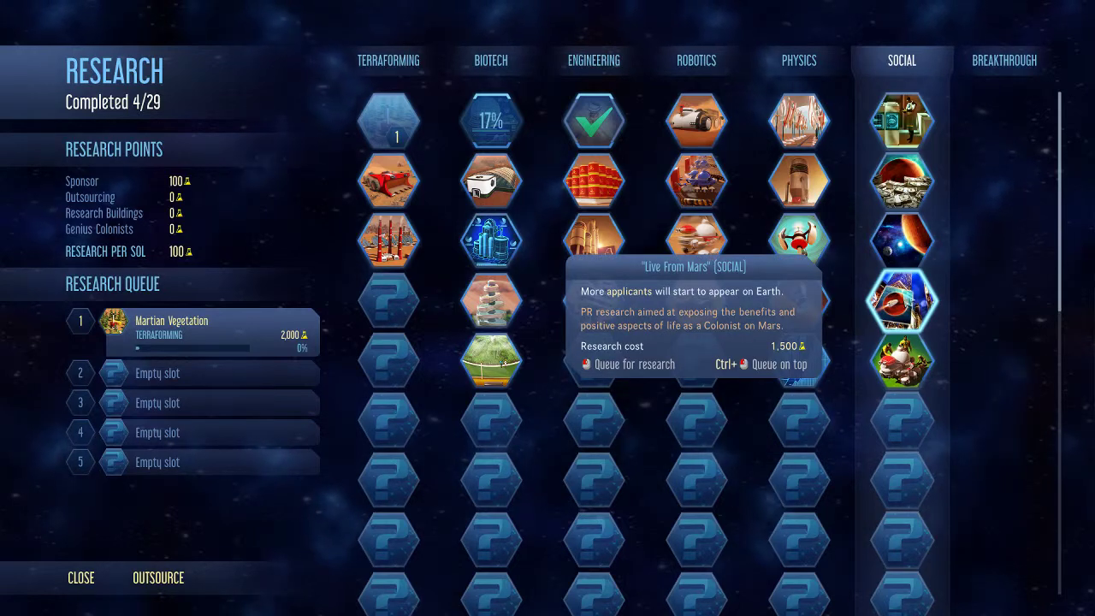
{"action": "mouse_move", "coordinate": [900, 239]}
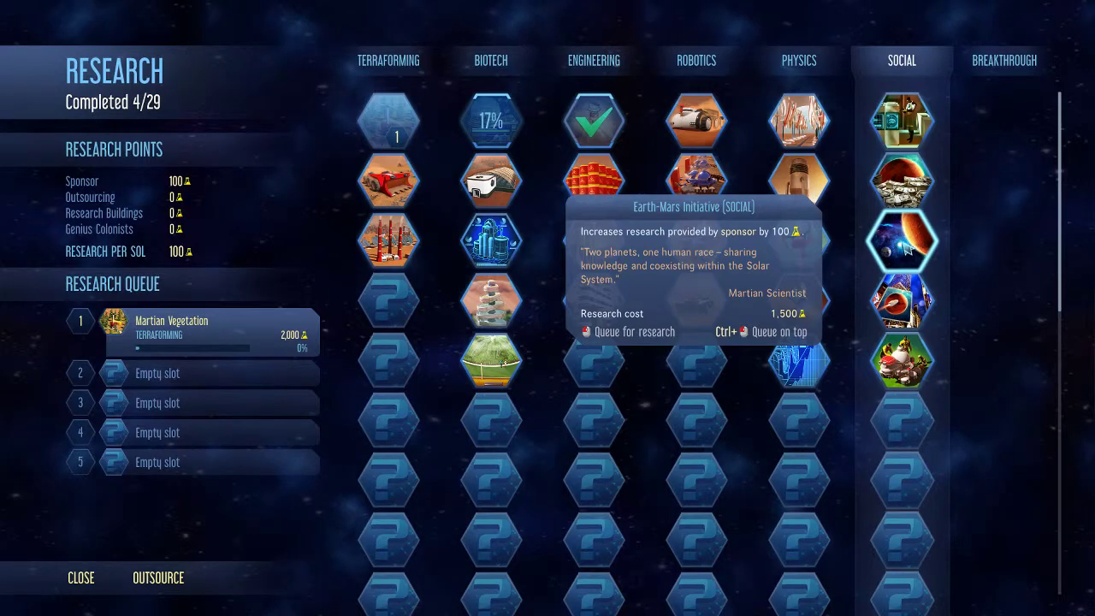
{"action": "left_click", "coordinate": [900, 240]}
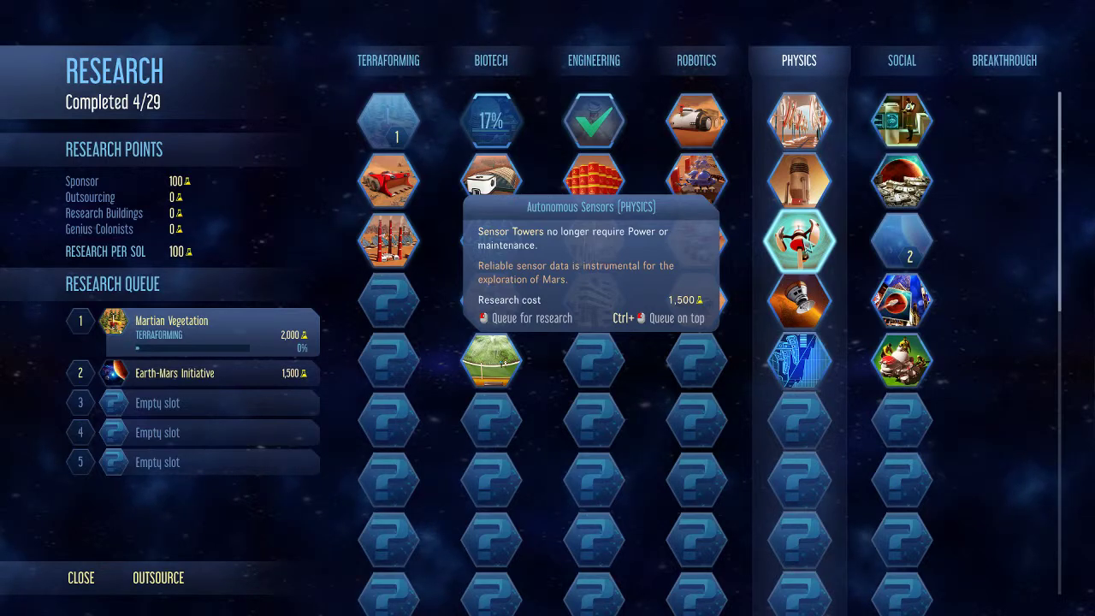
{"action": "left_click", "coordinate": [798, 243]}
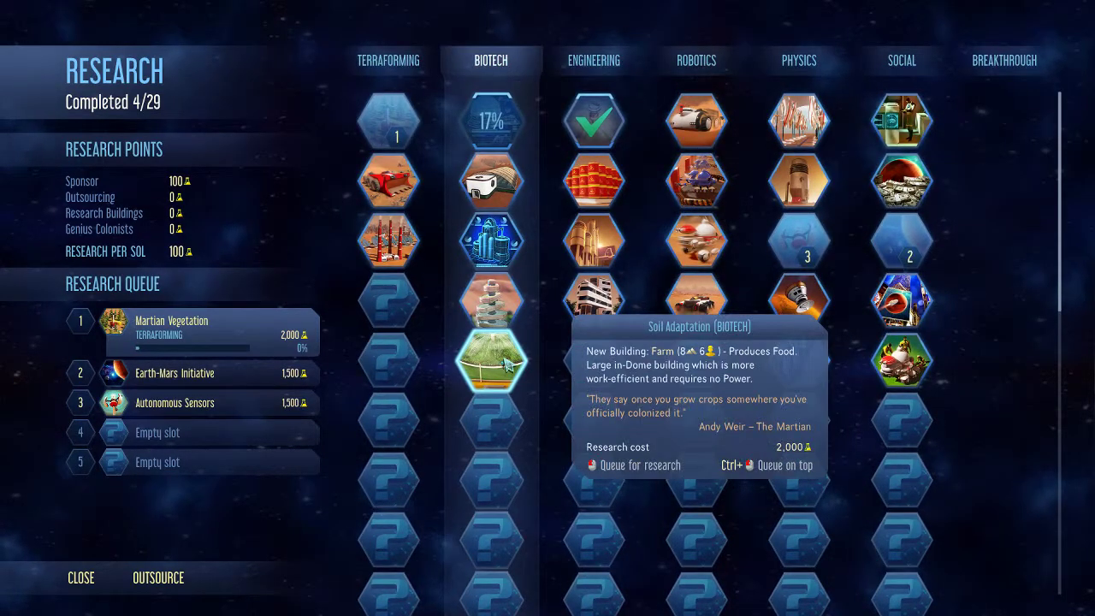
{"action": "left_click", "coordinate": [490, 362]}
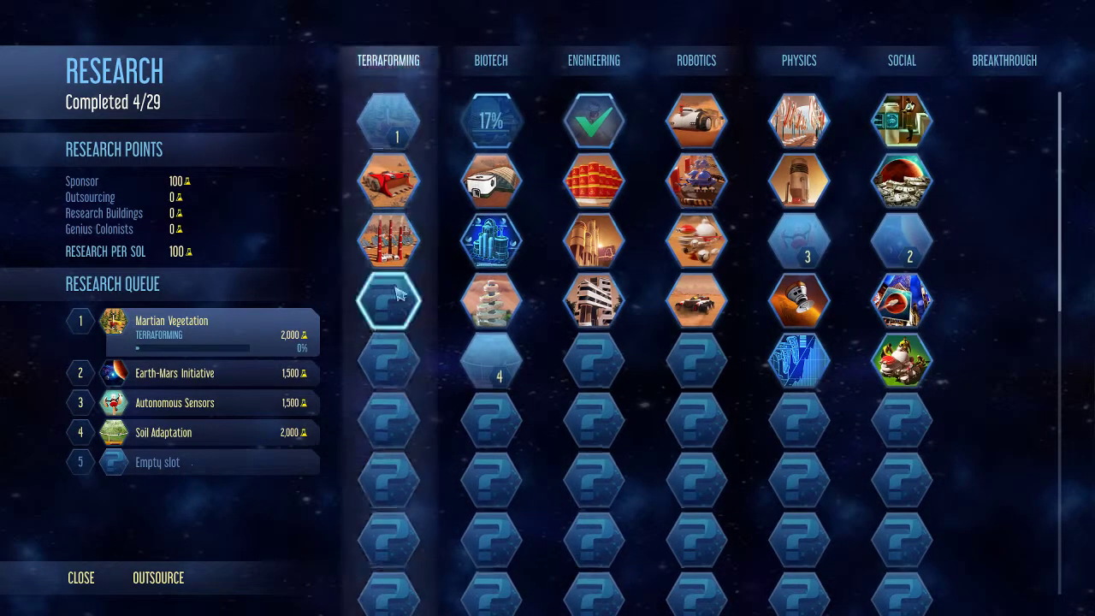
{"action": "mouse_move", "coordinate": [389, 182]}
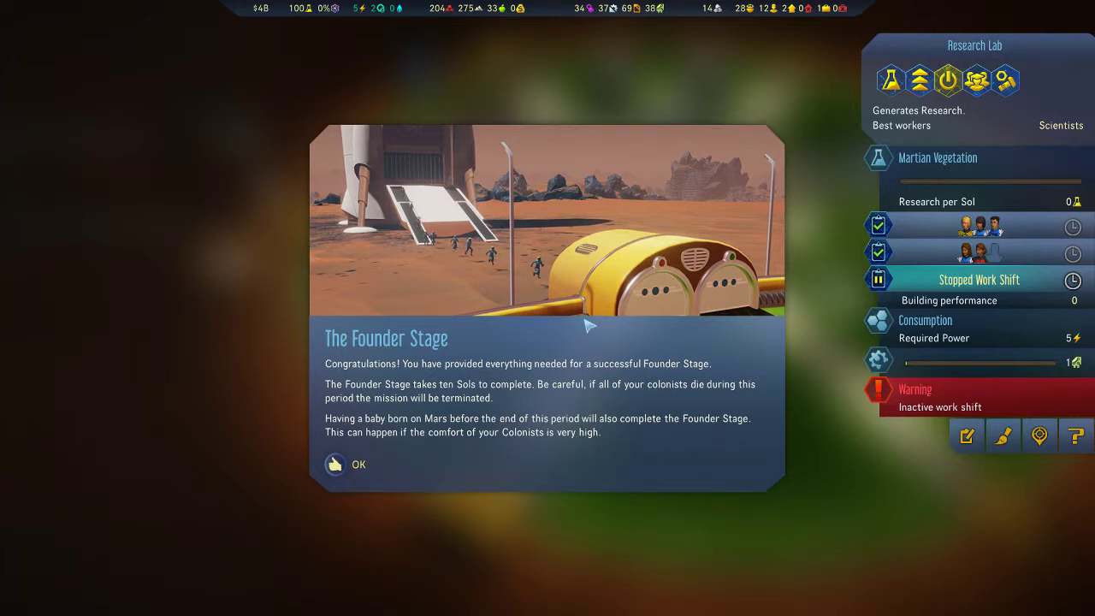
{"action": "mouse_move", "coordinate": [341, 428]}
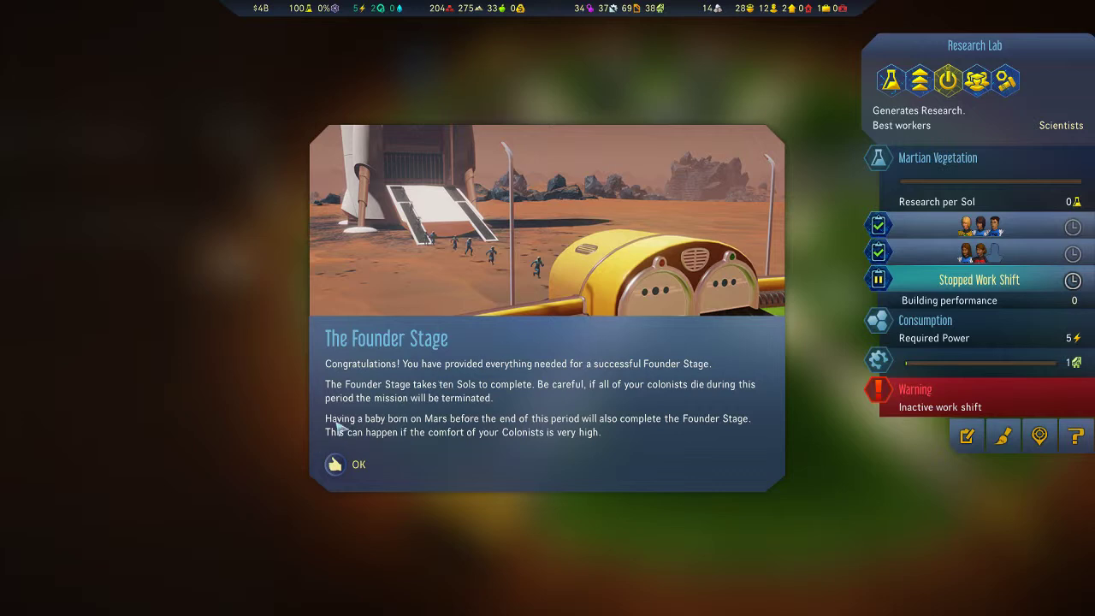
{"action": "mouse_move", "coordinate": [616, 403]}
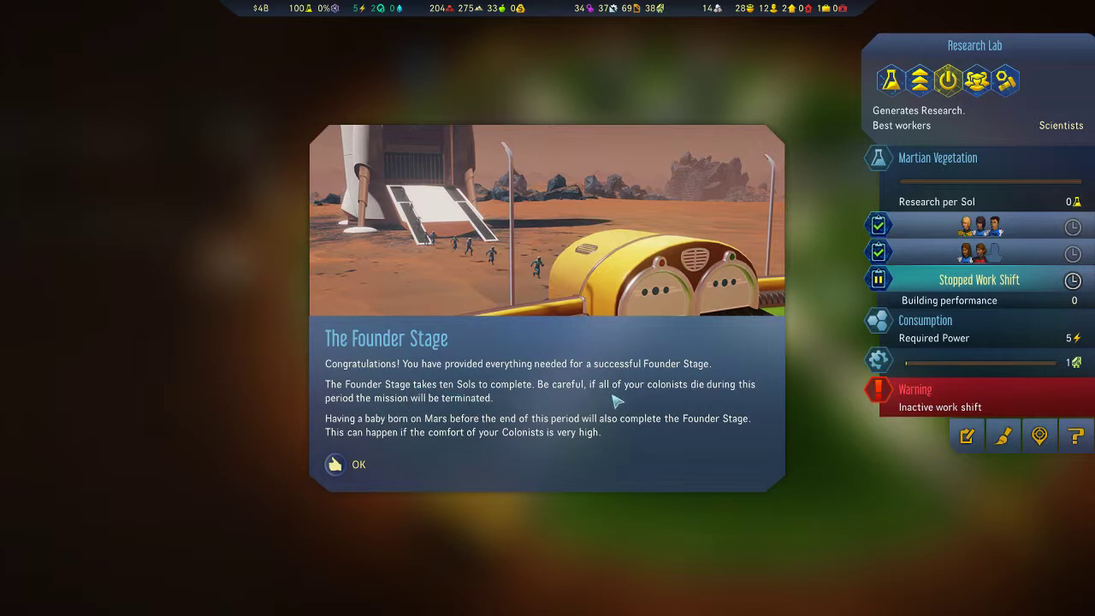
{"action": "mouse_move", "coordinate": [476, 424]}
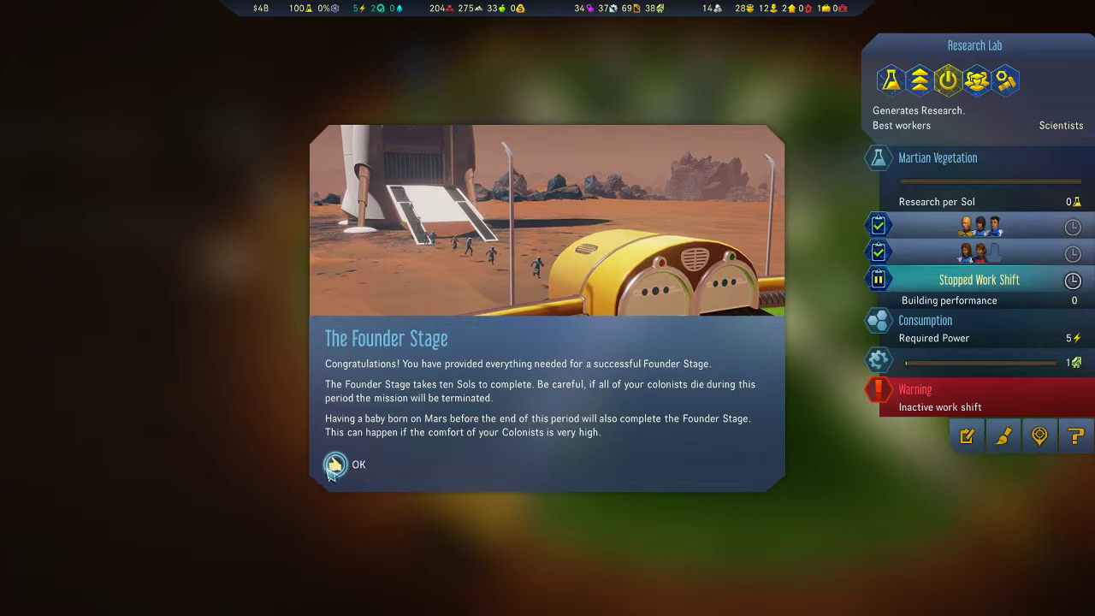
- Acknowledge the Founder Stage congratulations so the Mission Complete screen shows
{"action": "left_click", "coordinate": [334, 463]}
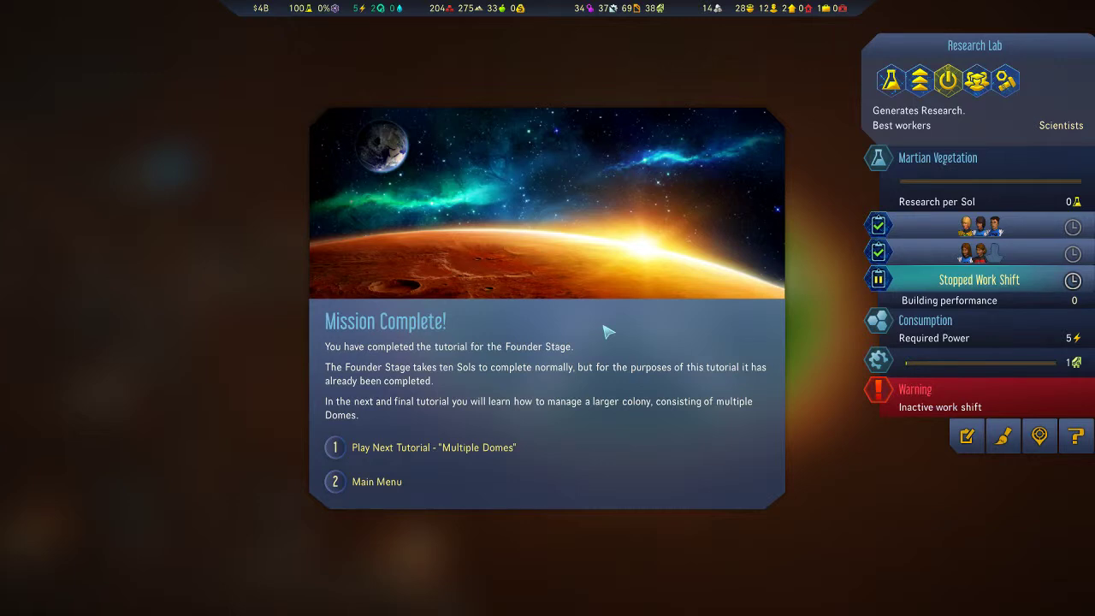
{"action": "mouse_move", "coordinate": [614, 361]}
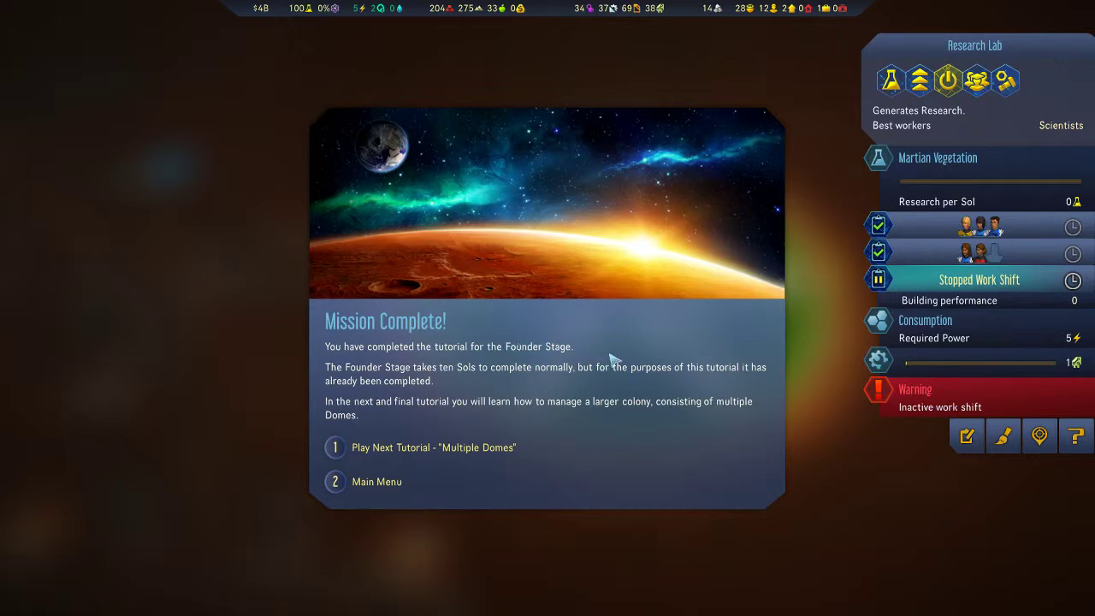
{"action": "mouse_move", "coordinate": [325, 134]}
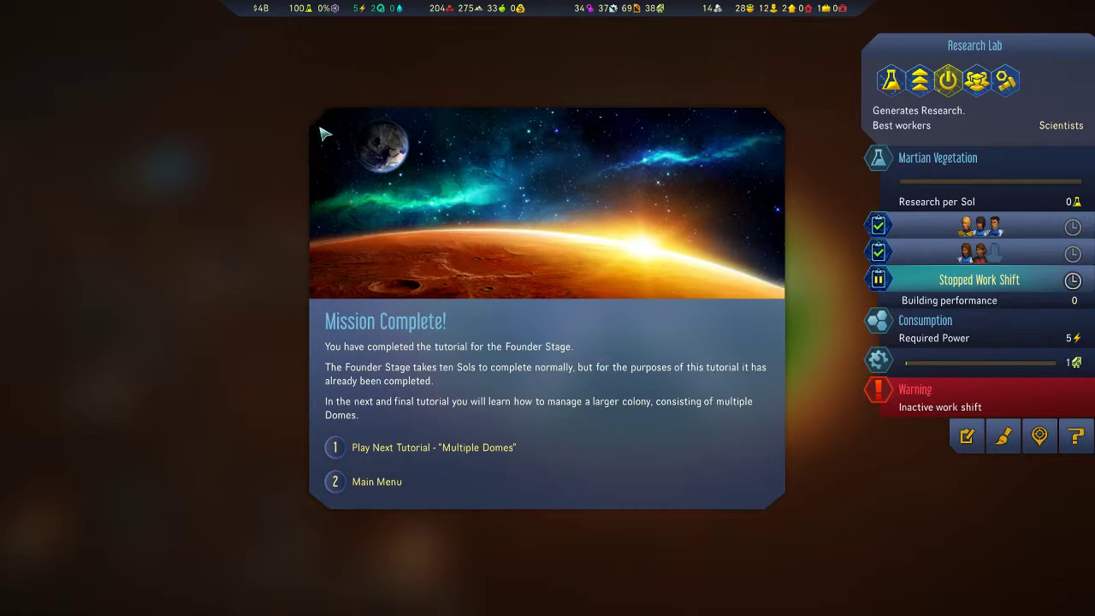
{"action": "mouse_move", "coordinate": [785, 166]}
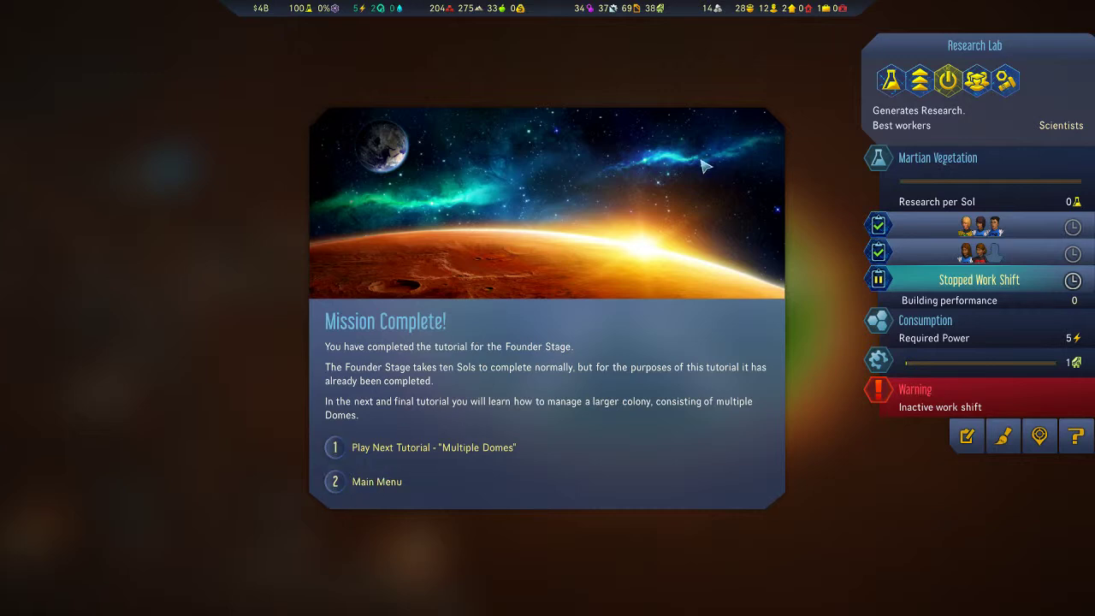
{"action": "mouse_move", "coordinate": [705, 123]}
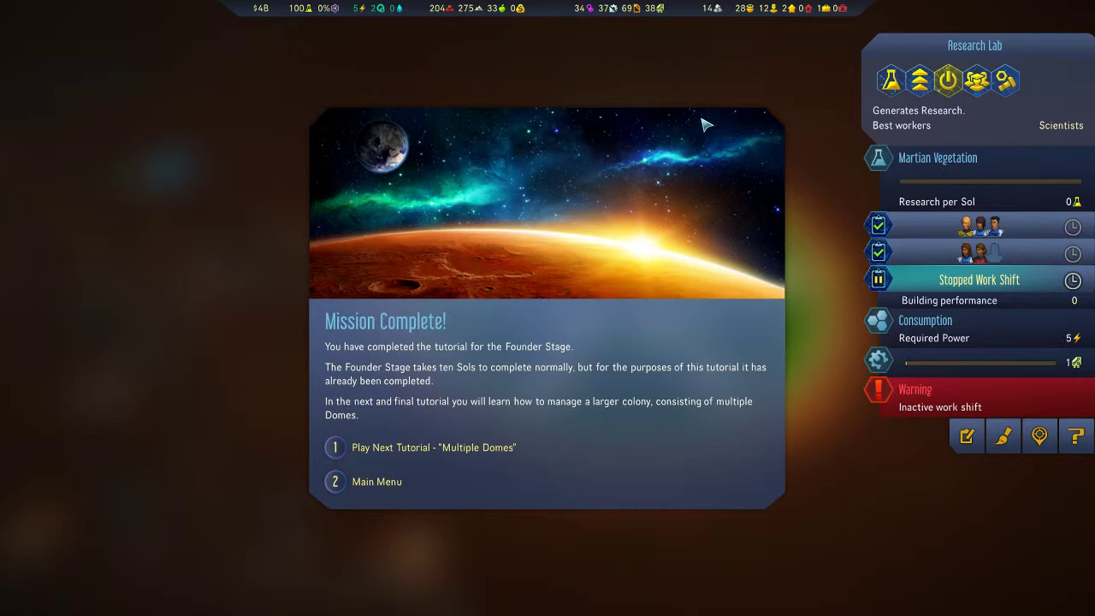